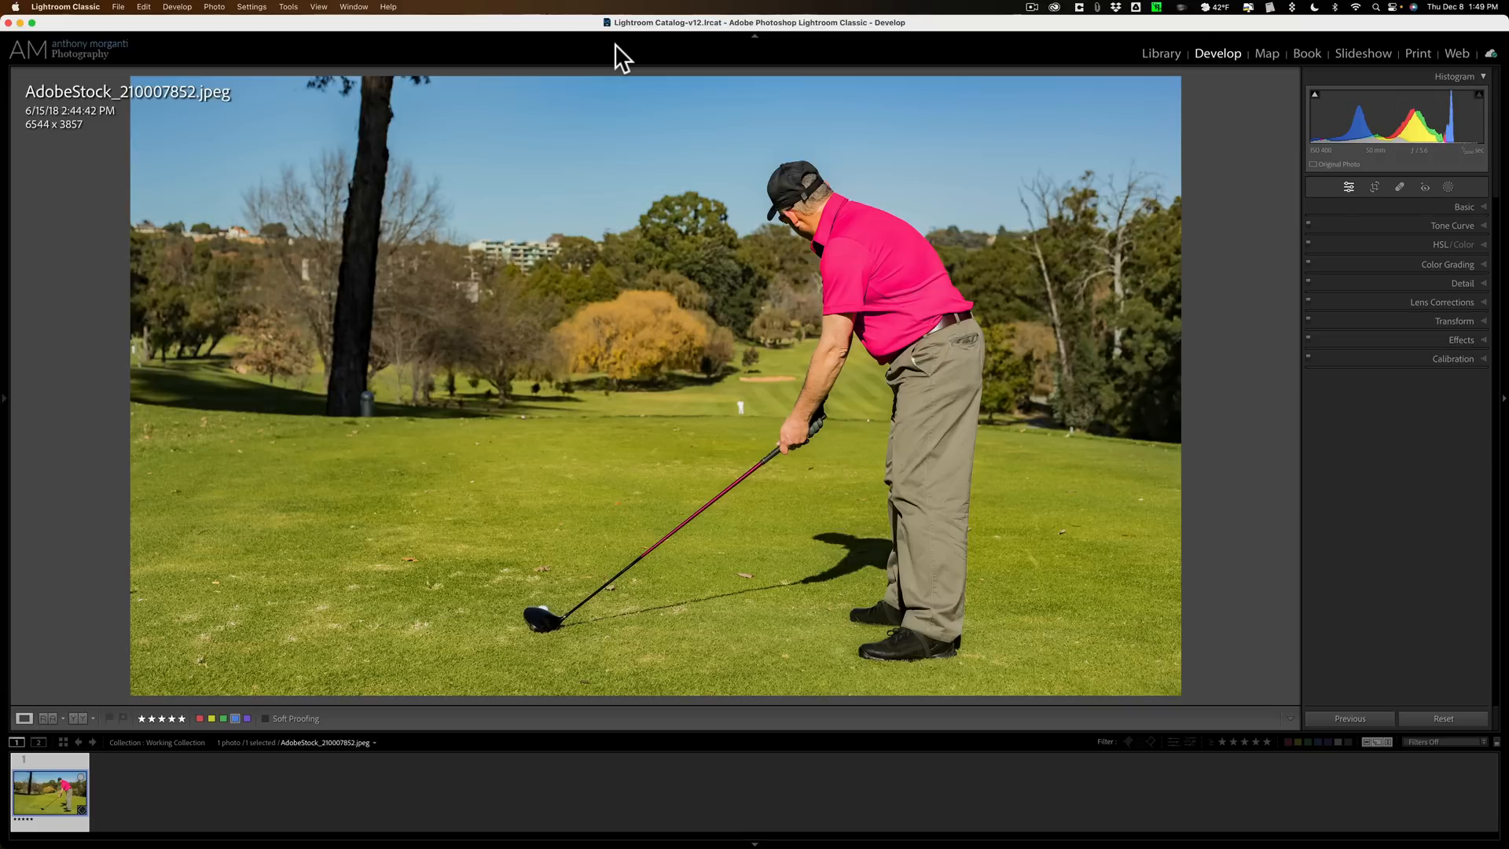
mouse_move(806, 465)
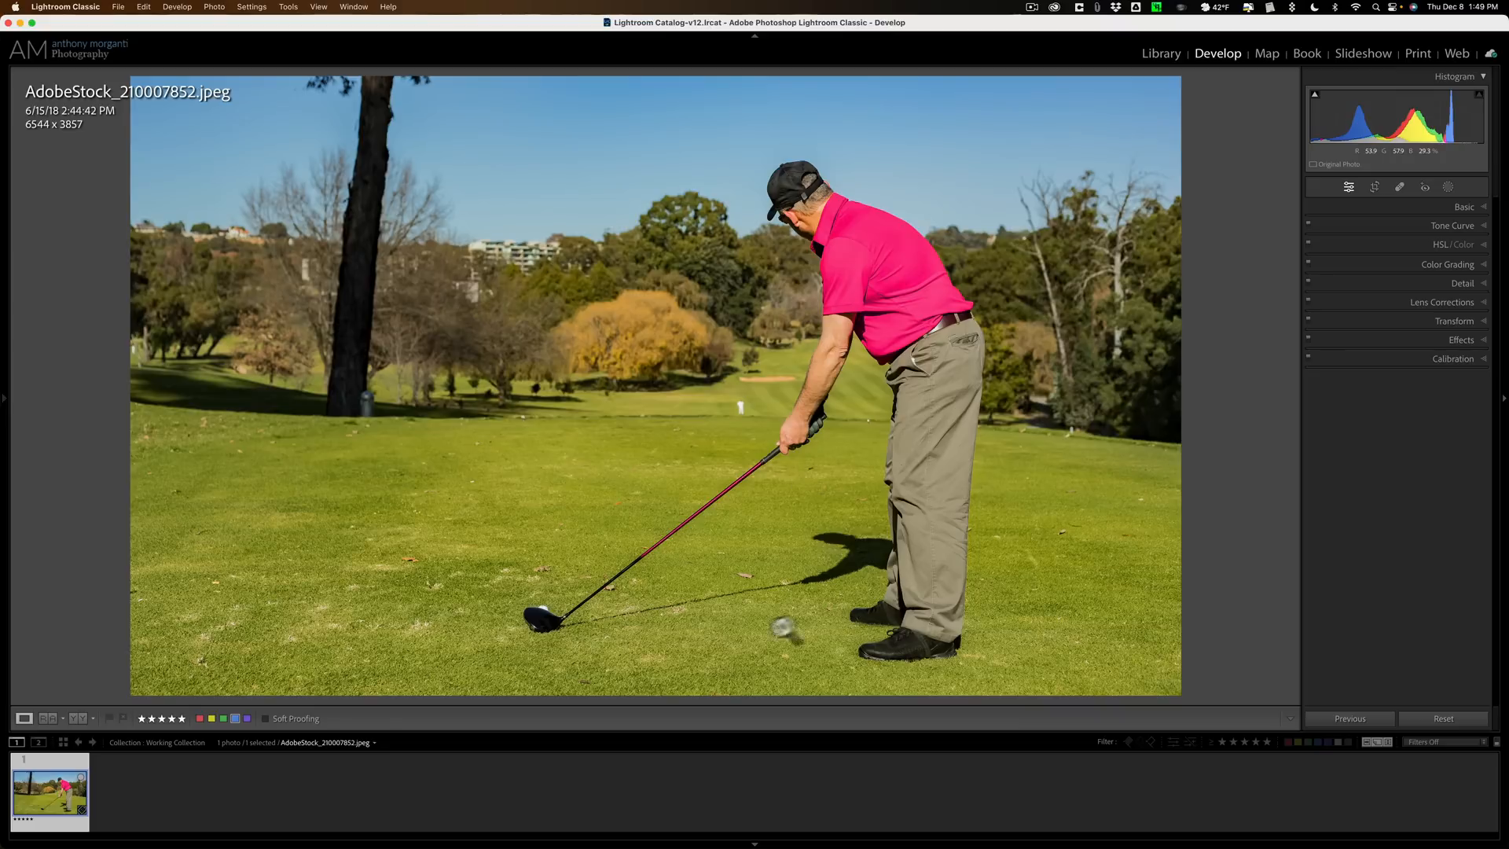
mouse_move(811, 646)
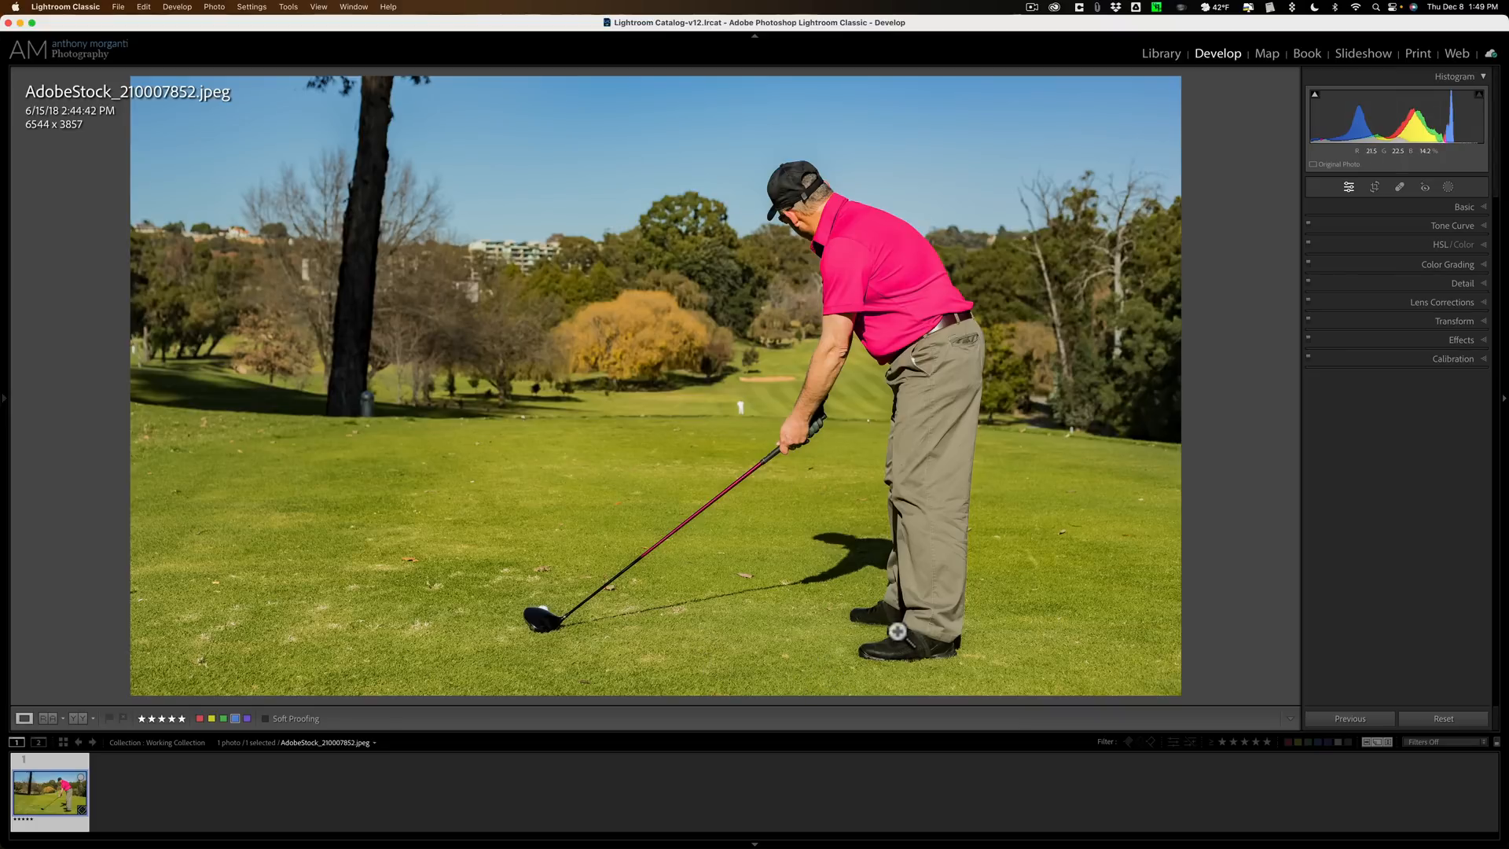
mouse_move(814, 577)
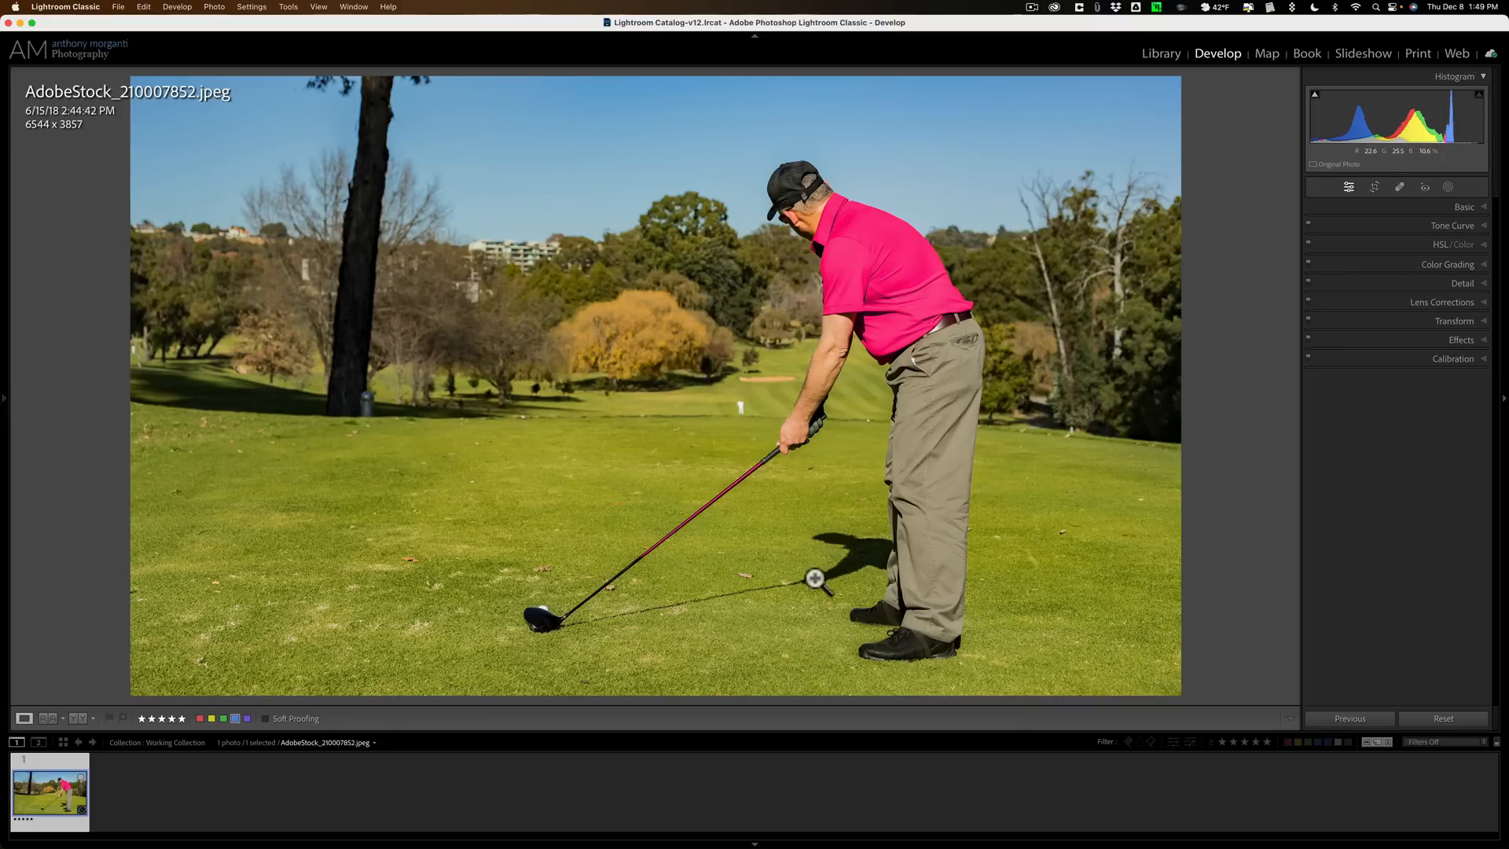
mouse_move(814, 557)
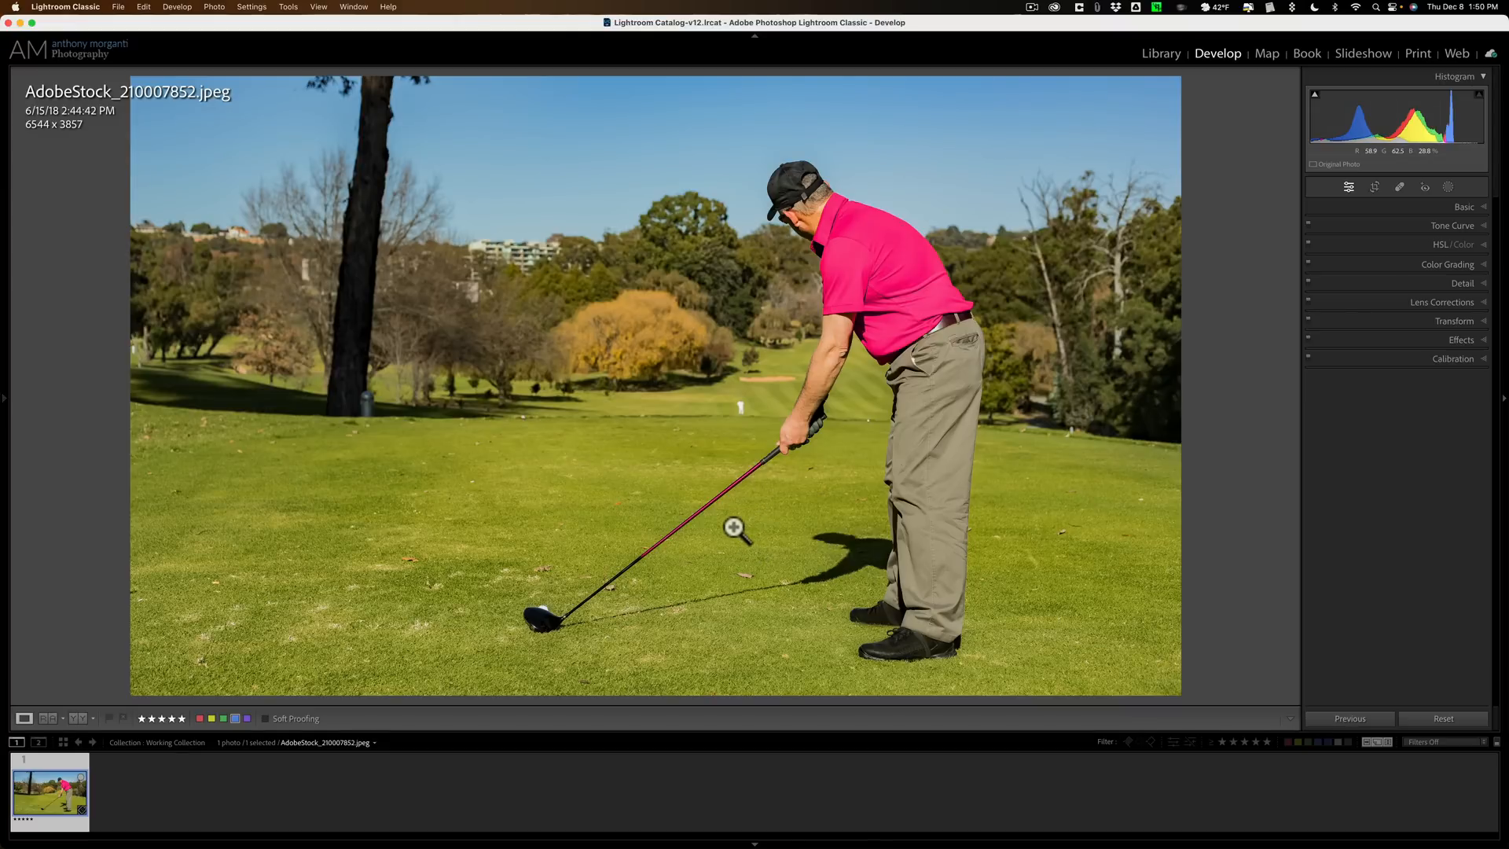
mouse_move(752, 299)
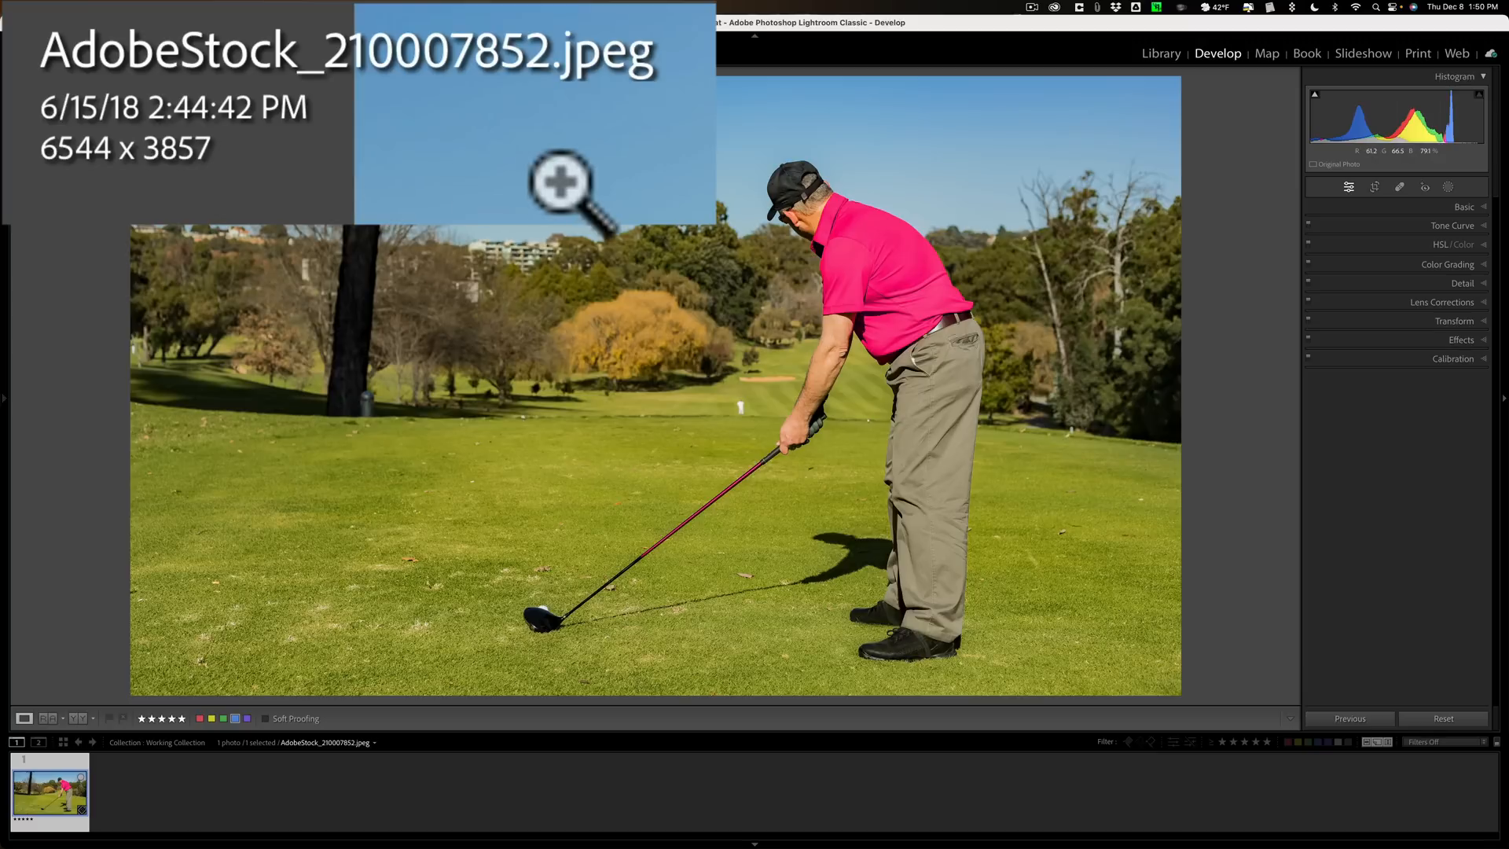
mouse_move(662, 214)
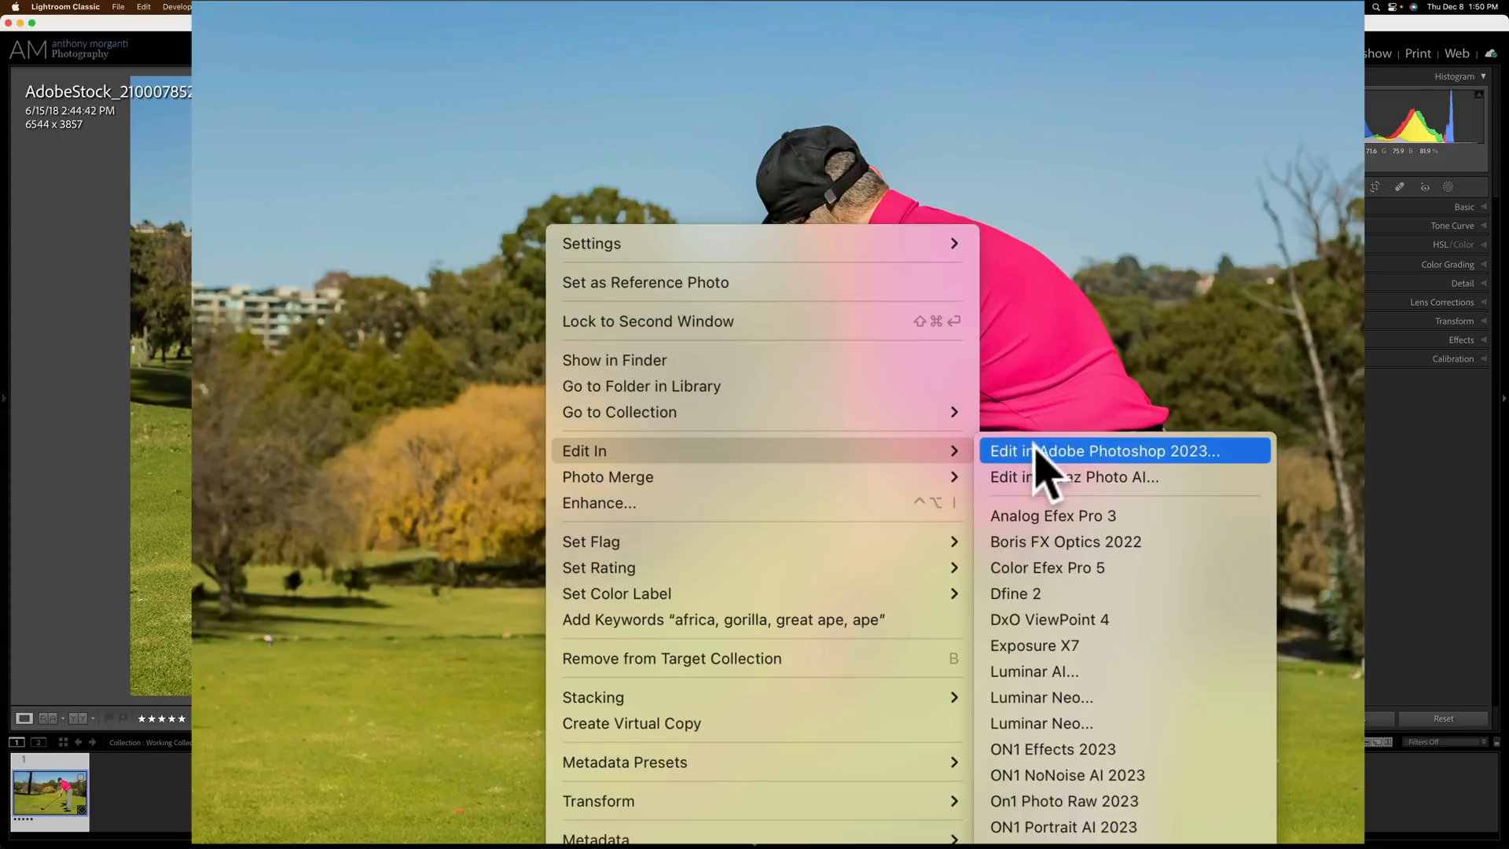
mouse_move(1048, 481)
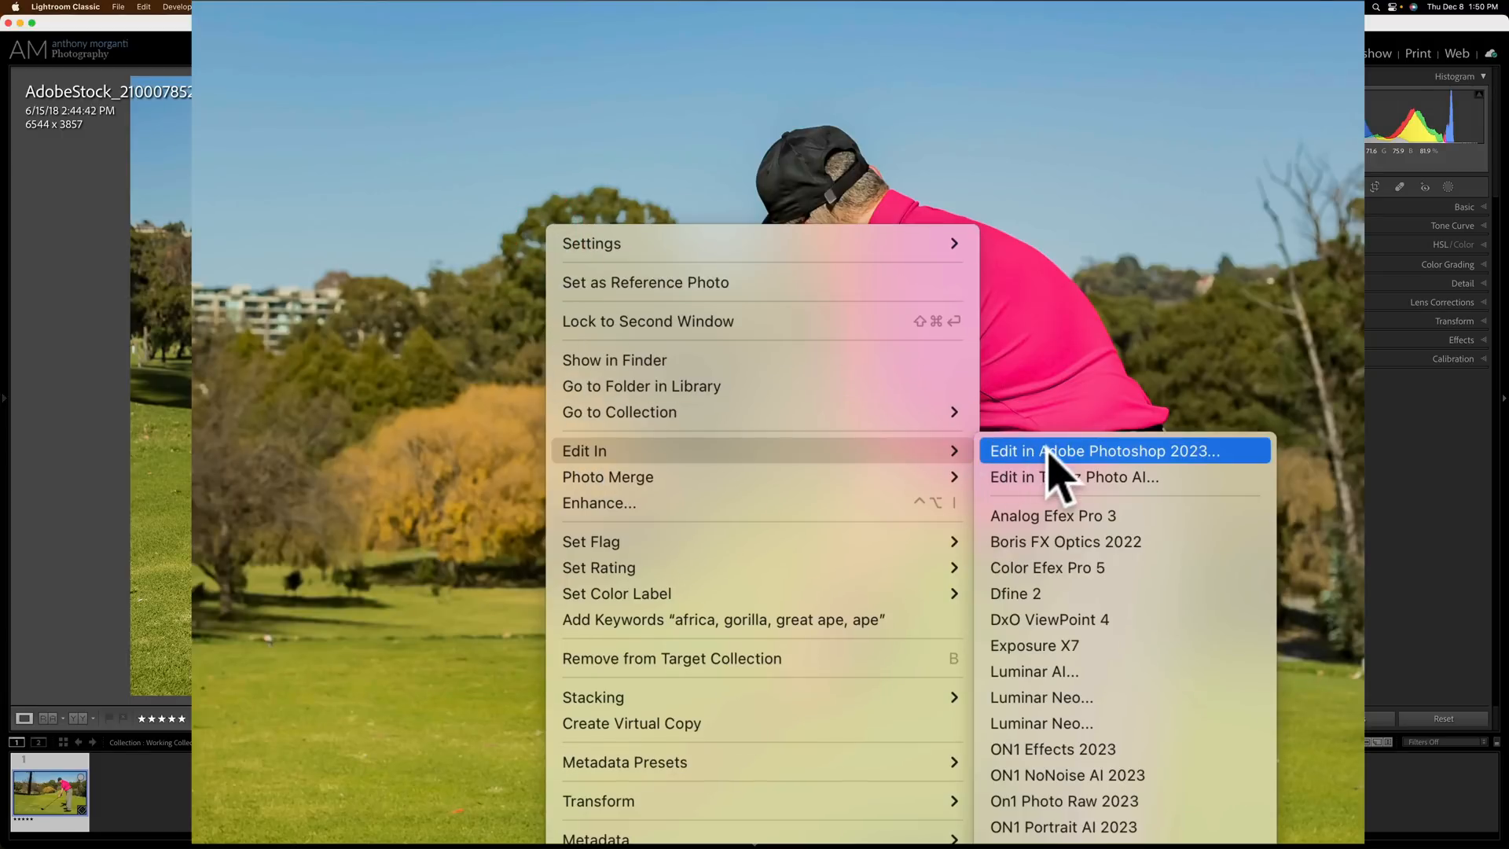
Step: Edit a copy of the golfer photo with Lightroom adjustments in Photoshop 2023
click(1104, 451)
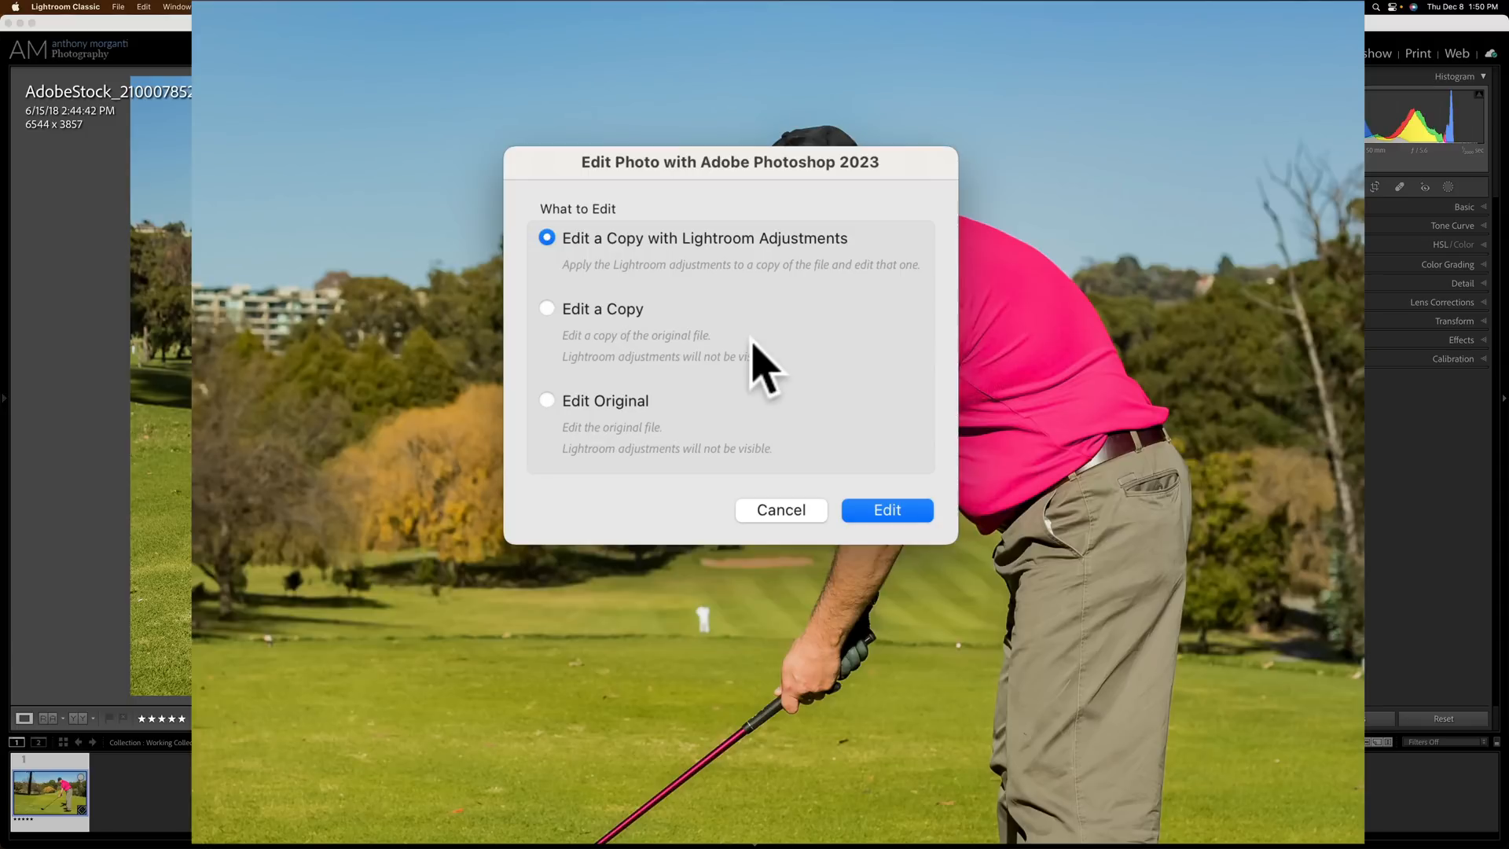
mouse_move(710, 259)
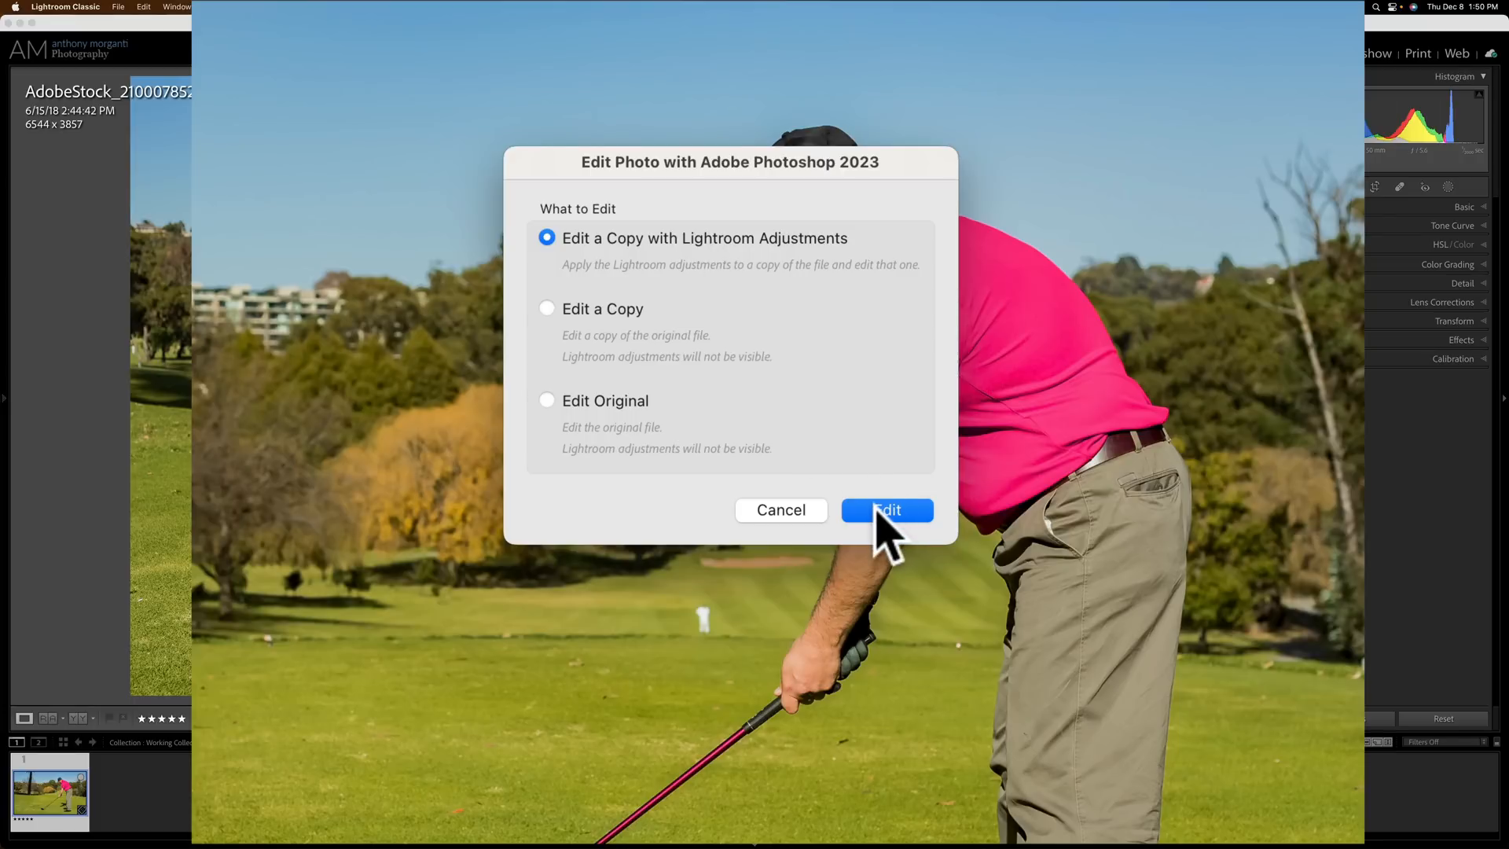
click(885, 509)
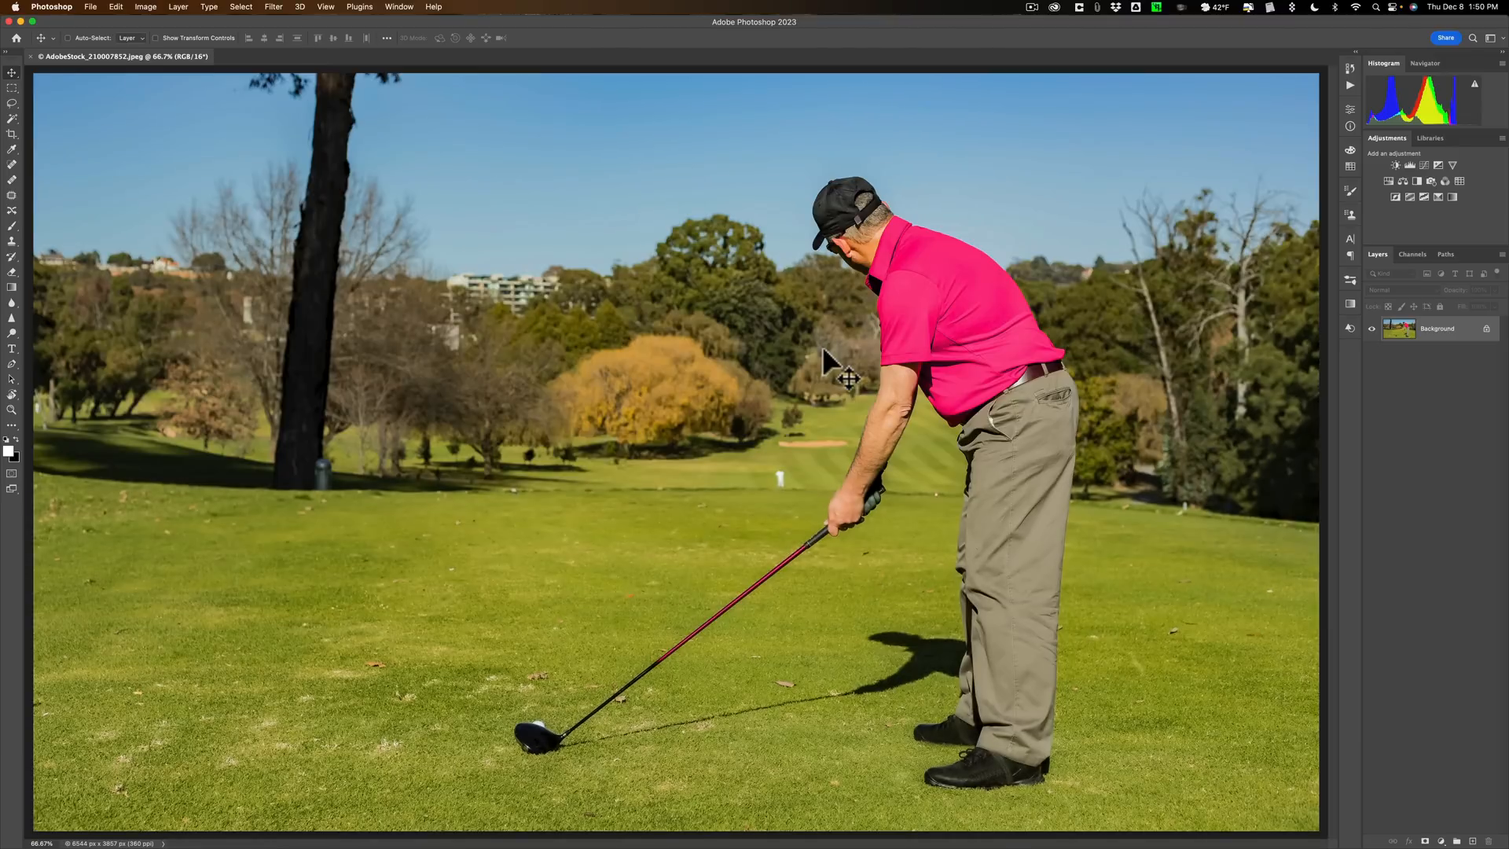
mouse_move(829, 361)
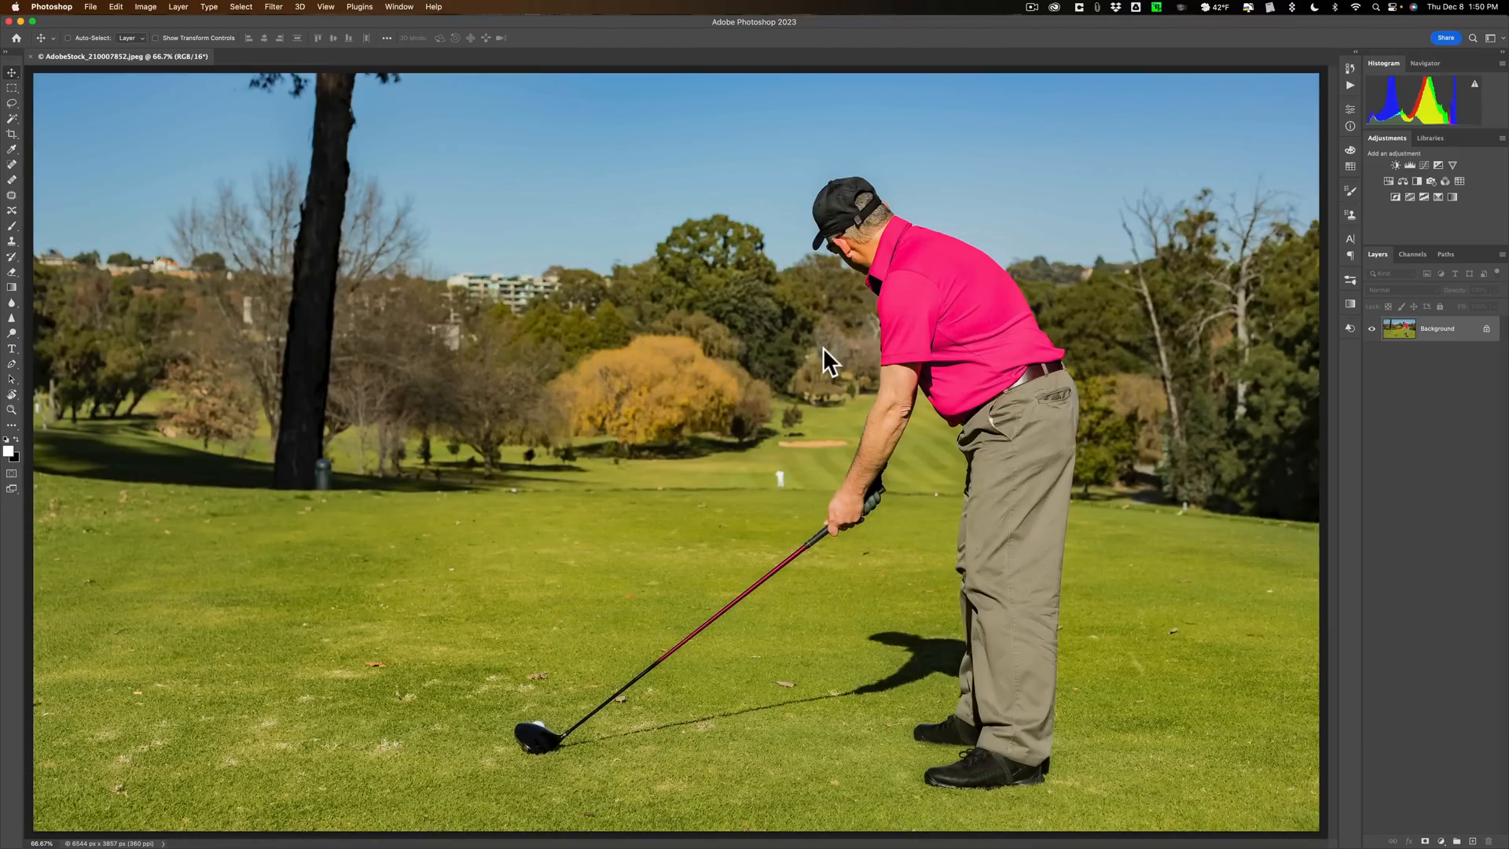
mouse_move(969, 403)
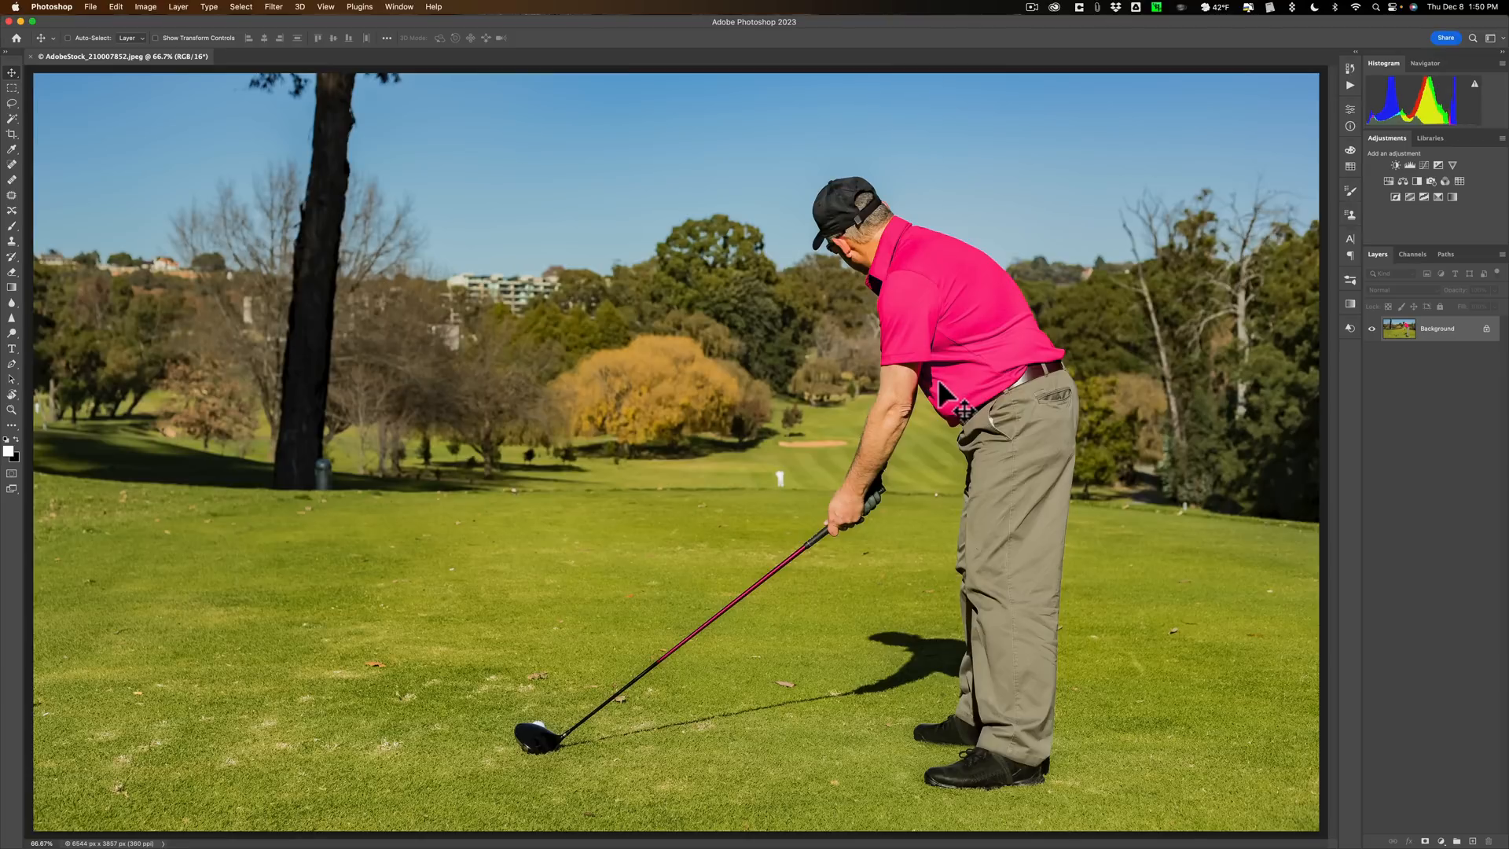
mouse_move(1025, 513)
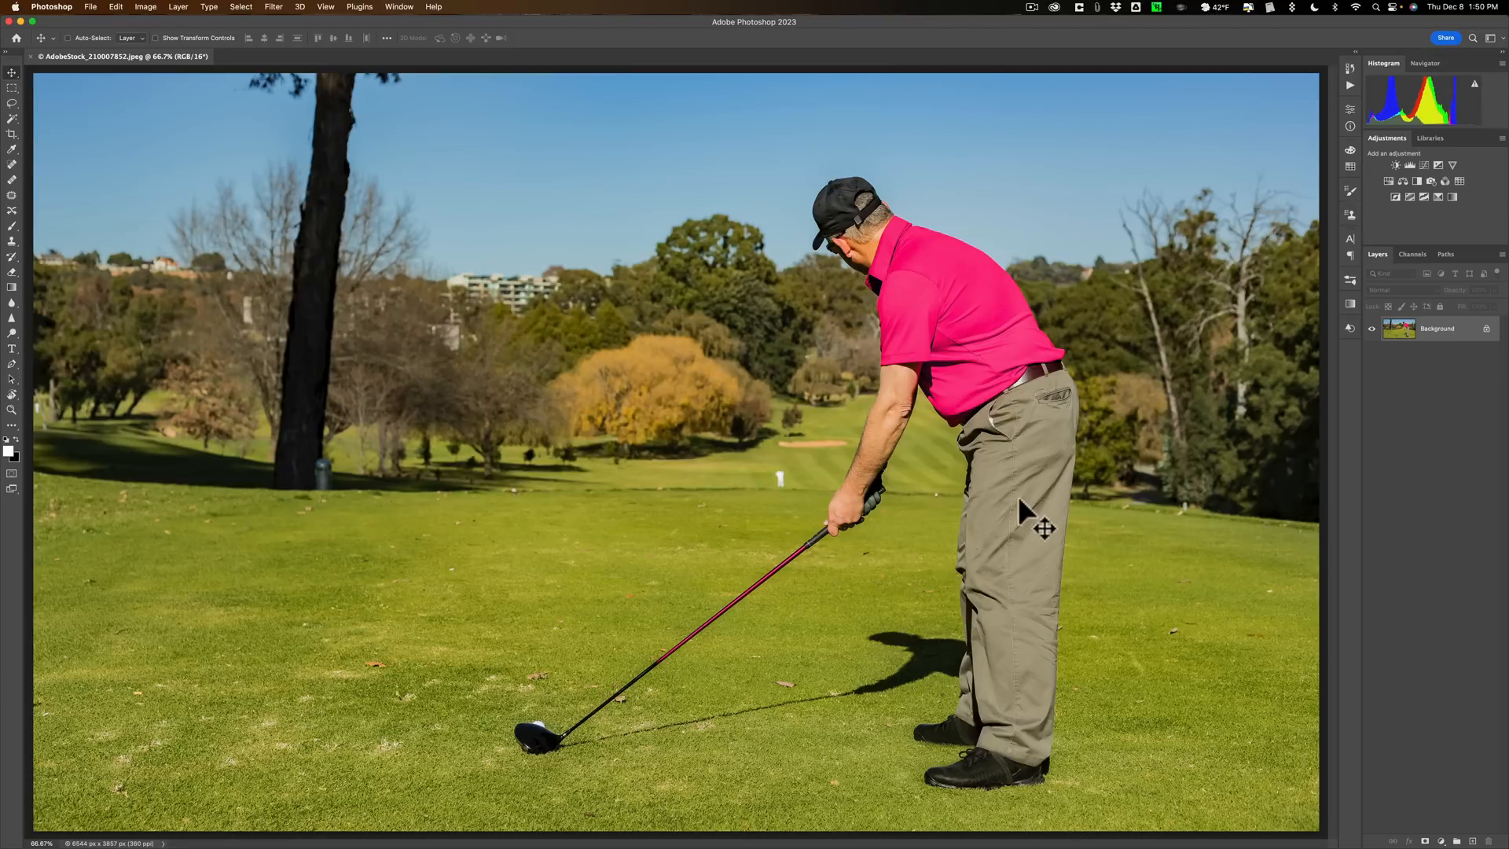
mouse_move(913, 471)
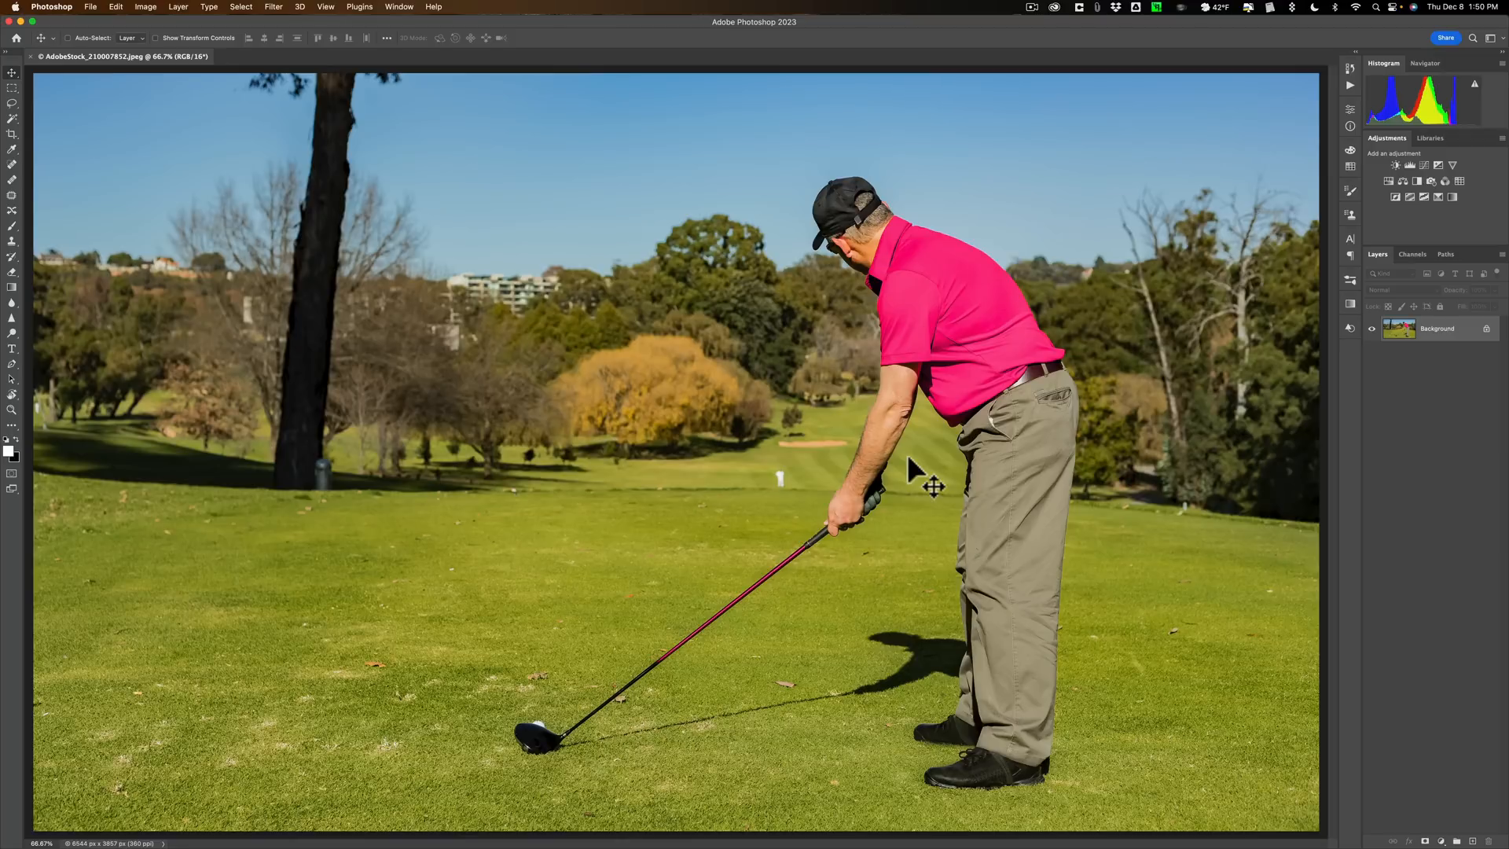
mouse_move(780, 620)
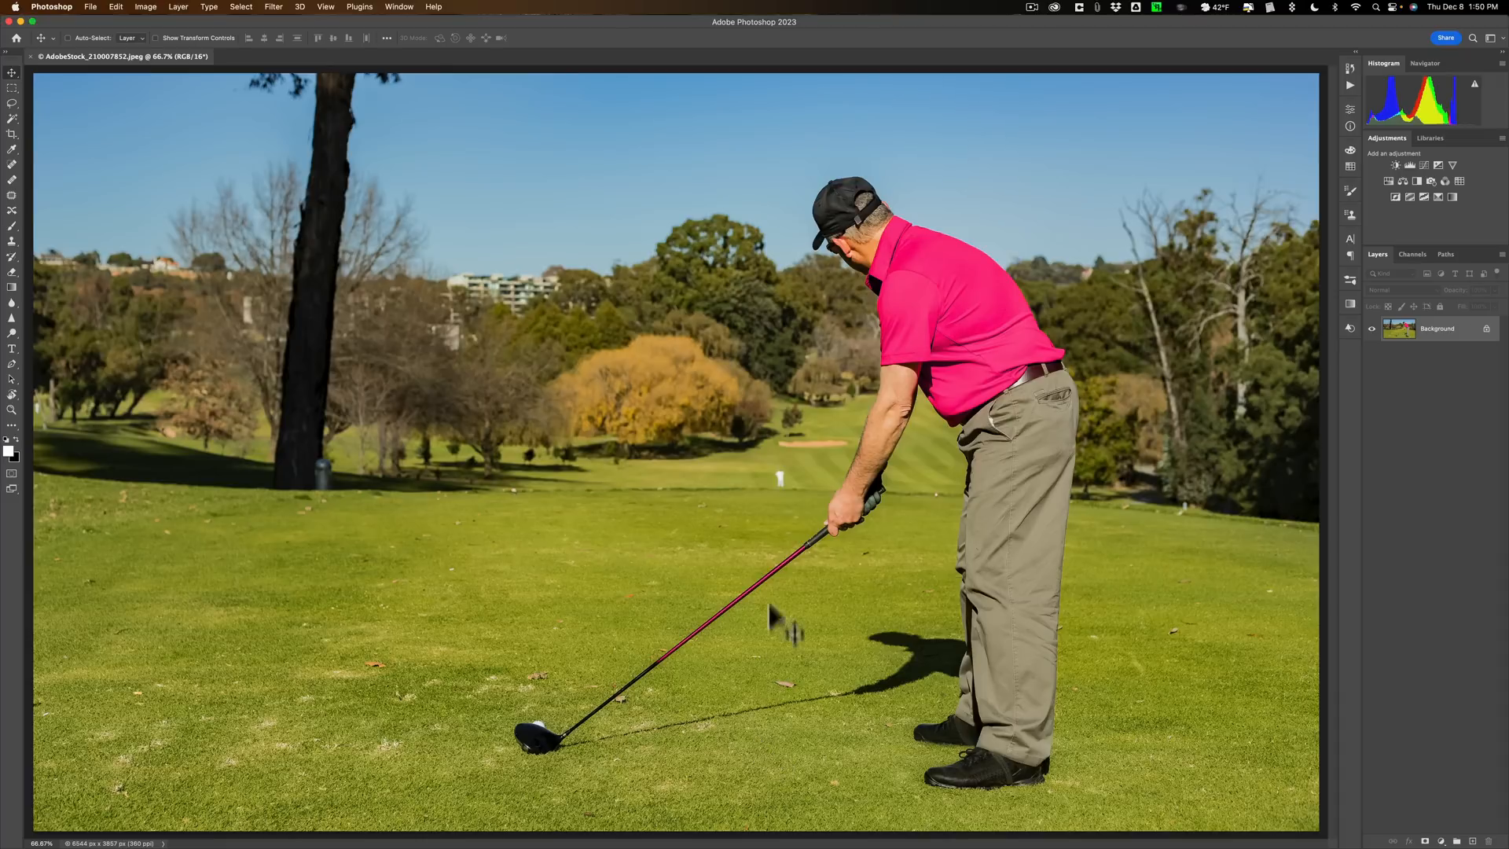
mouse_move(740, 431)
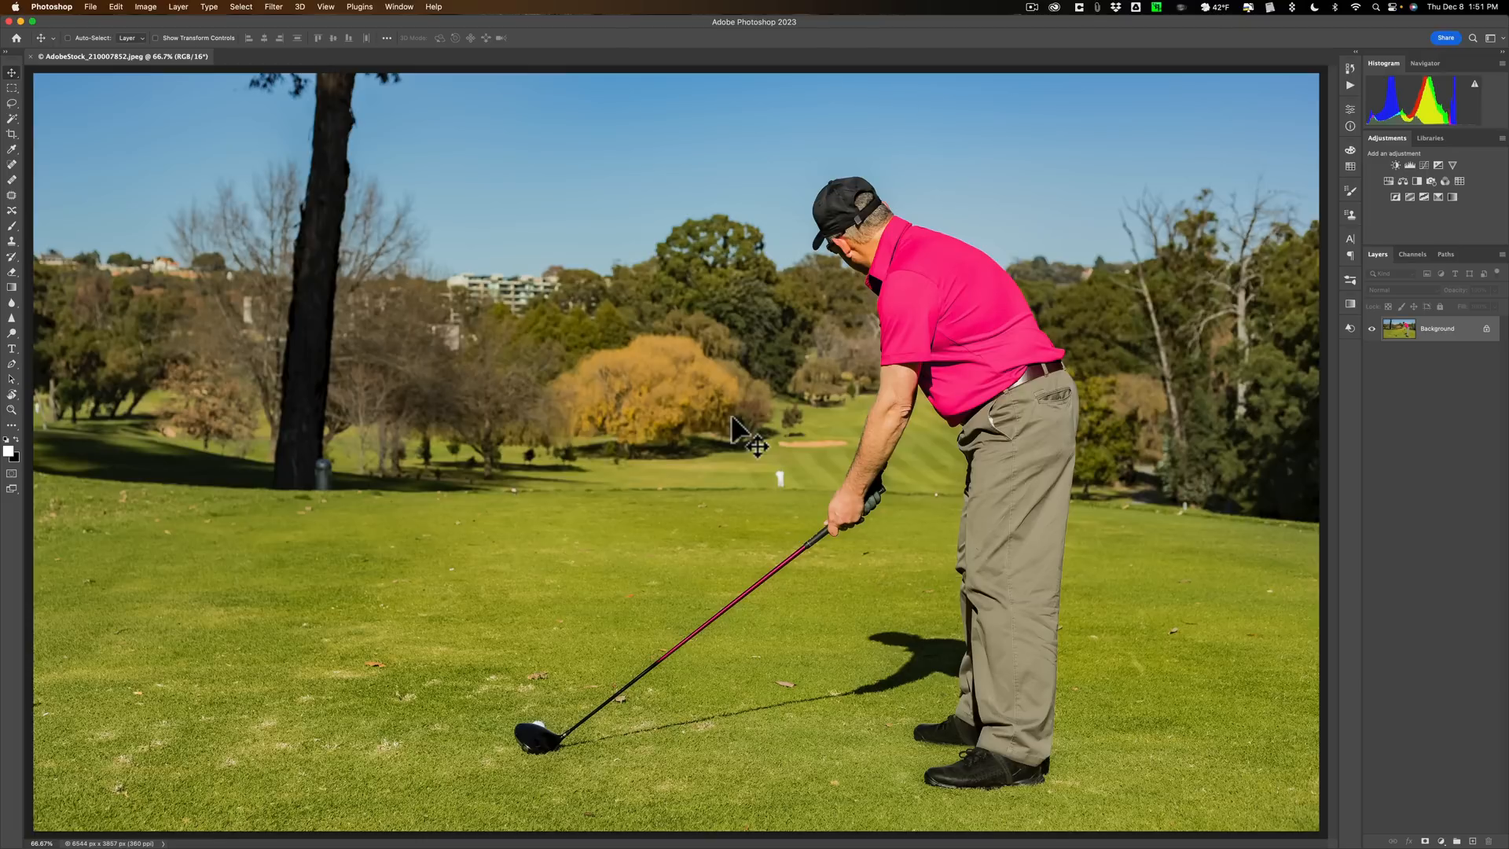
mouse_move(434, 18)
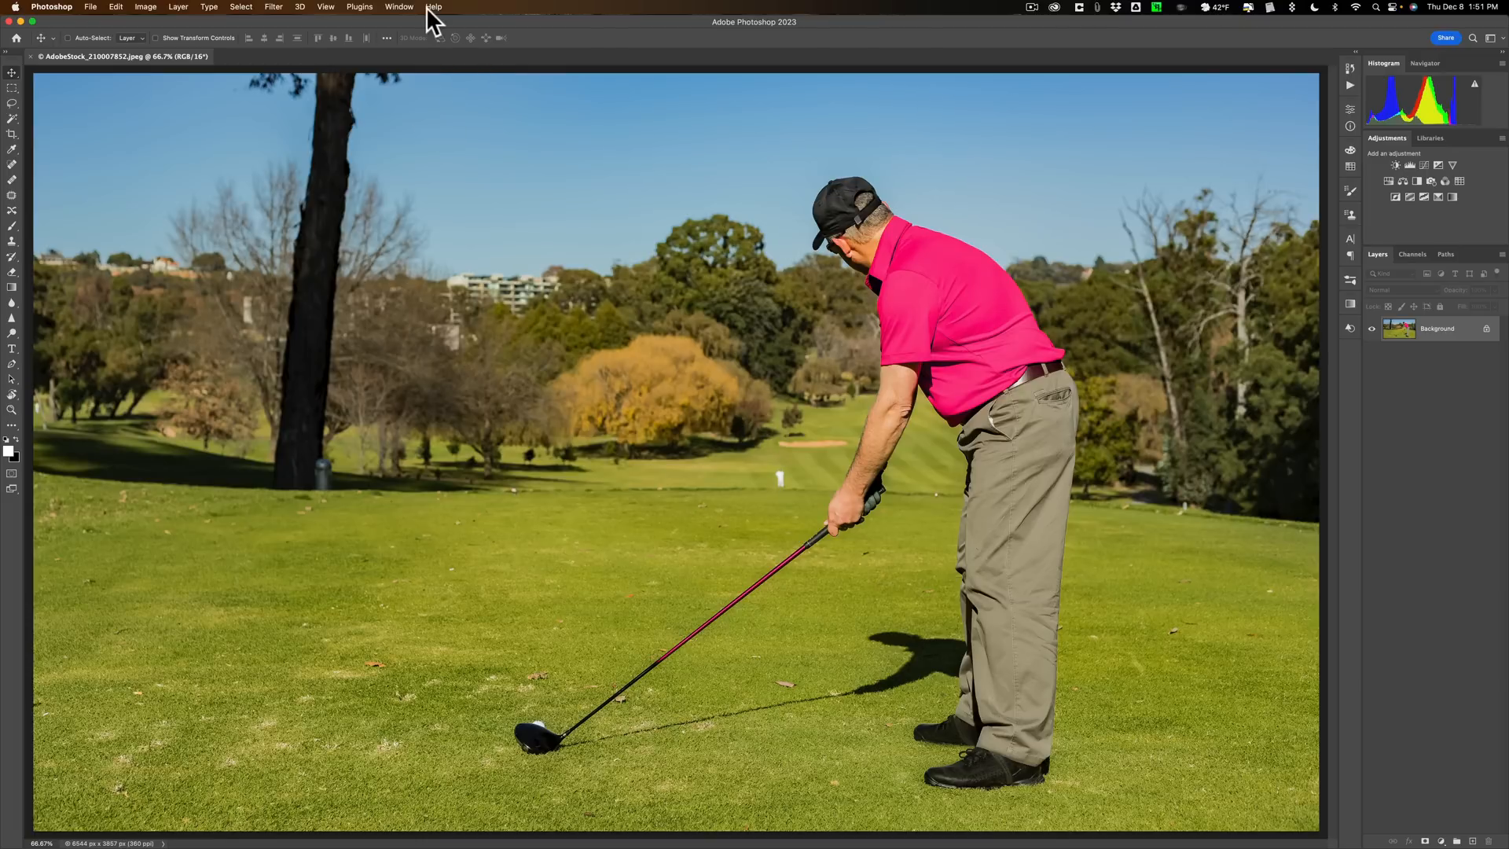
Step: Run the Blur background quick action from the Discover panel, creating a Background copy layer
click(434, 6)
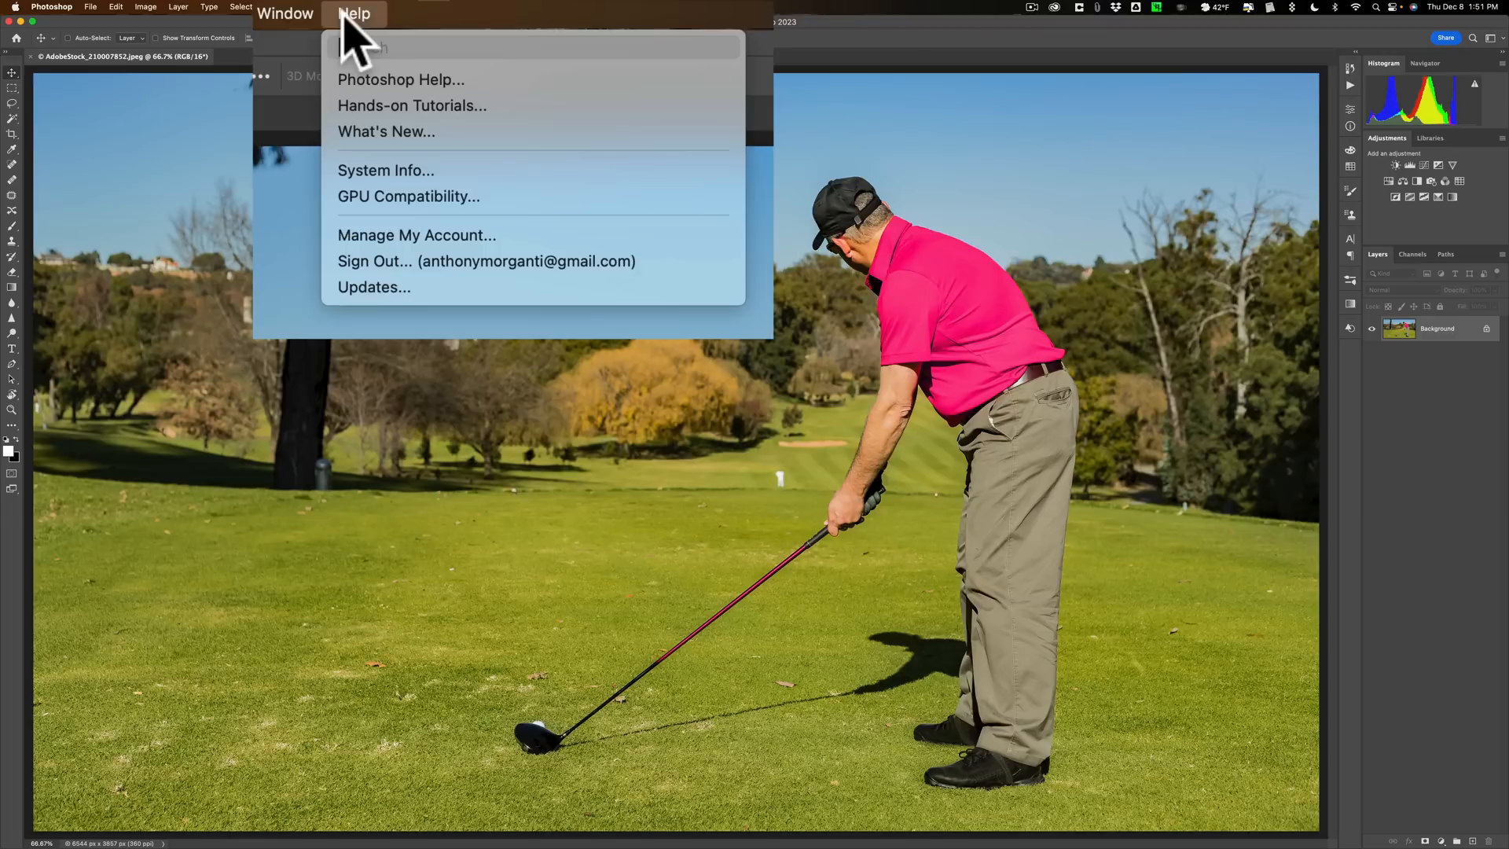
mouse_move(362, 59)
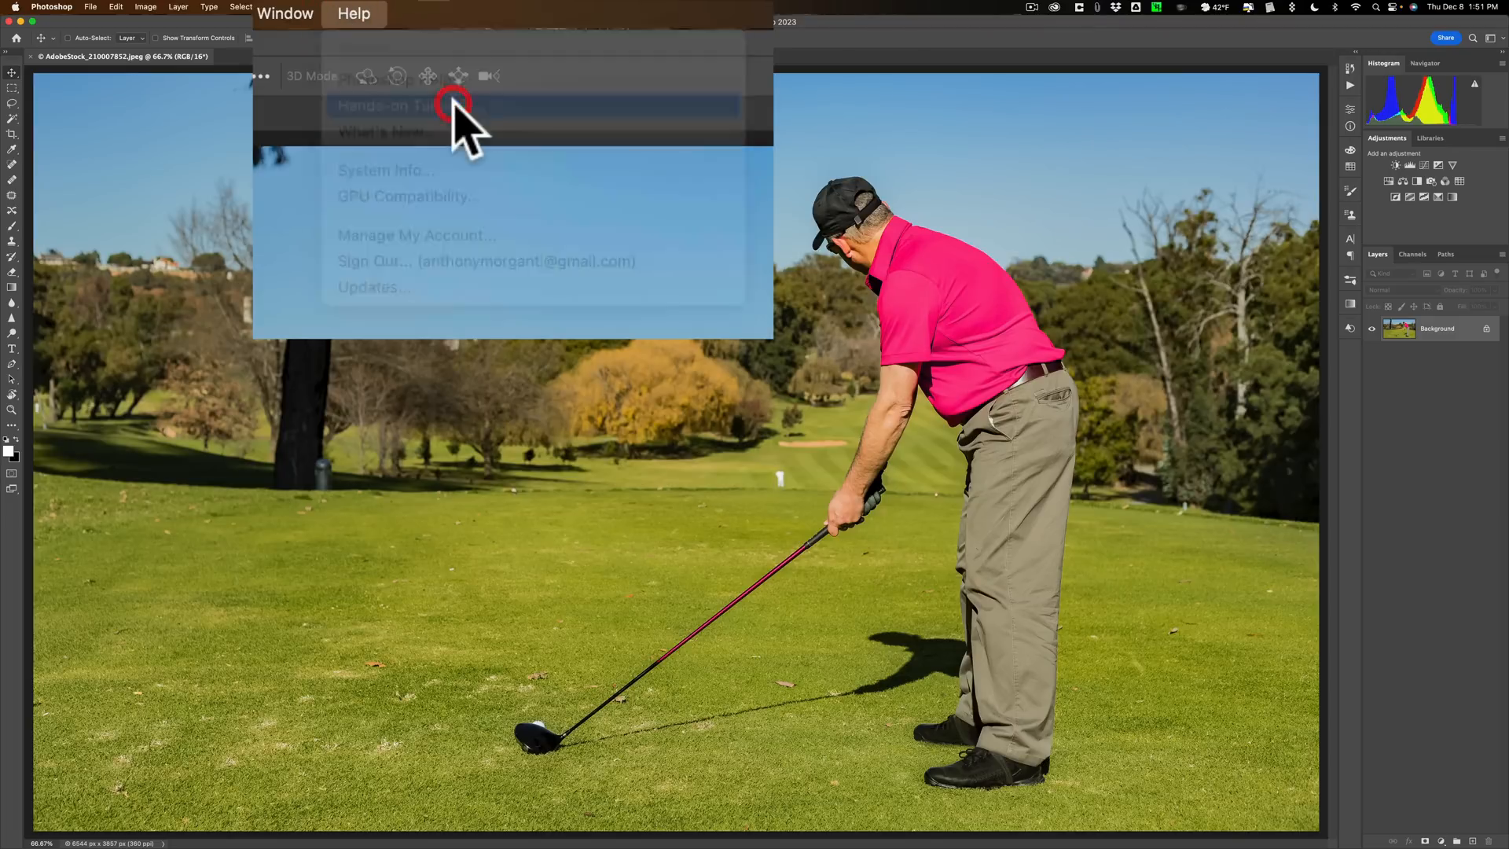
click(390, 105)
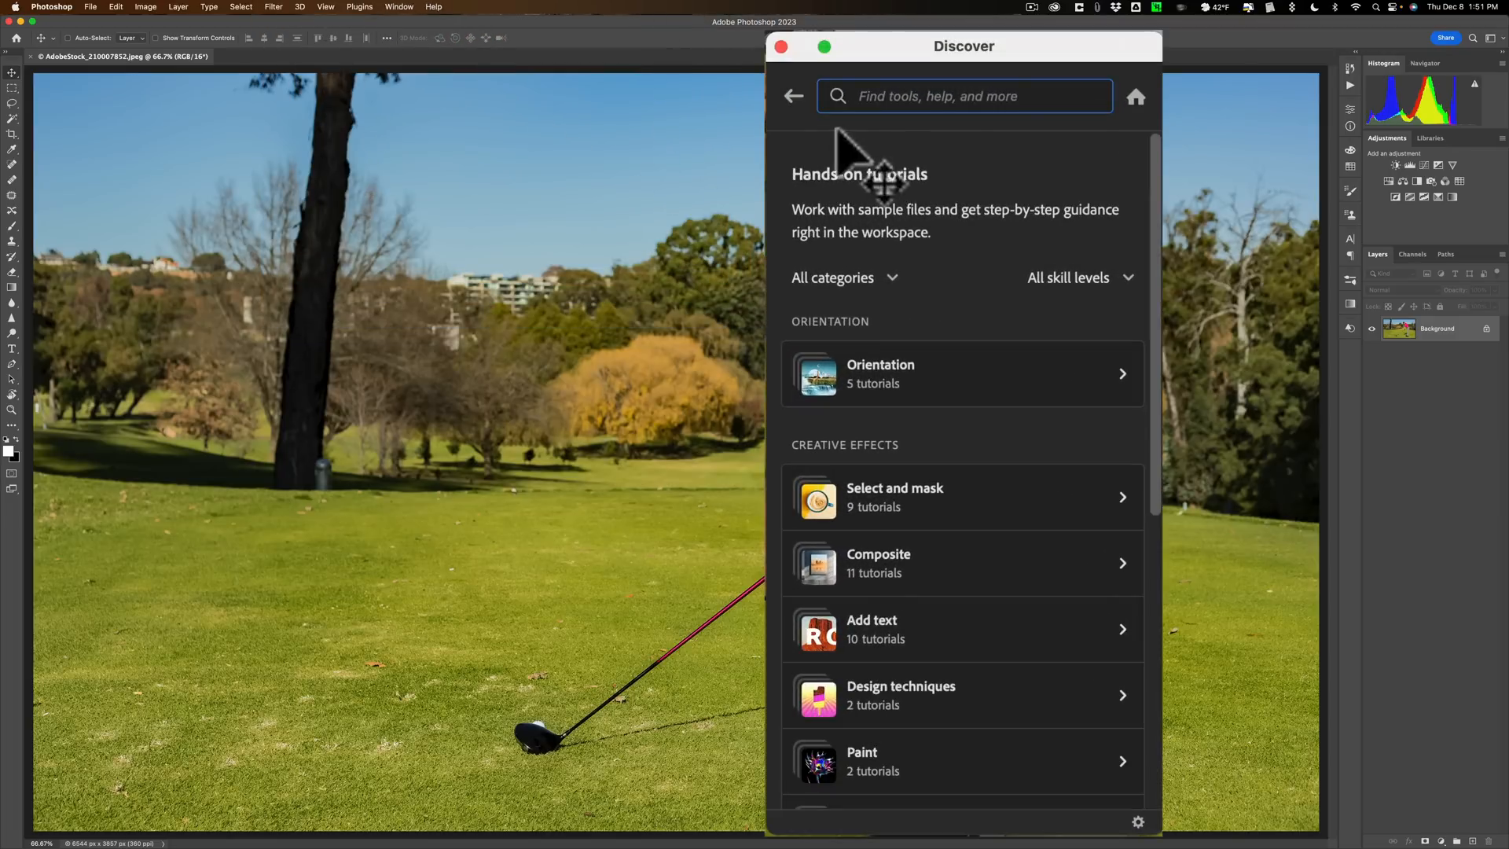
mouse_move(1111, 159)
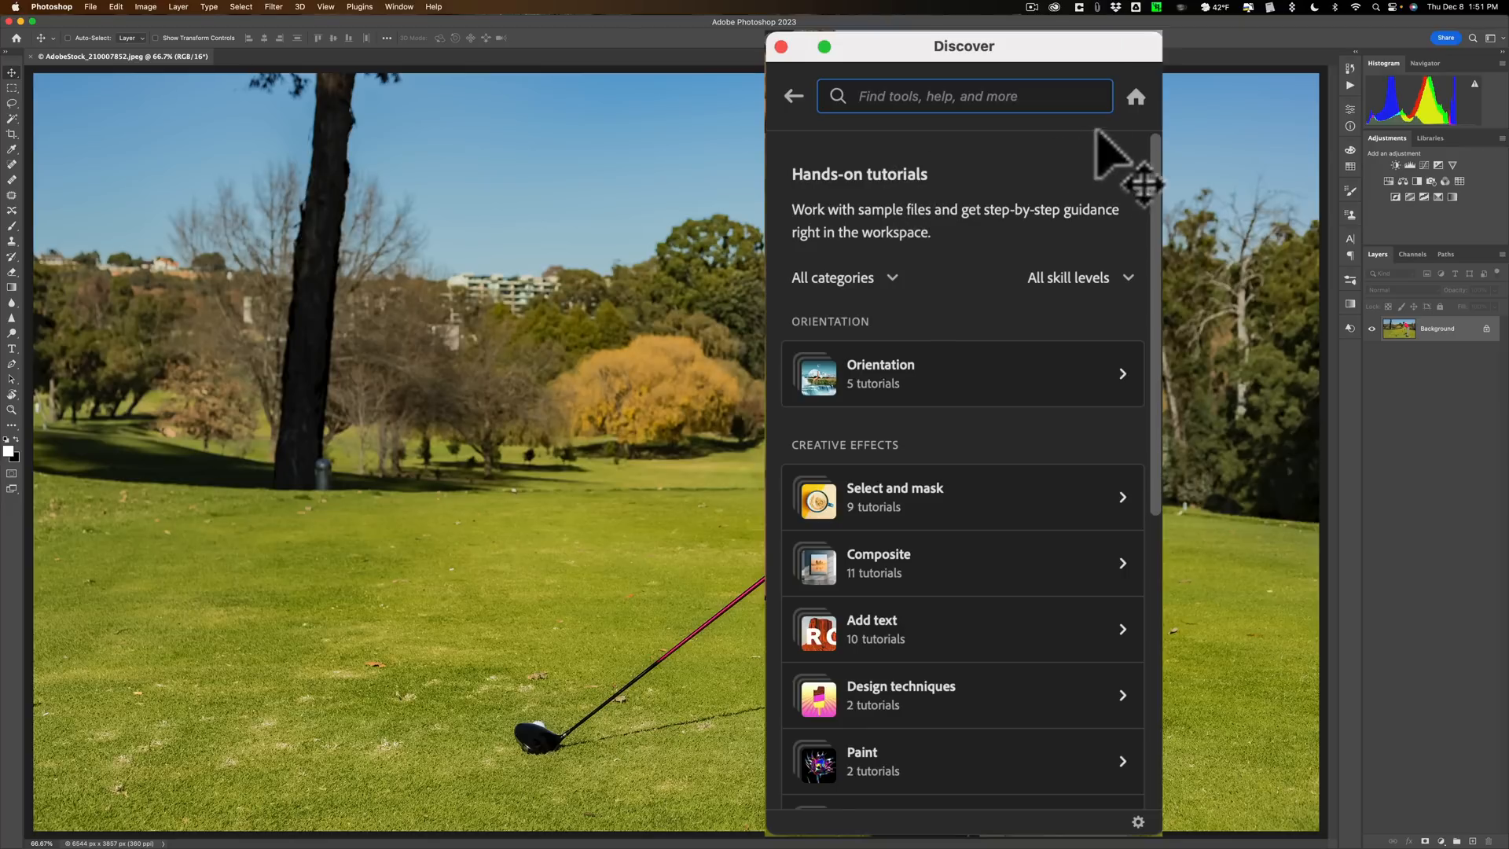
mouse_move(796, 105)
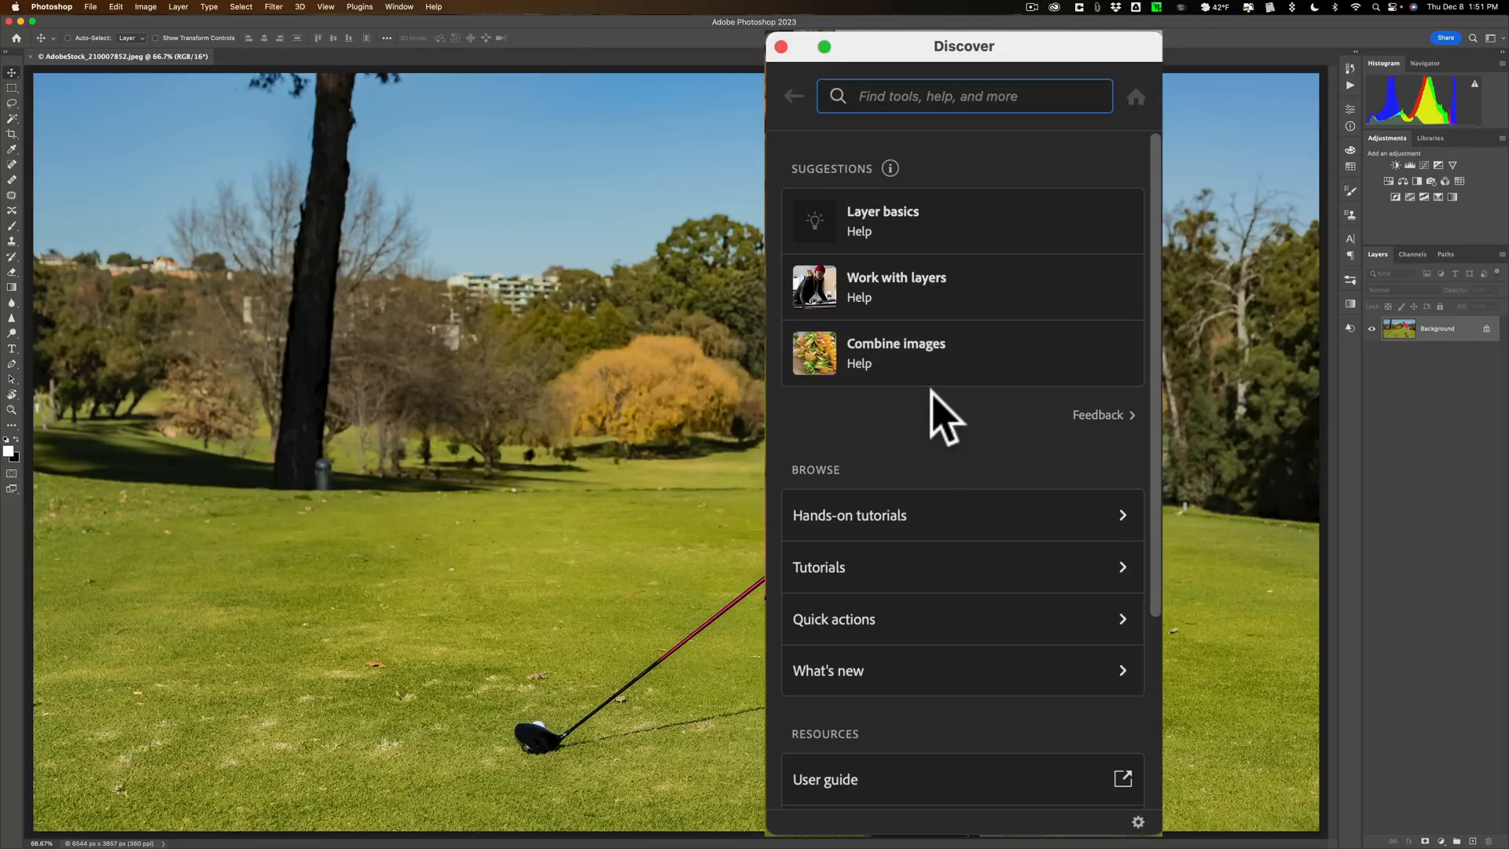
mouse_move(933, 635)
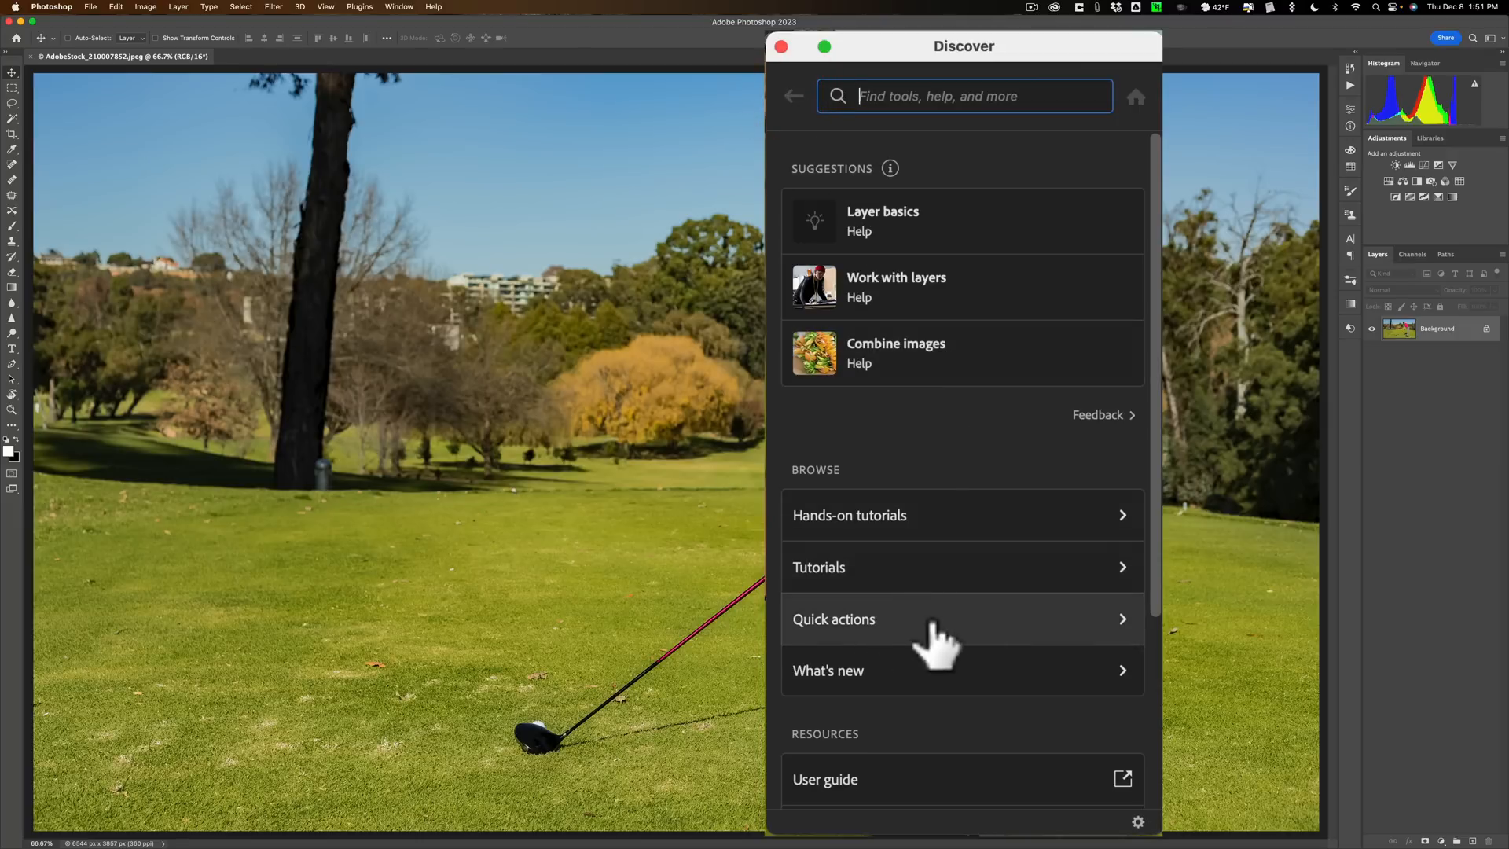
click(832, 619)
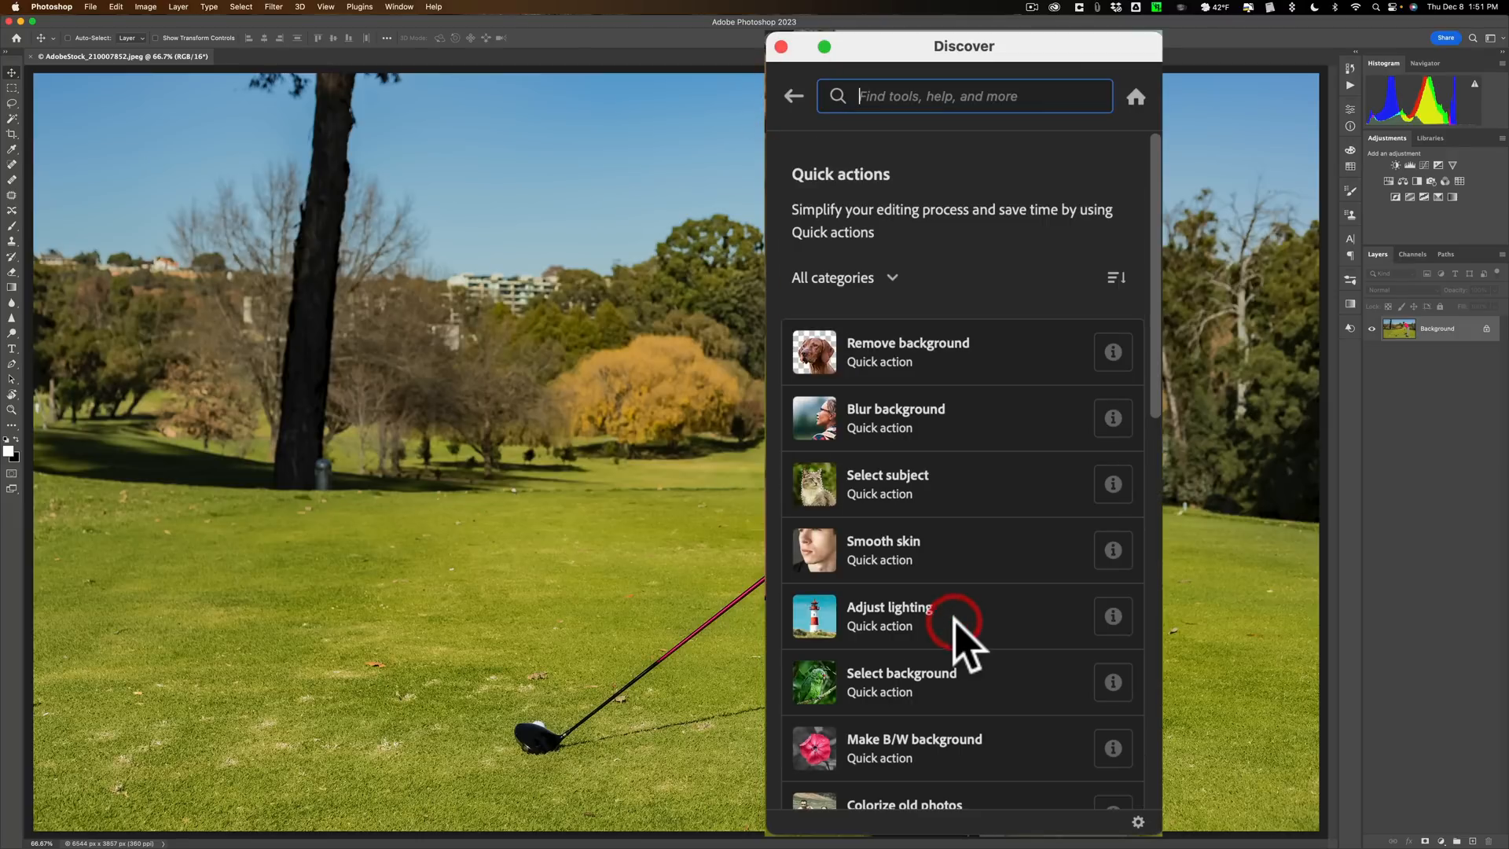
mouse_move(889, 419)
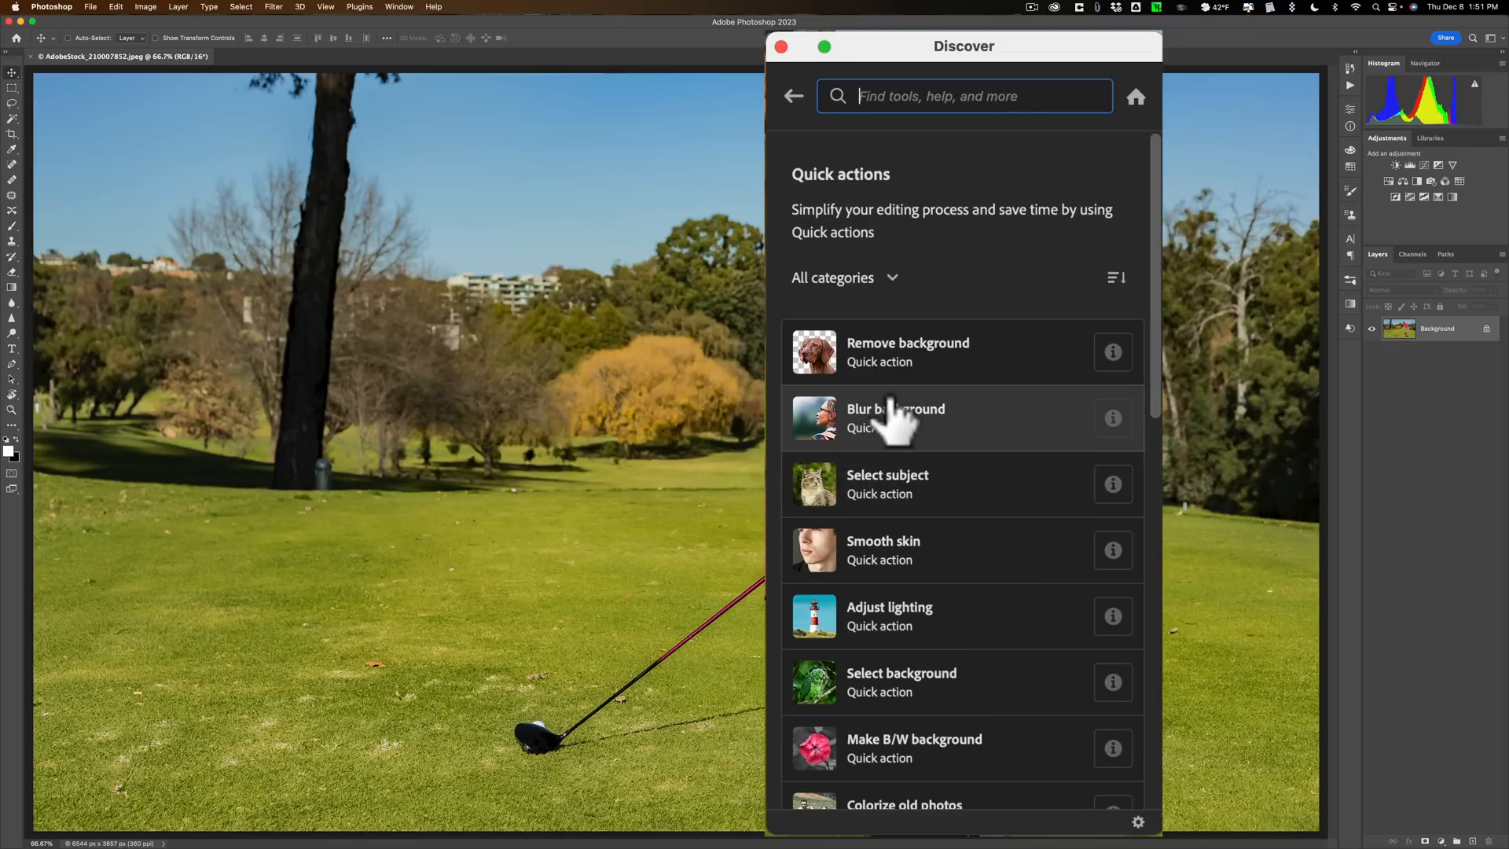
mouse_move(962, 438)
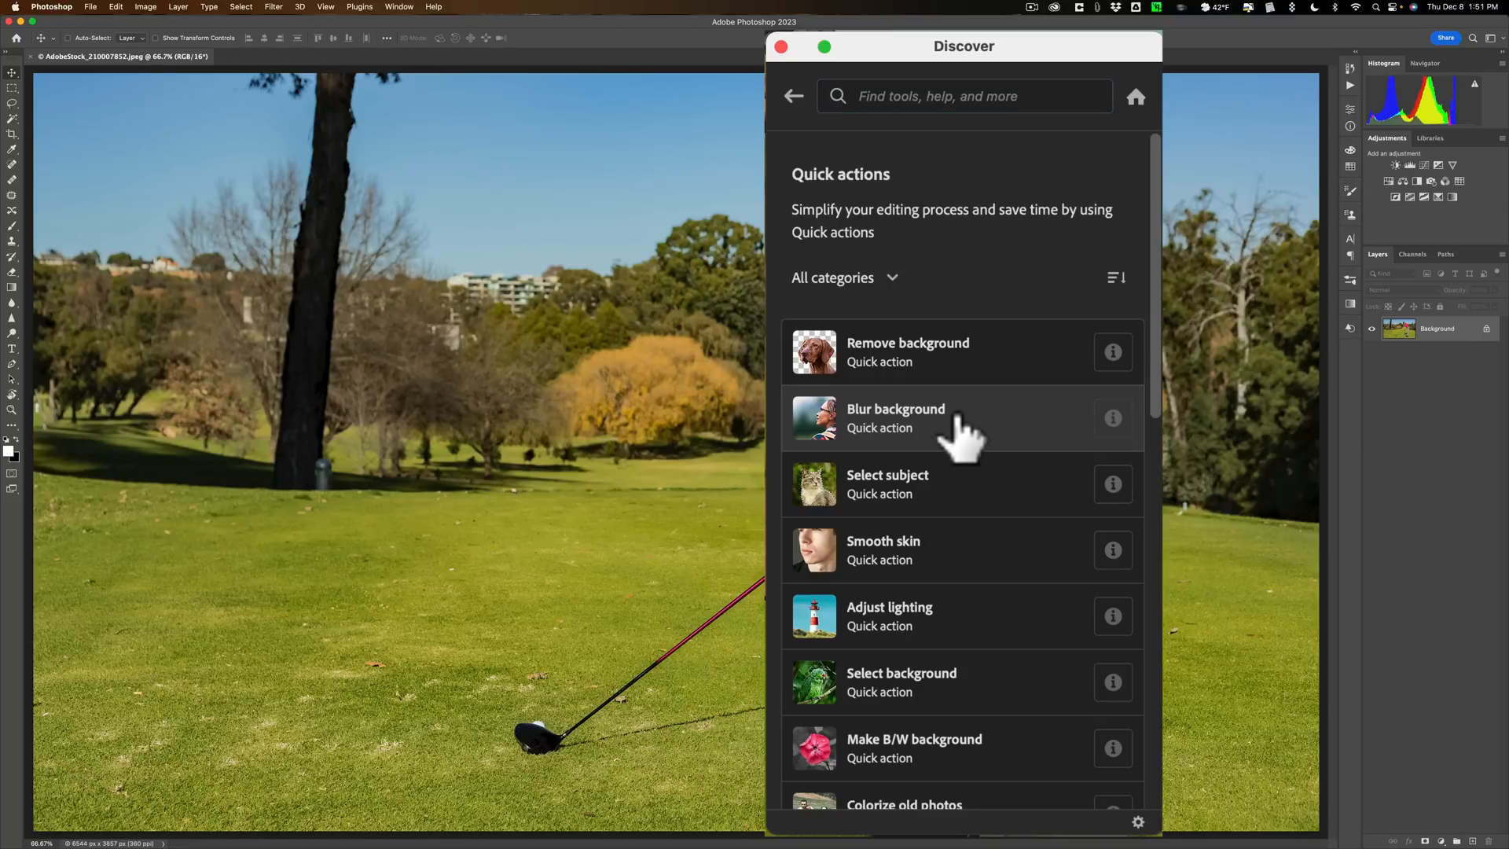
click(894, 418)
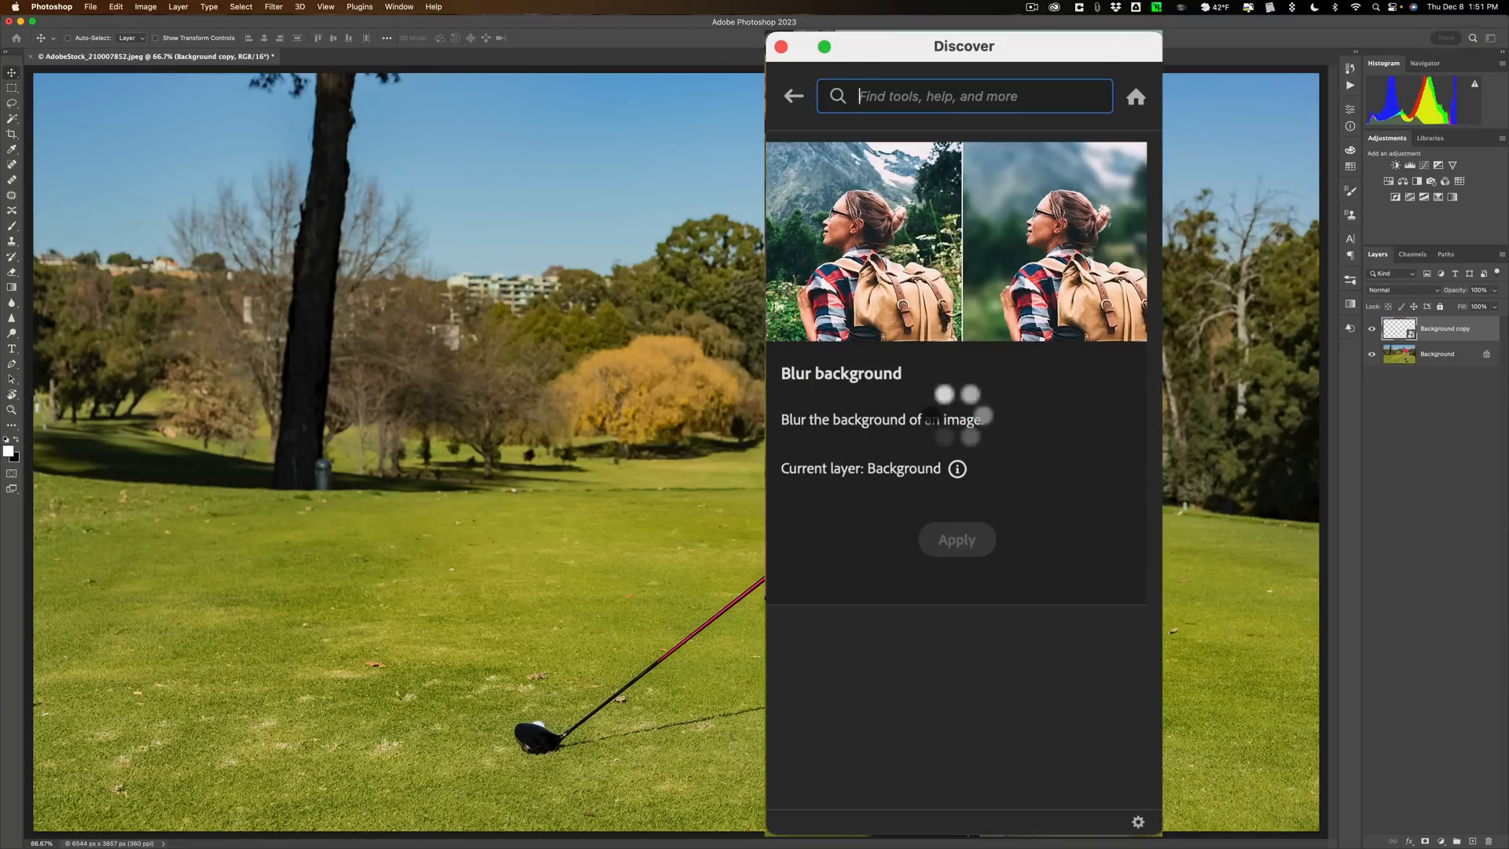
click(957, 539)
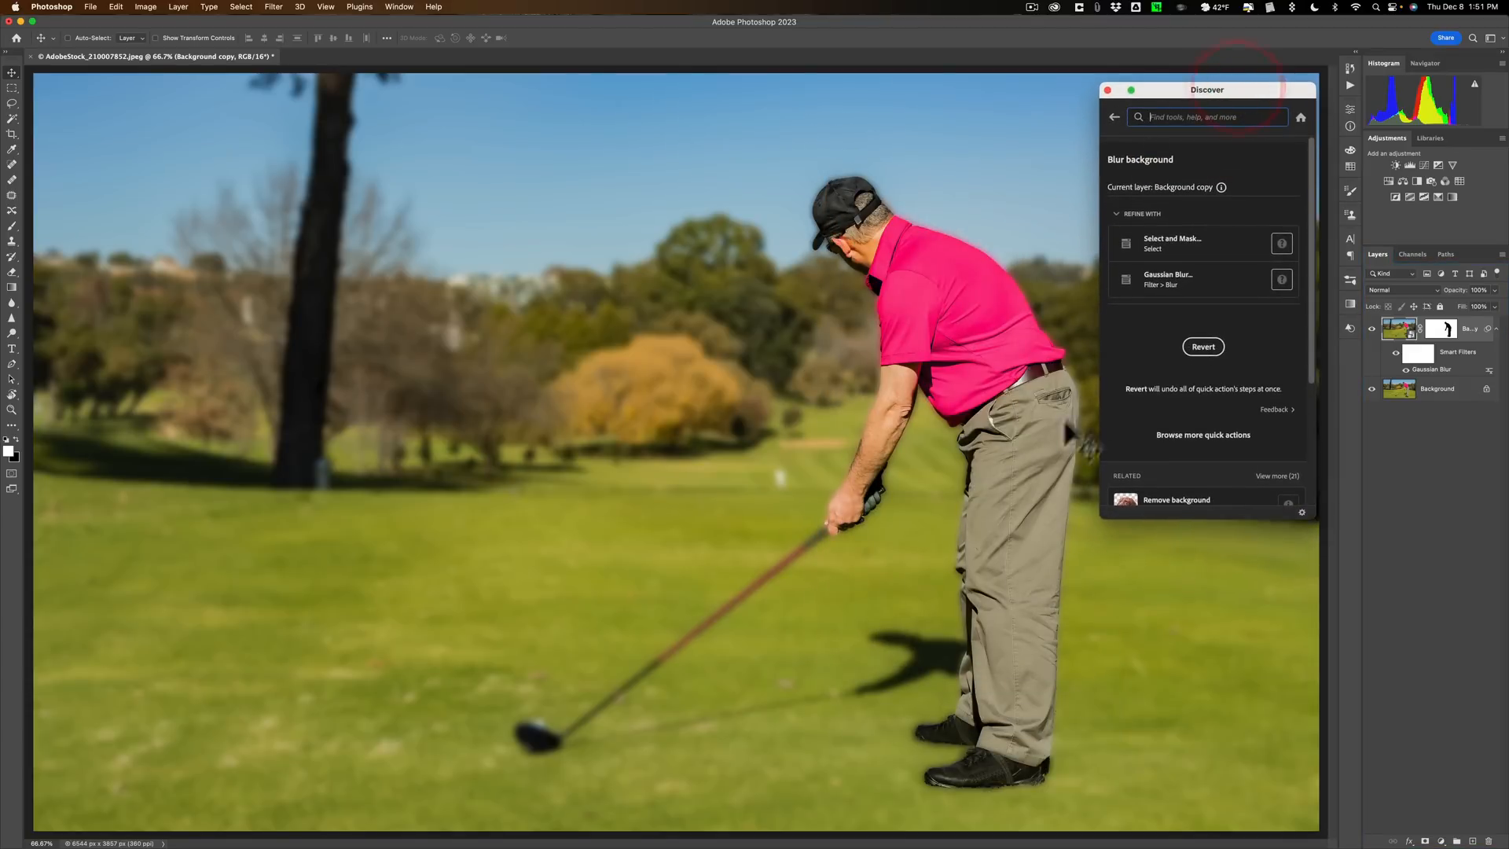
mouse_move(992, 509)
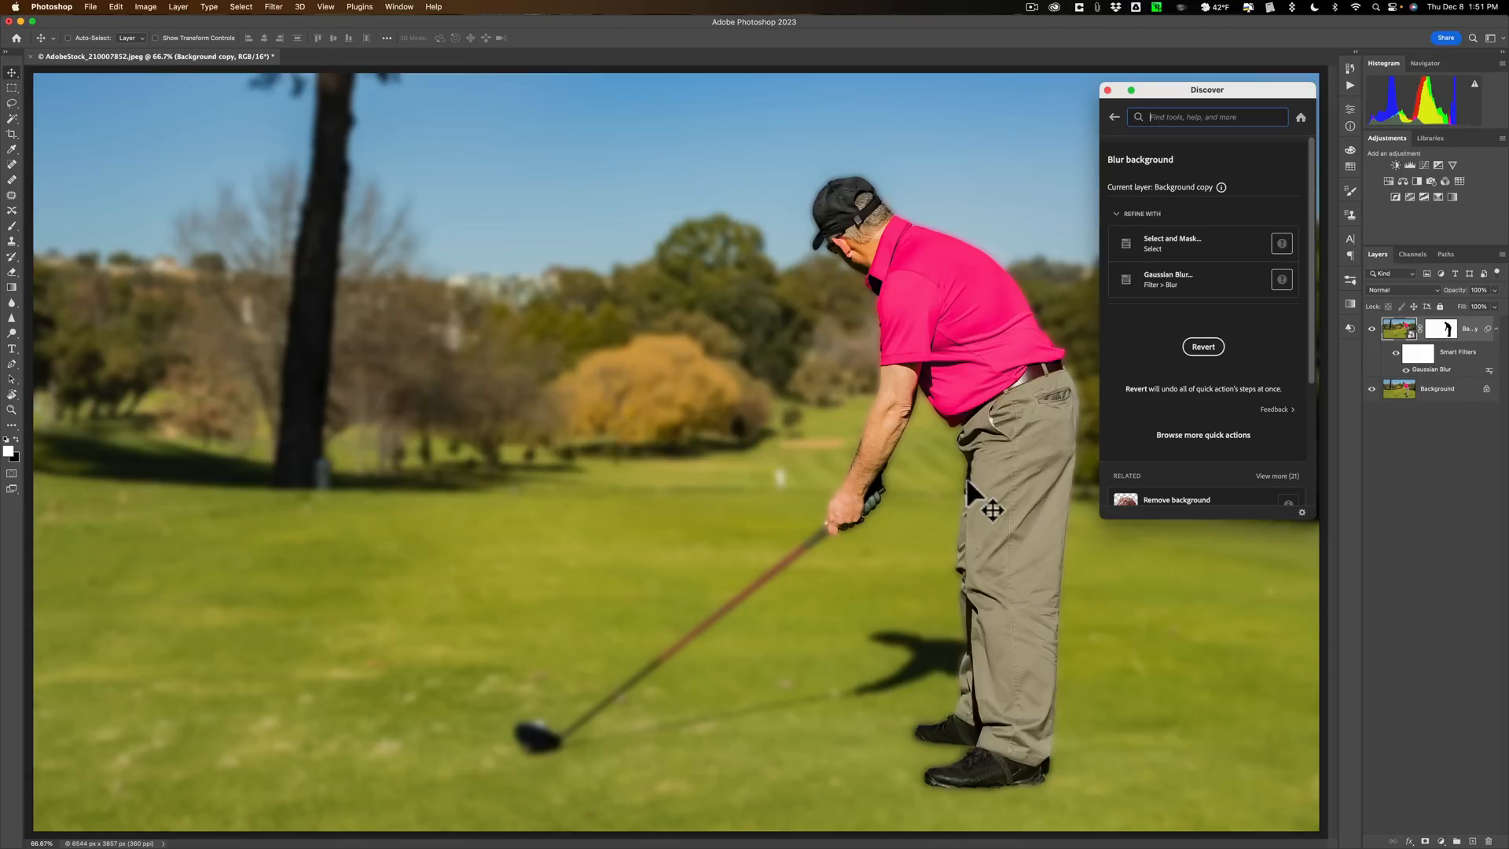
mouse_move(707, 669)
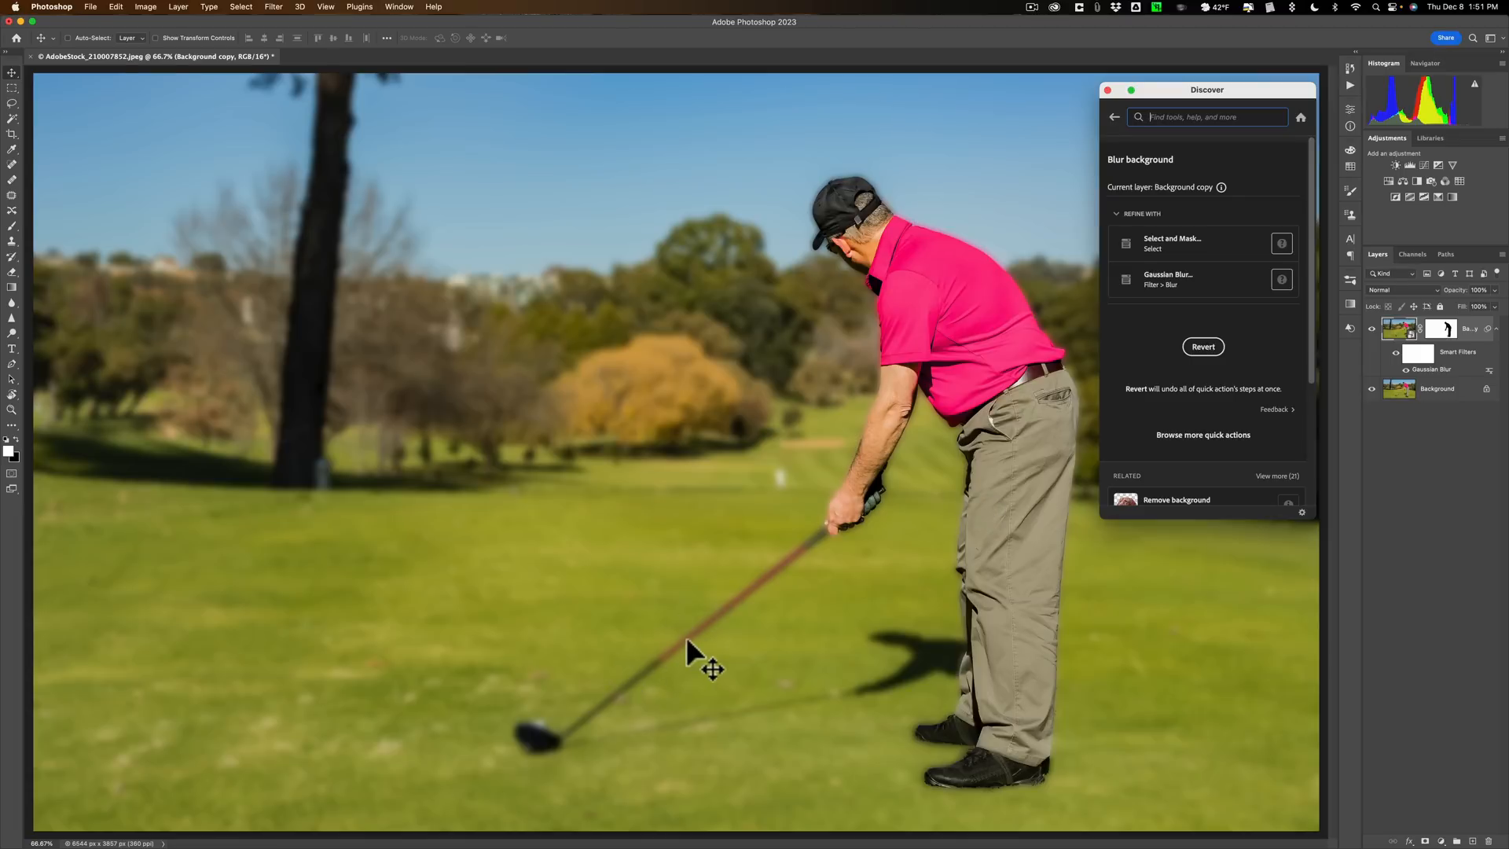
mouse_move(974, 813)
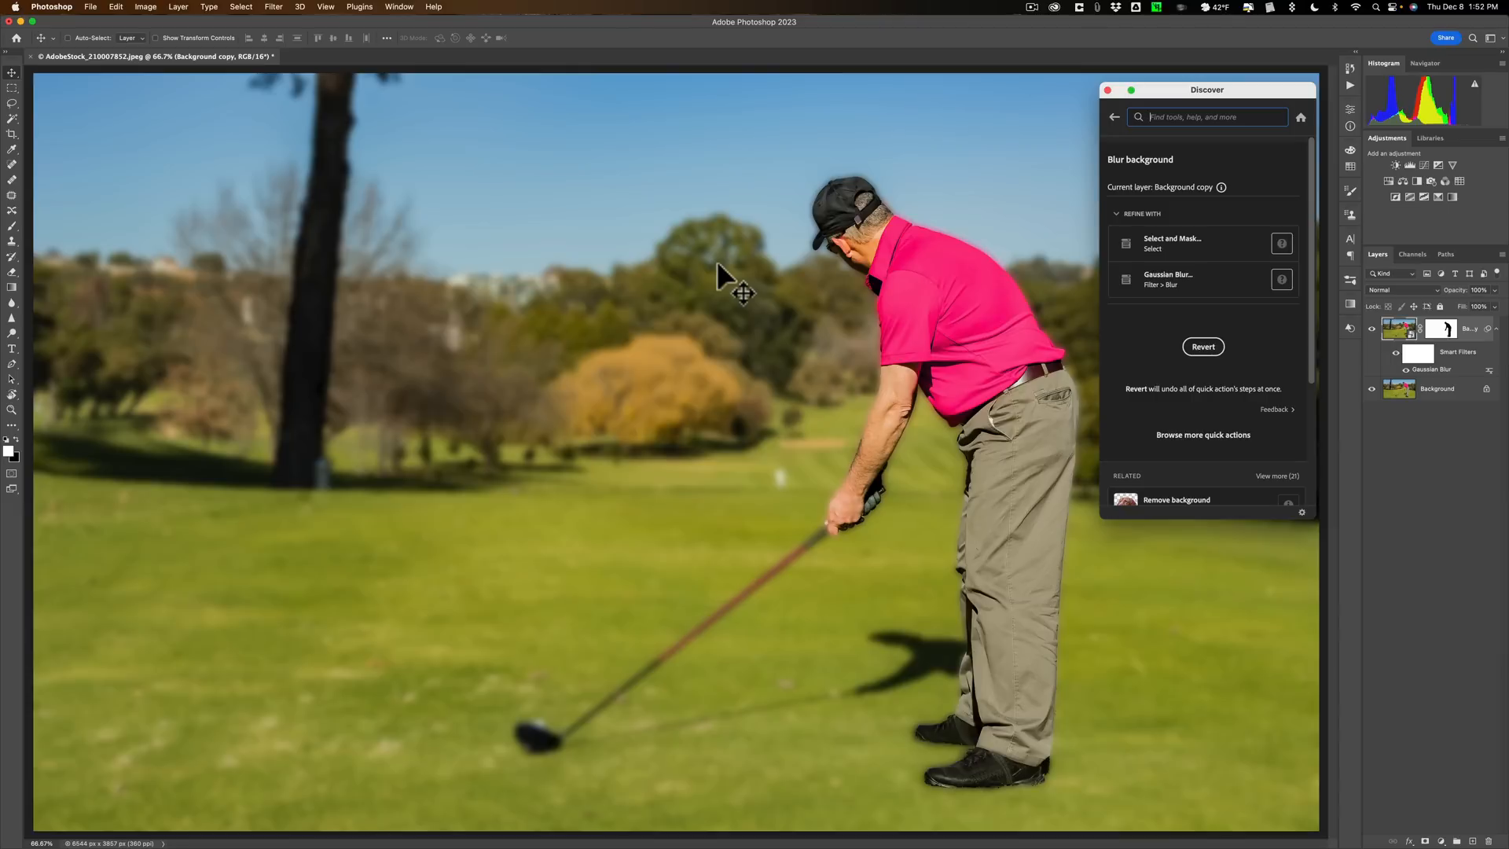
mouse_move(1121, 105)
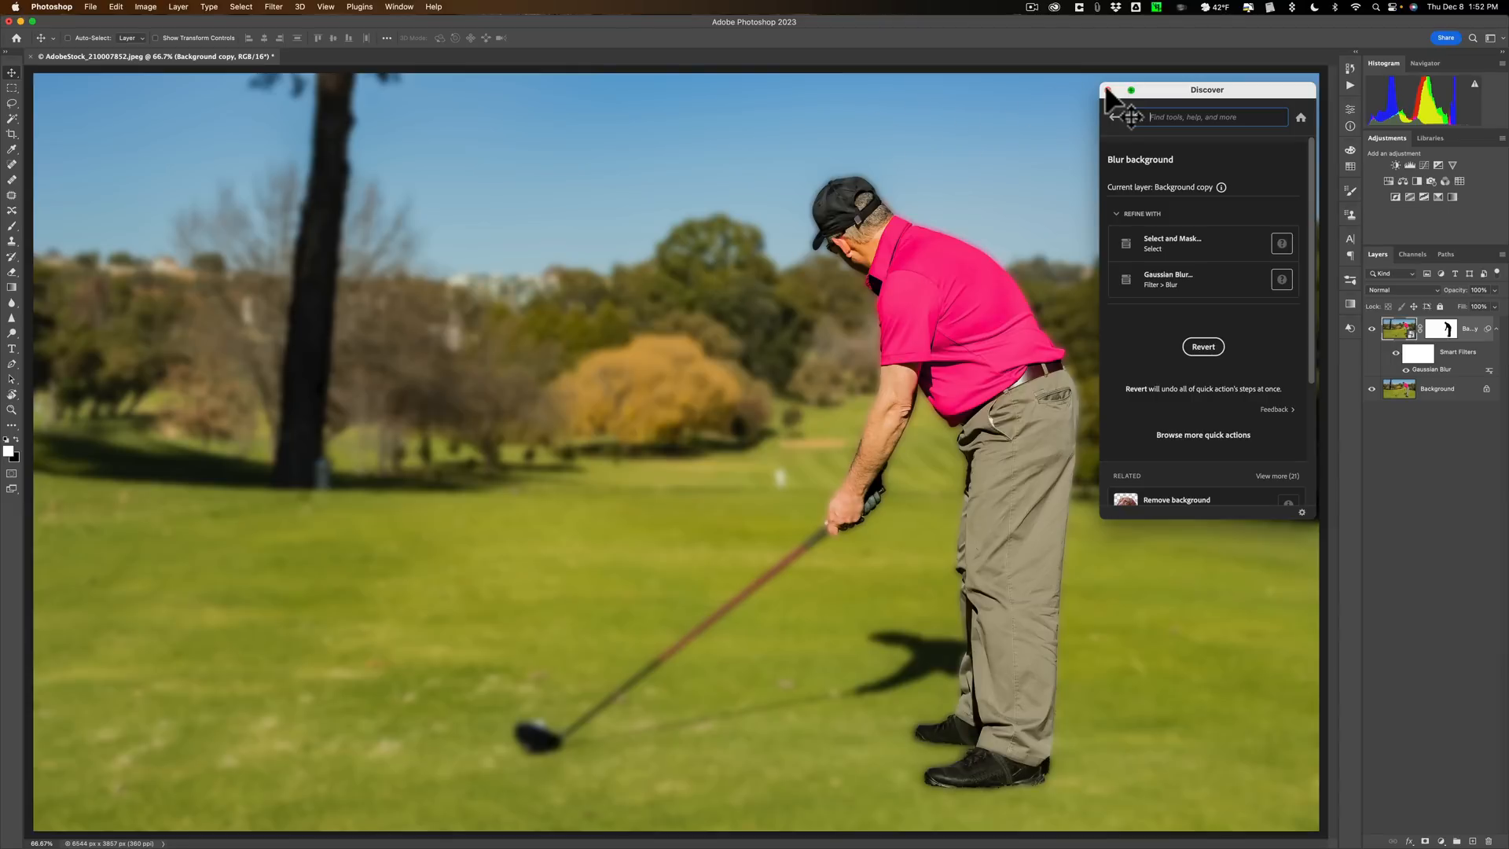
Step: Dismiss the quick action panel and target the Background copy layer mask for editing
click(1132, 90)
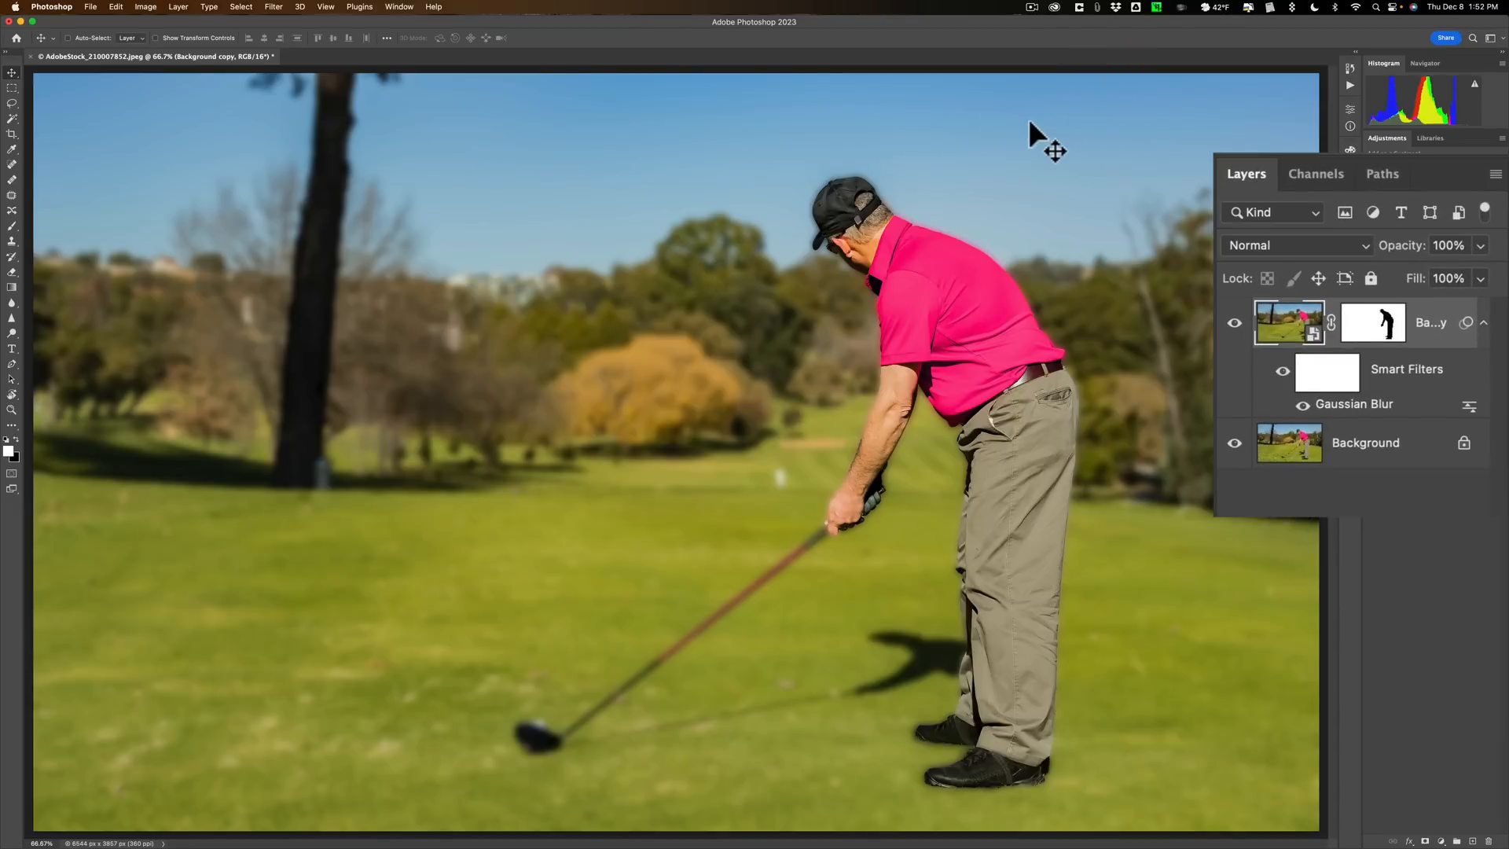
mouse_move(1074, 202)
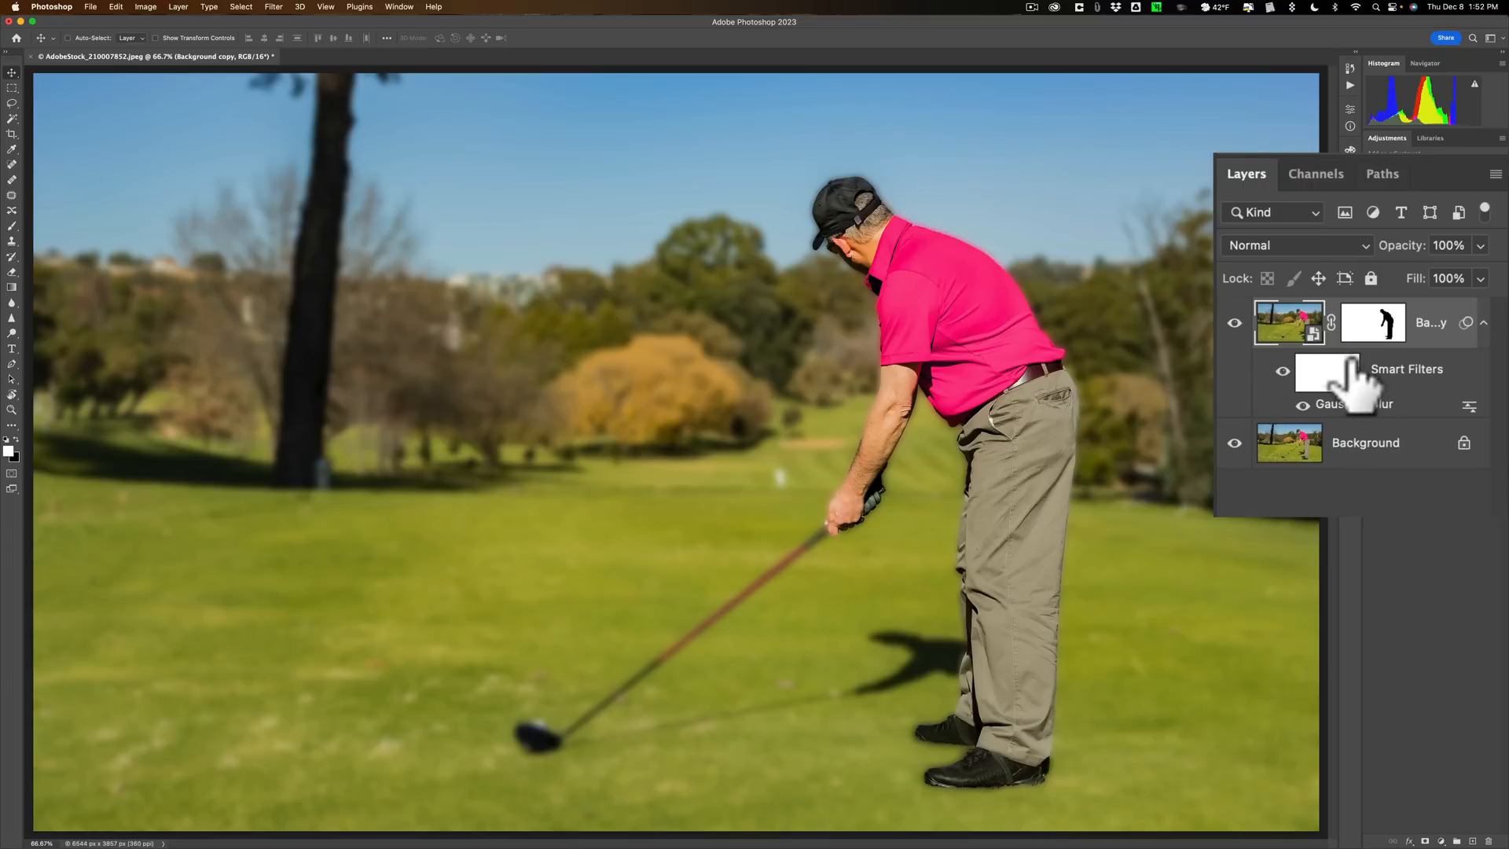
mouse_move(1366, 332)
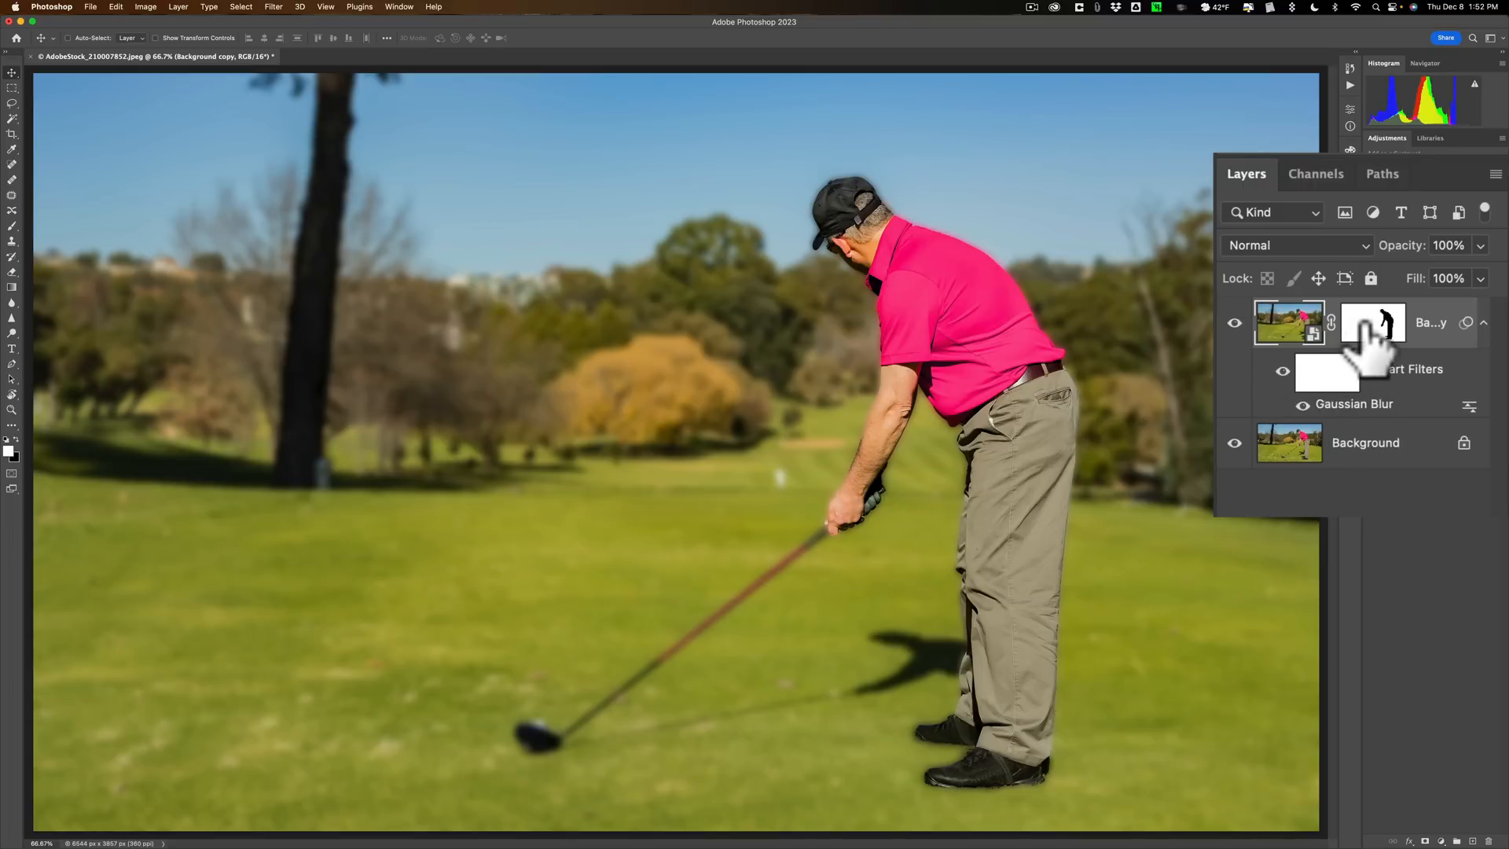
click(1371, 322)
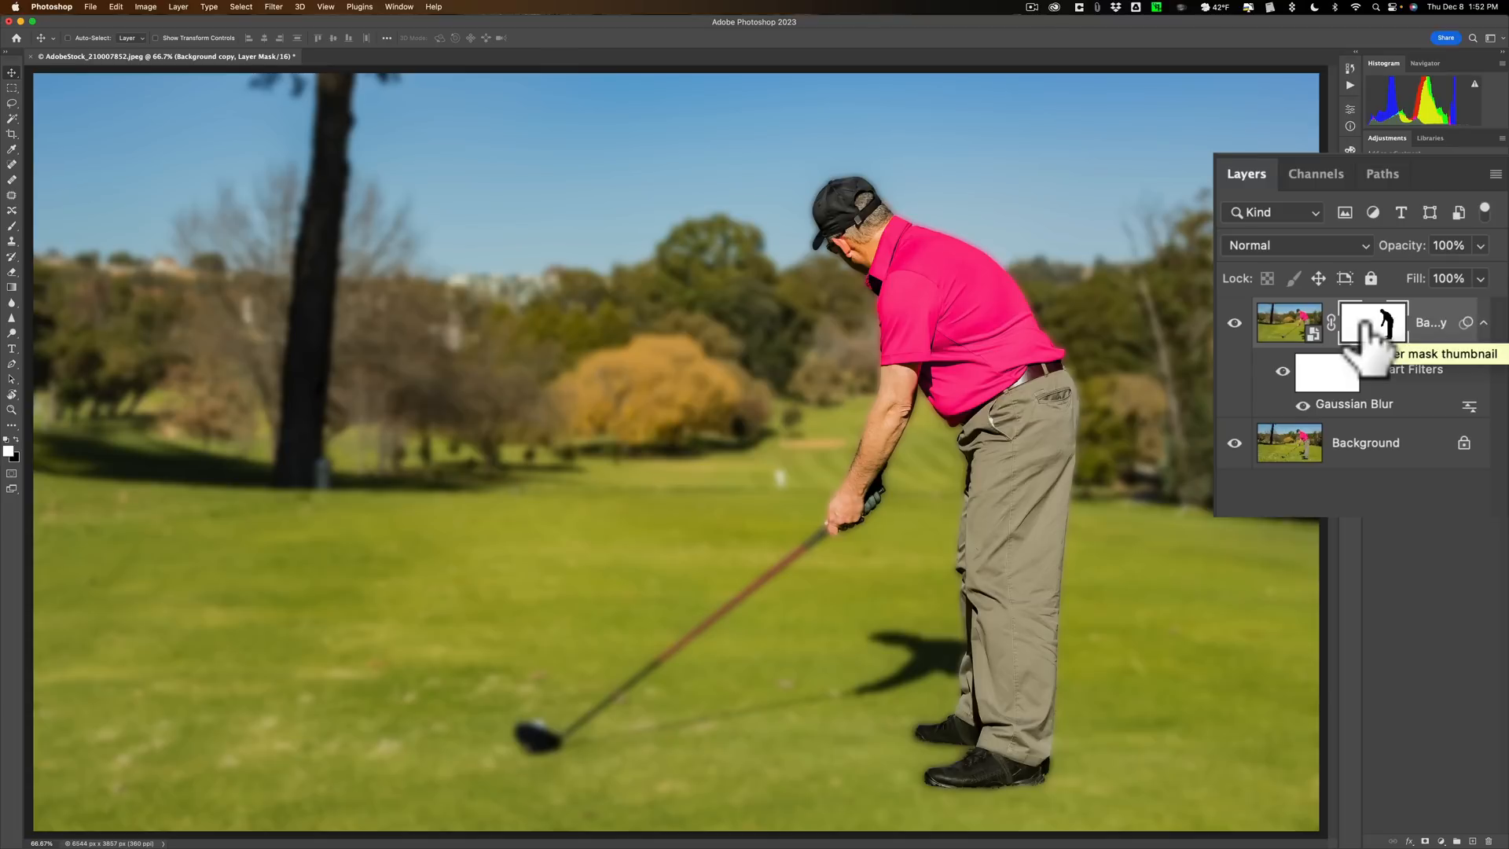
mouse_move(1326, 376)
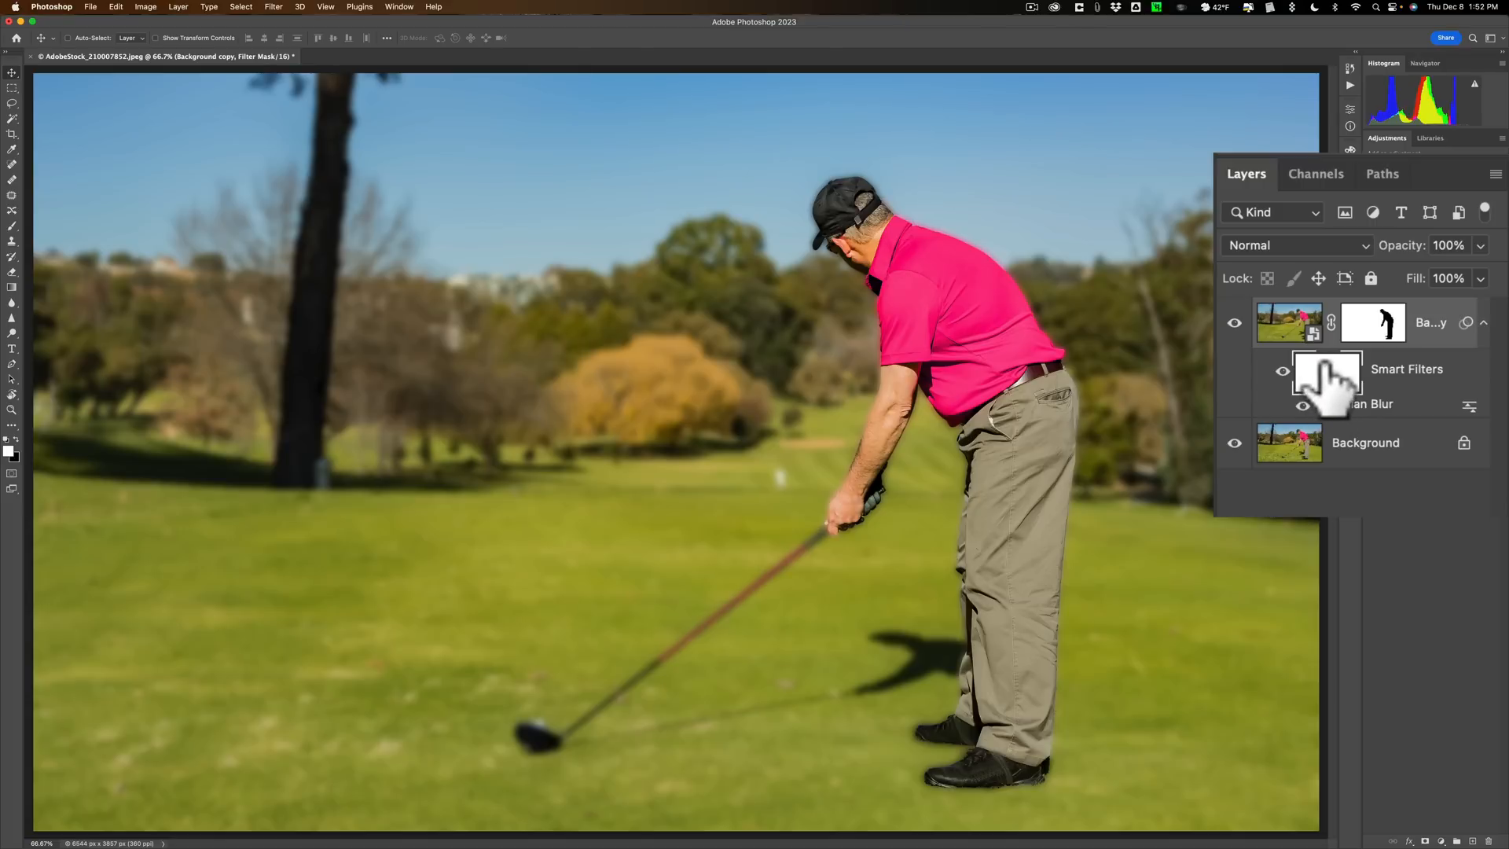
mouse_move(1326, 374)
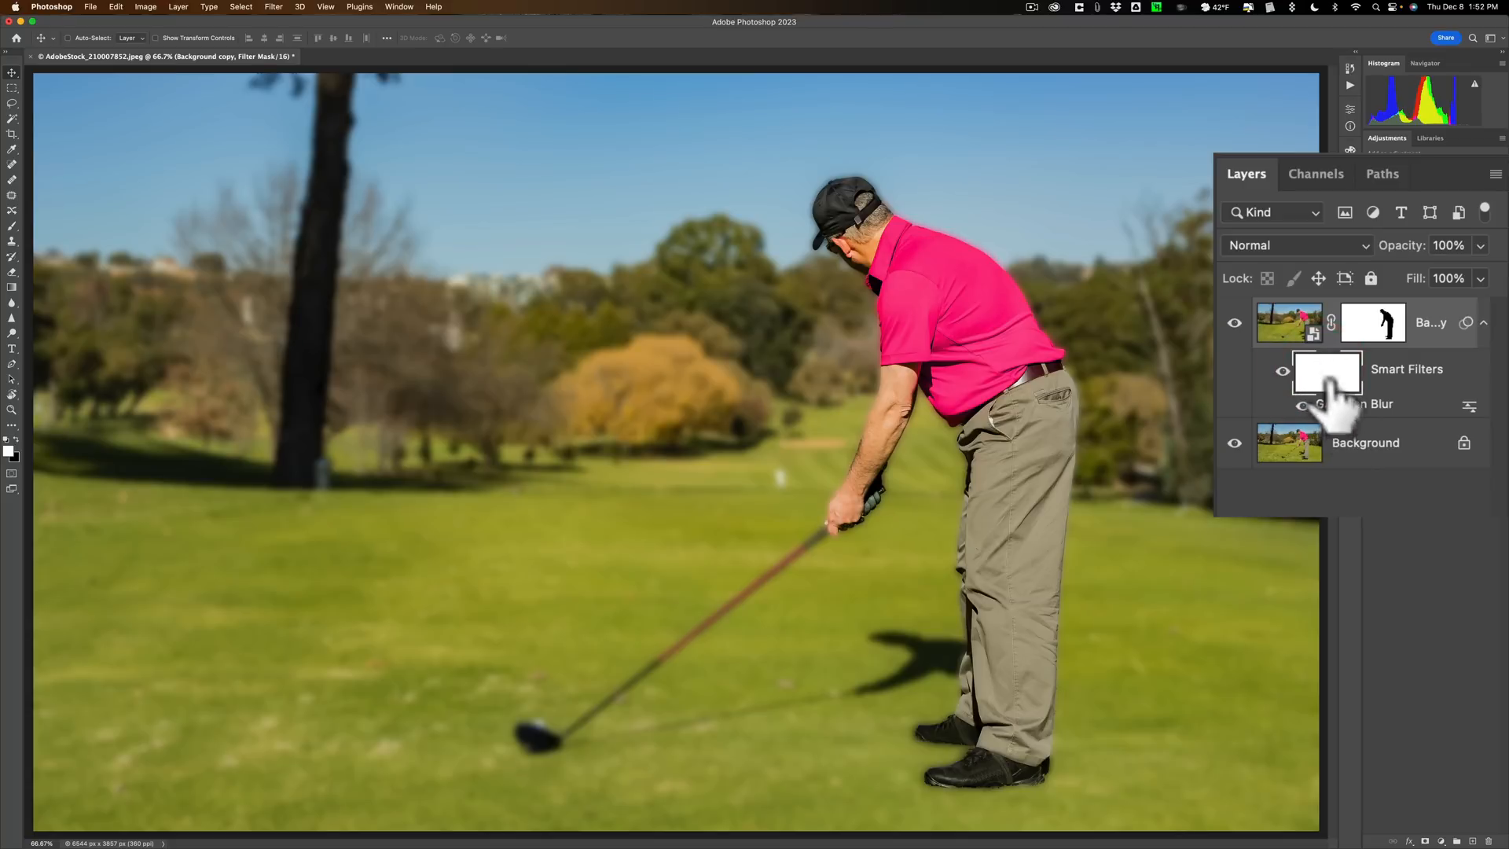
mouse_move(1326, 375)
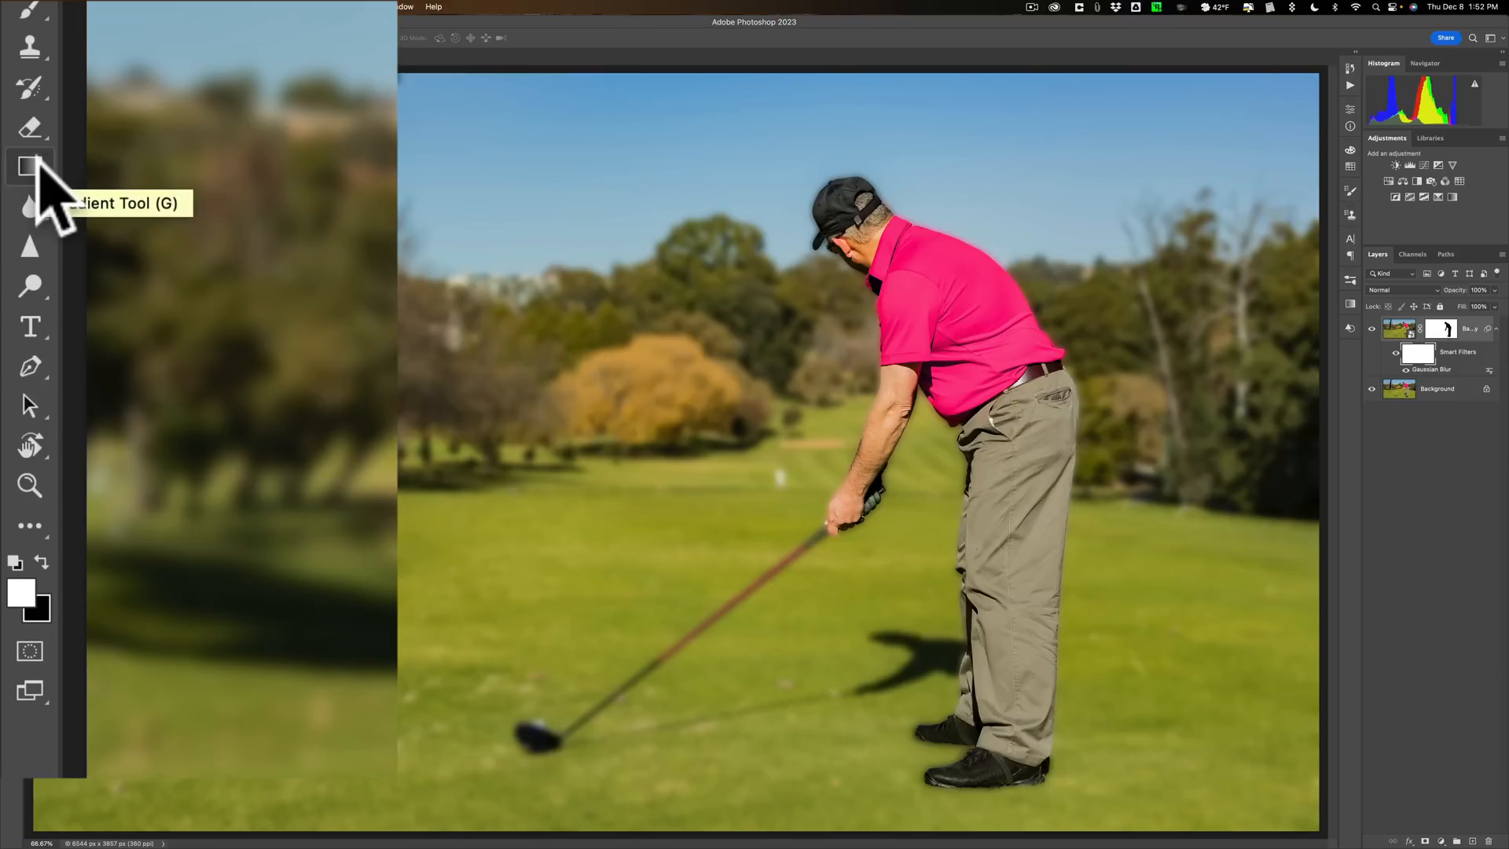
Step: Ready the Gradient tool with a linear black-white gradient and default white/black colours
click(29, 165)
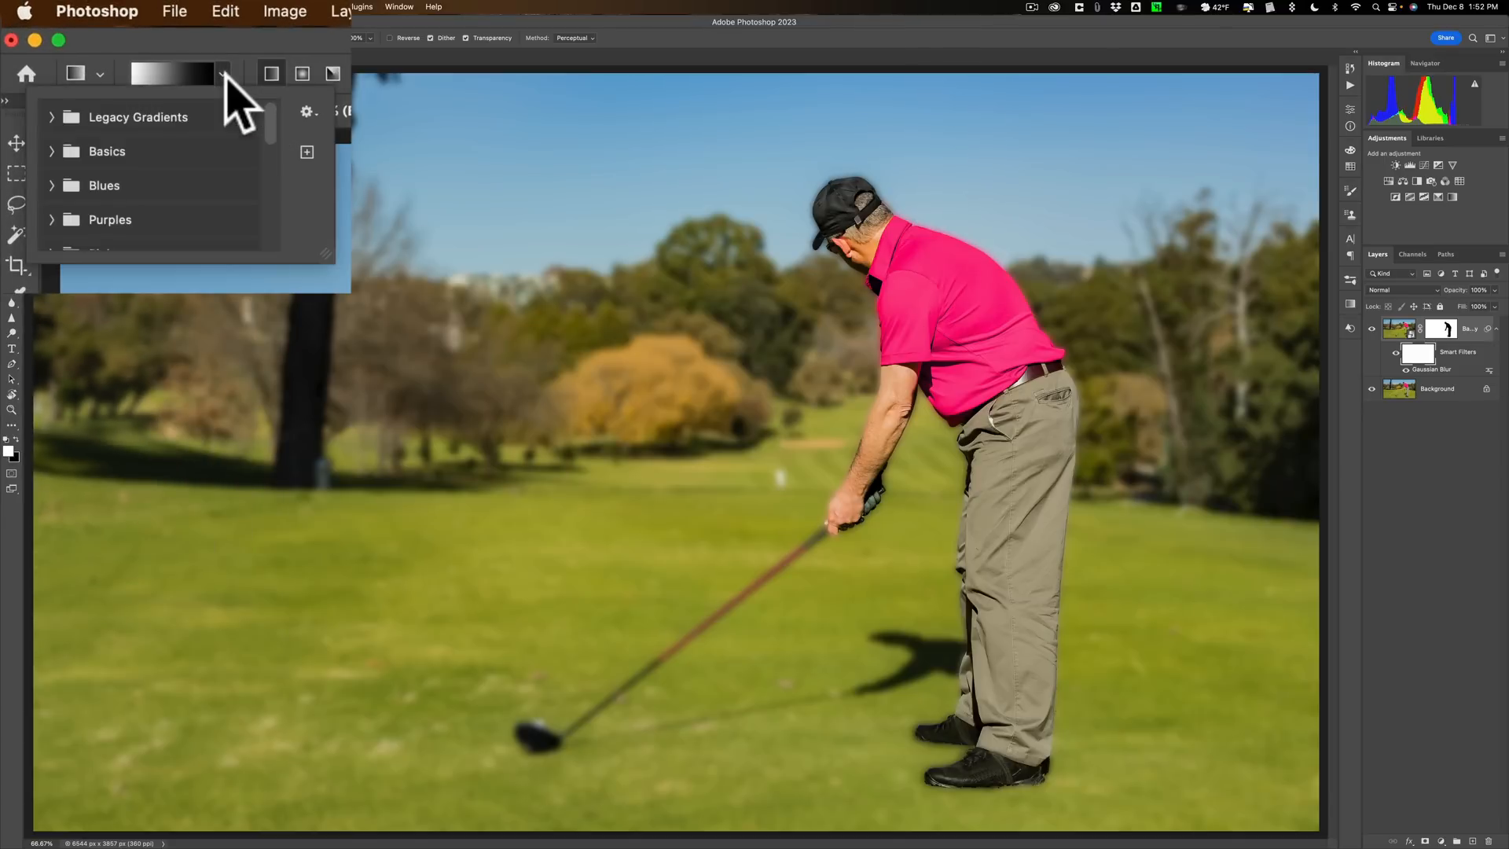
mouse_move(159, 105)
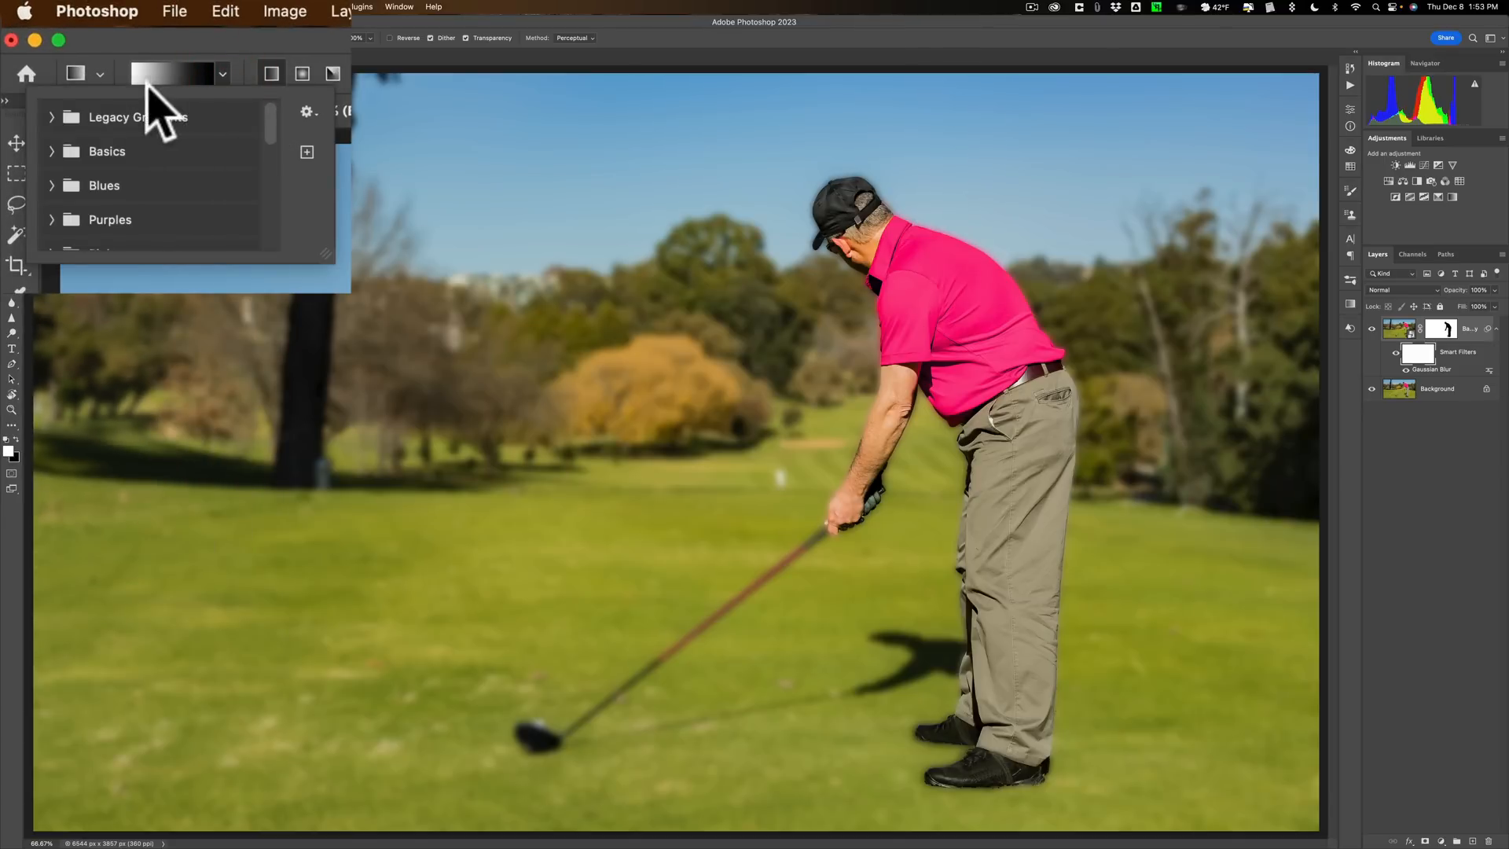
mouse_move(192, 92)
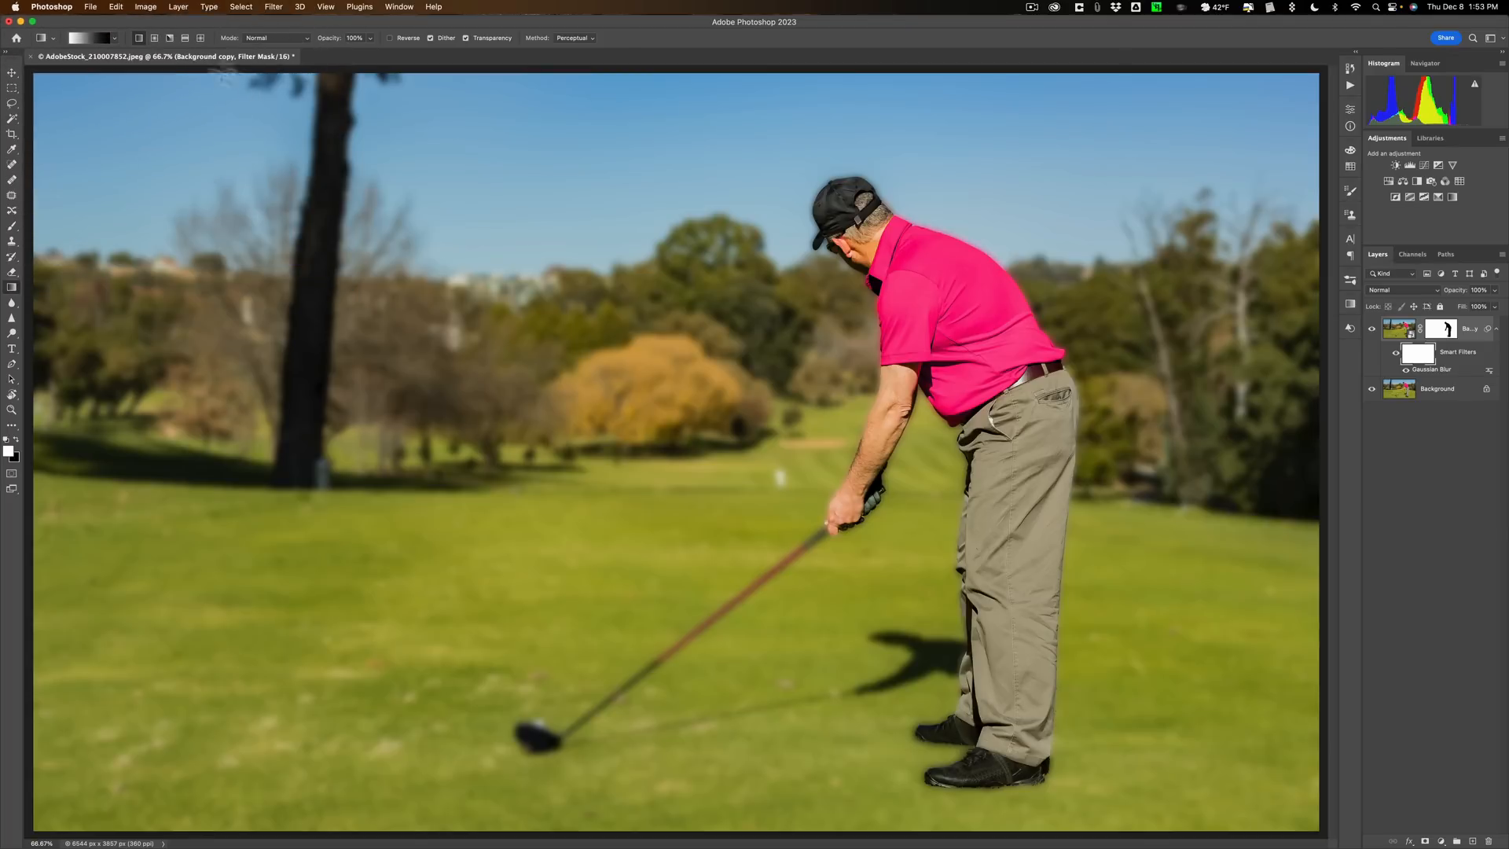
mouse_move(634, 292)
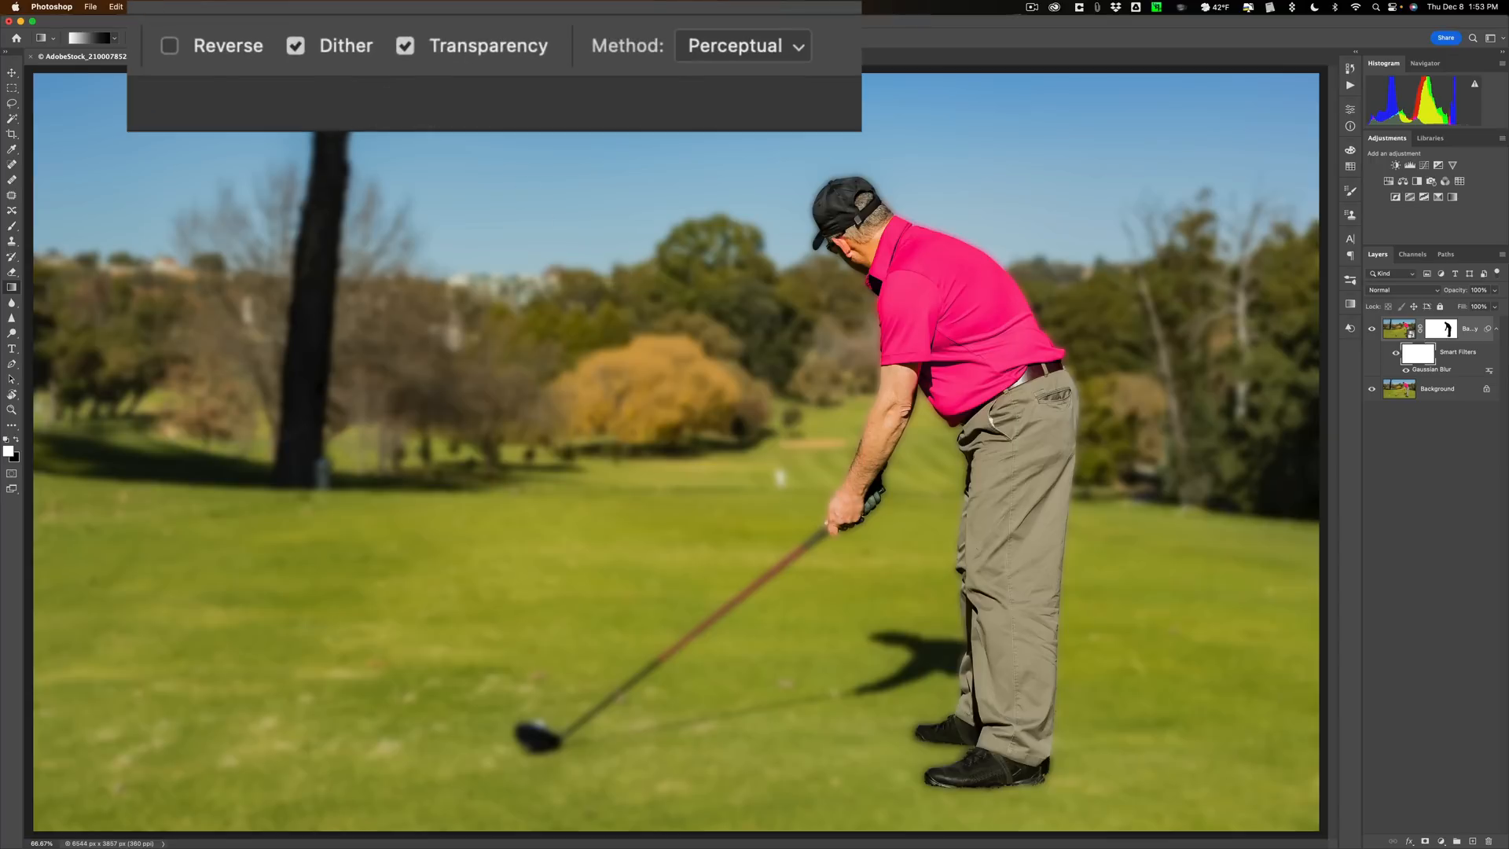
click(170, 46)
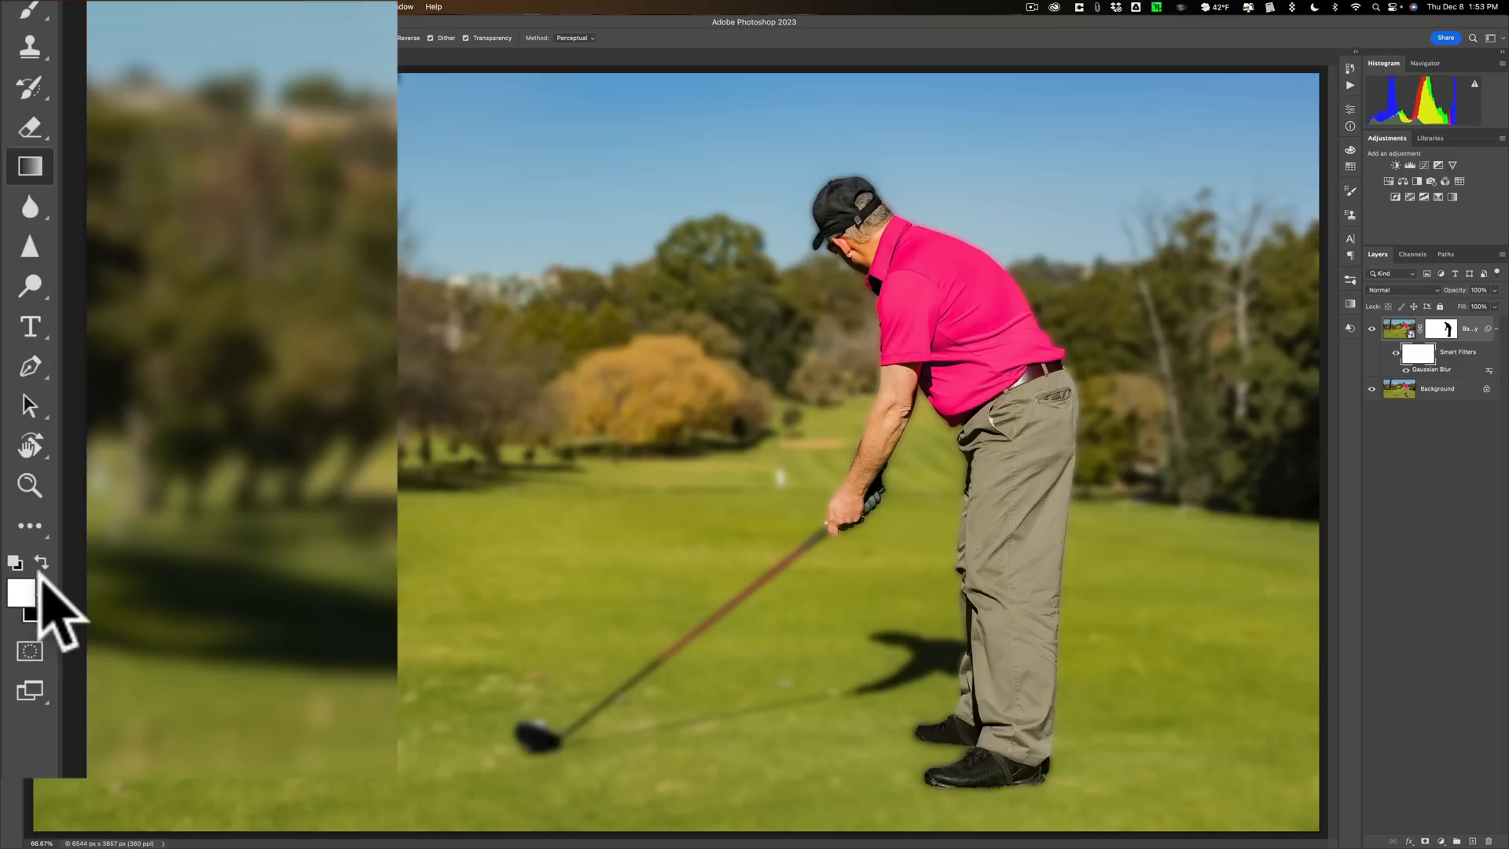
mouse_move(53, 644)
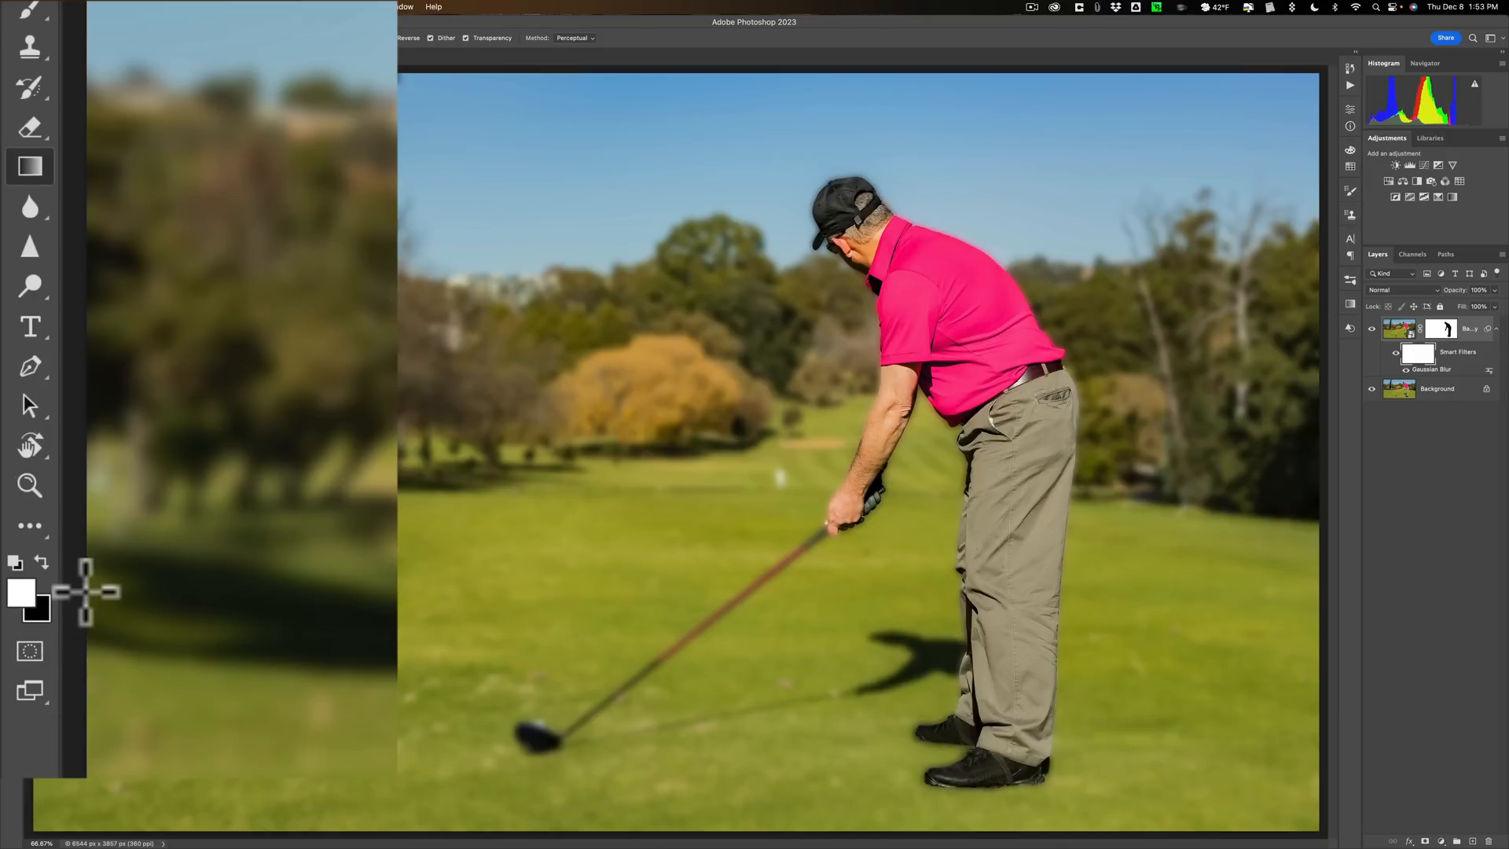
key(d)
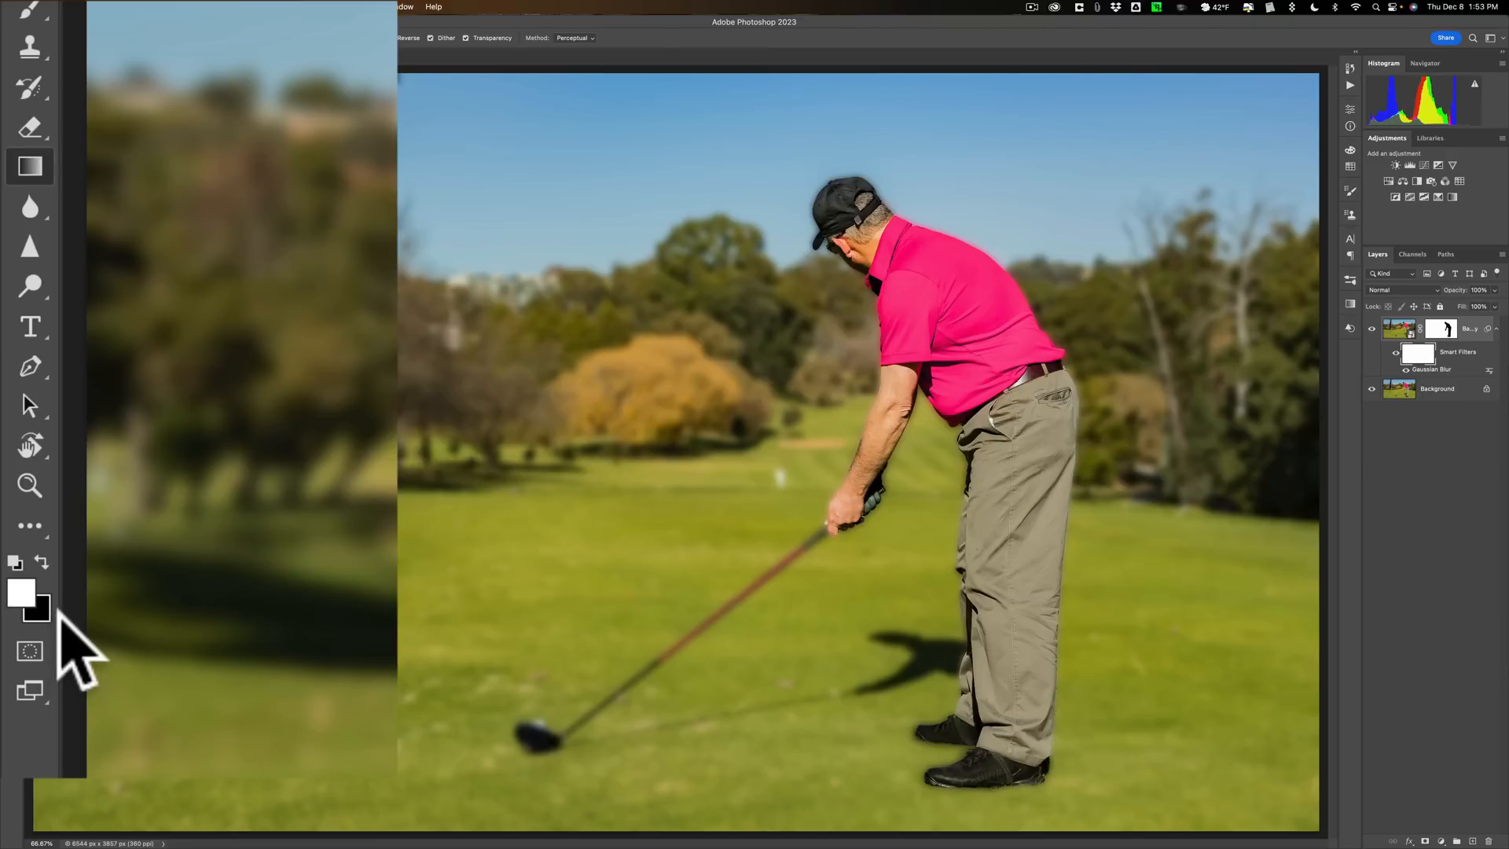
mouse_move(692, 483)
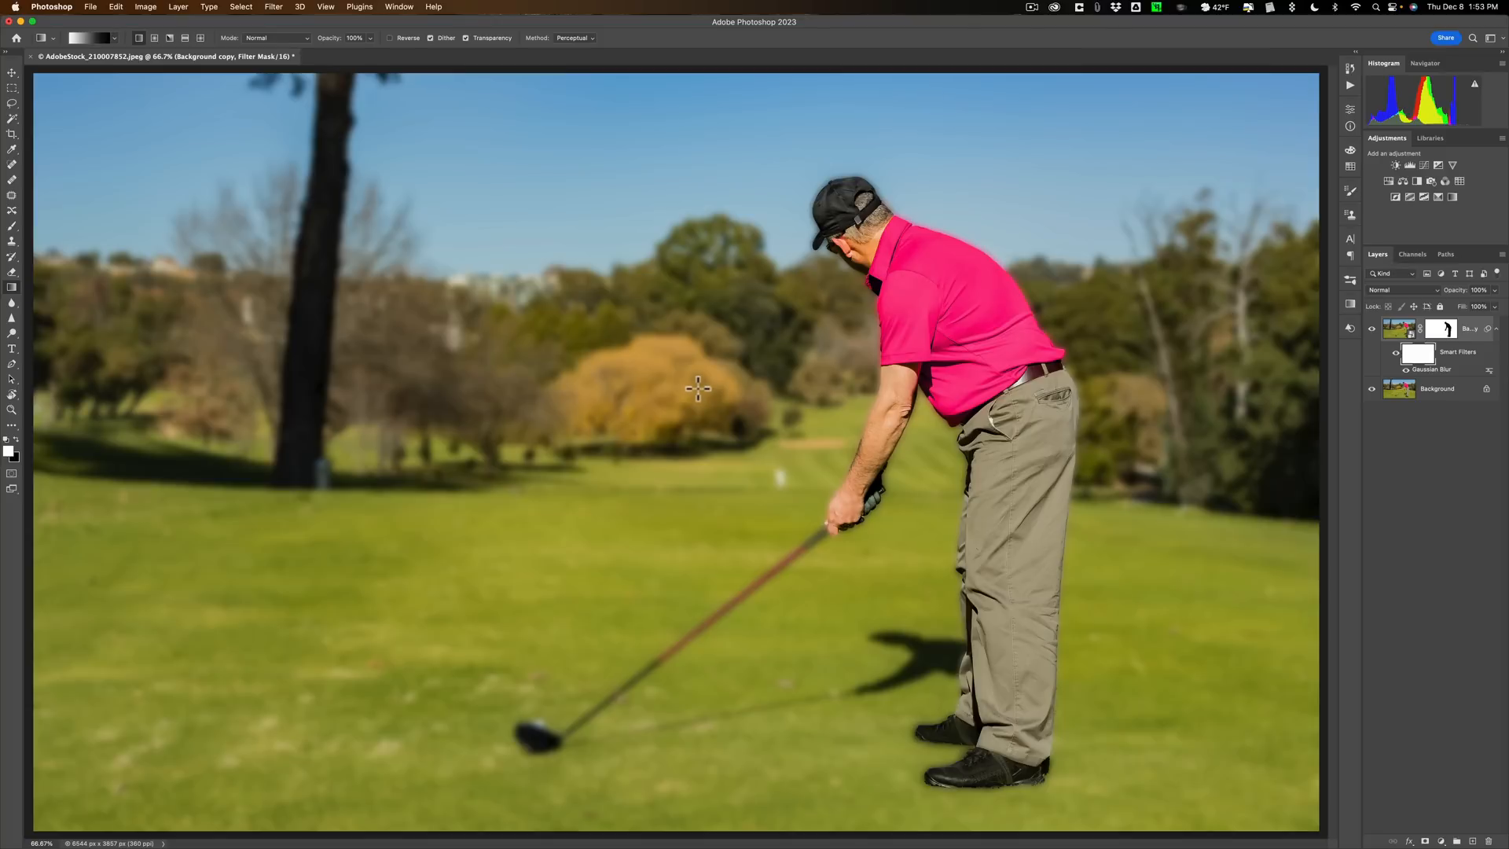
mouse_move(680, 399)
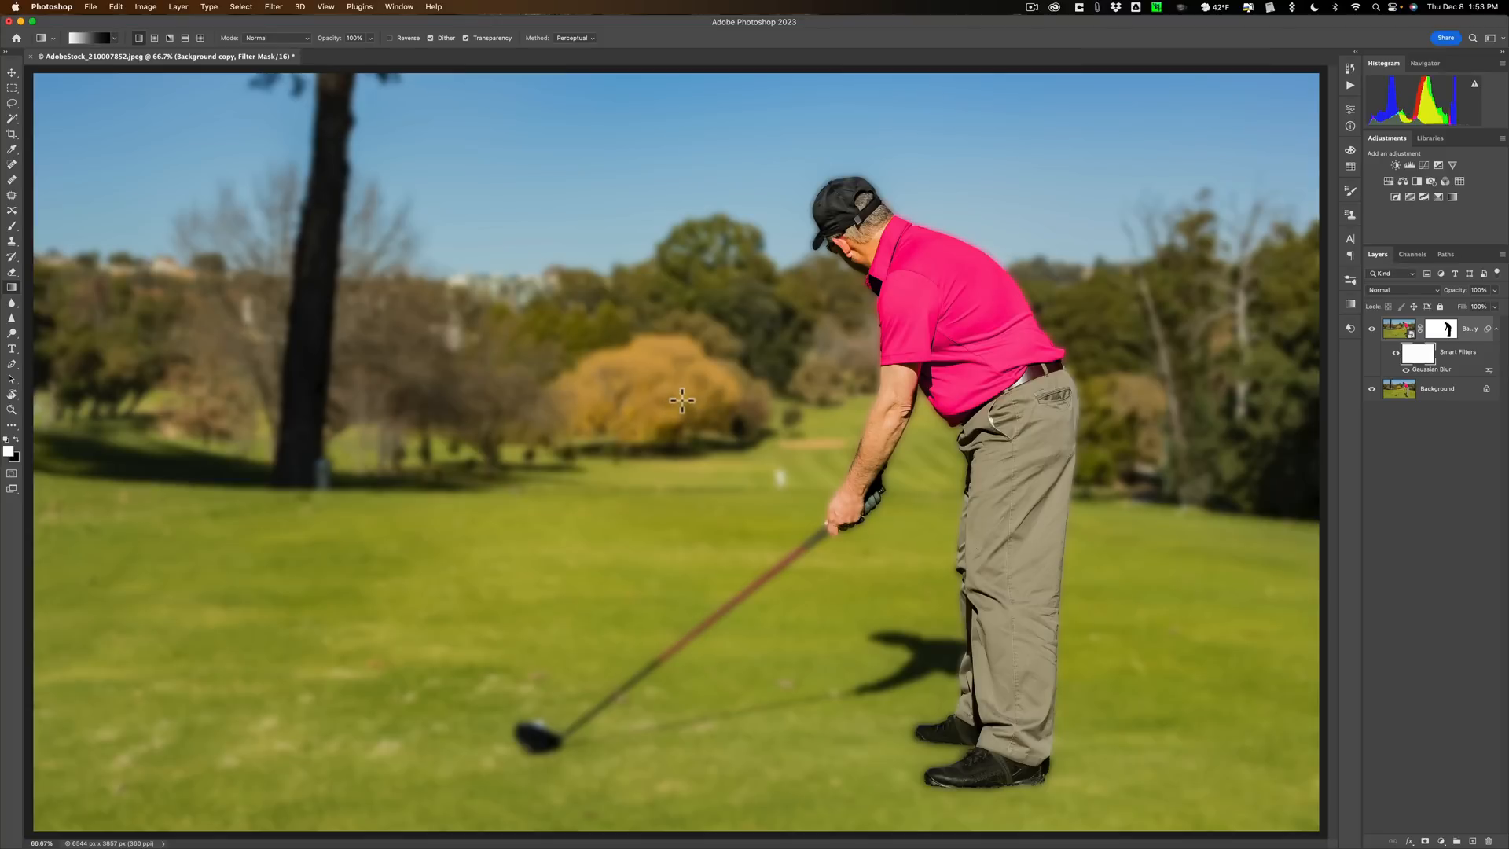
mouse_move(692, 368)
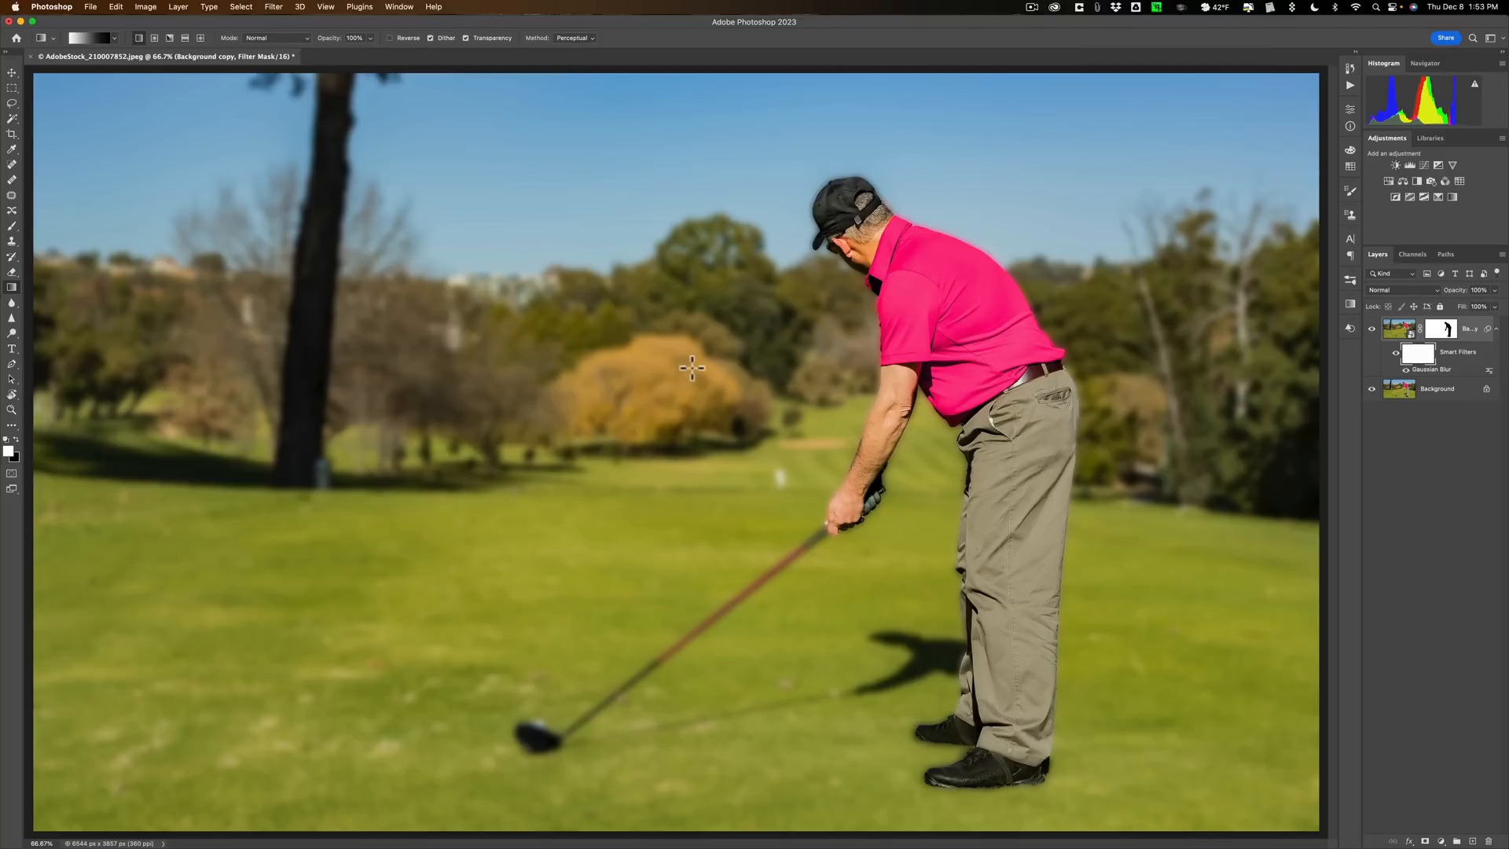
mouse_move(691, 426)
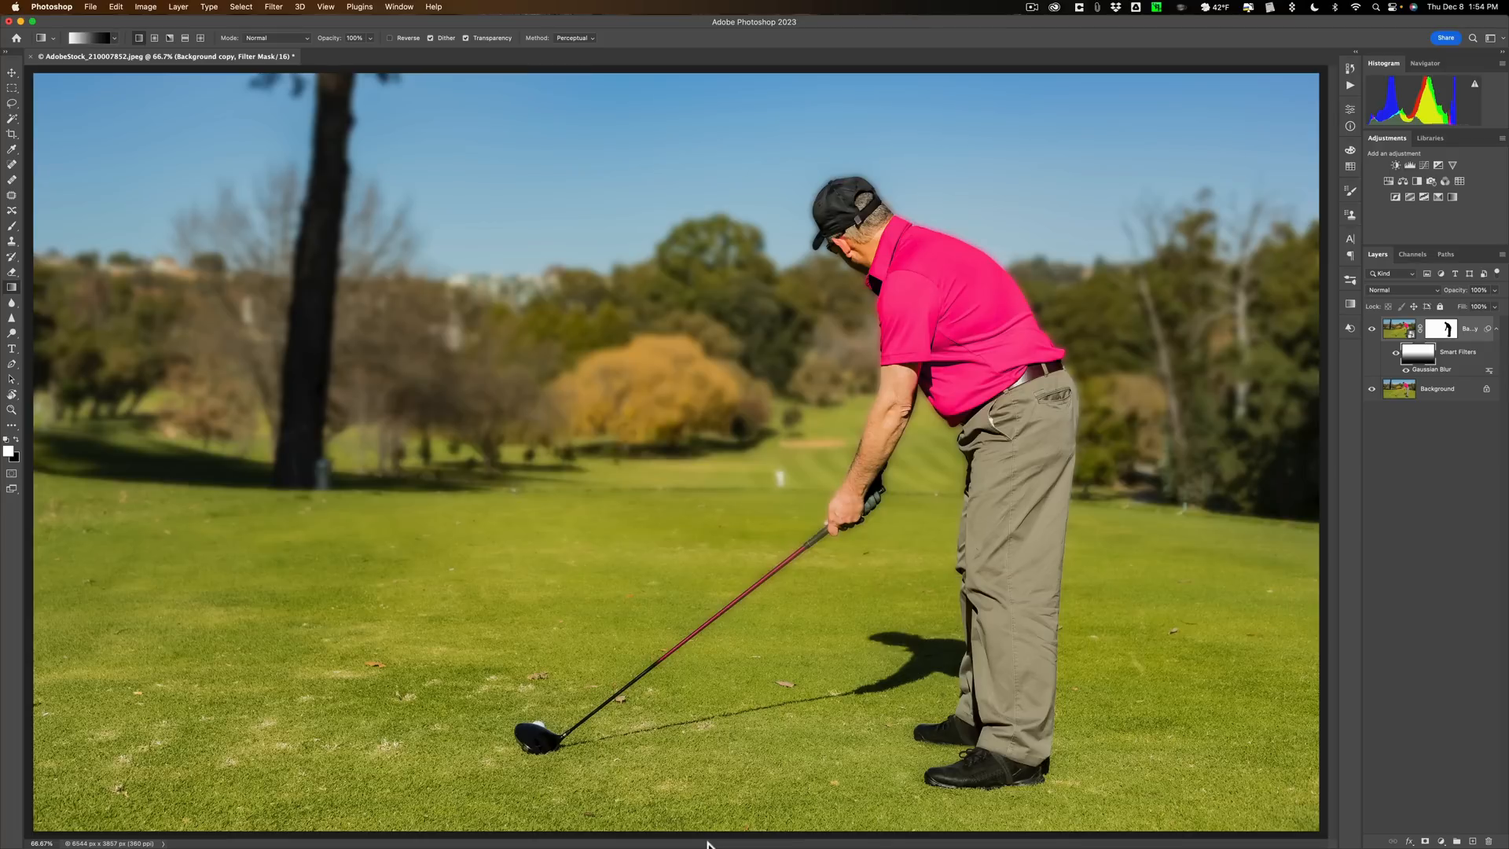
Step: Undo and redo the mask gradient to compare the foreground grass sharp versus fully blurred
key(cmd+z)
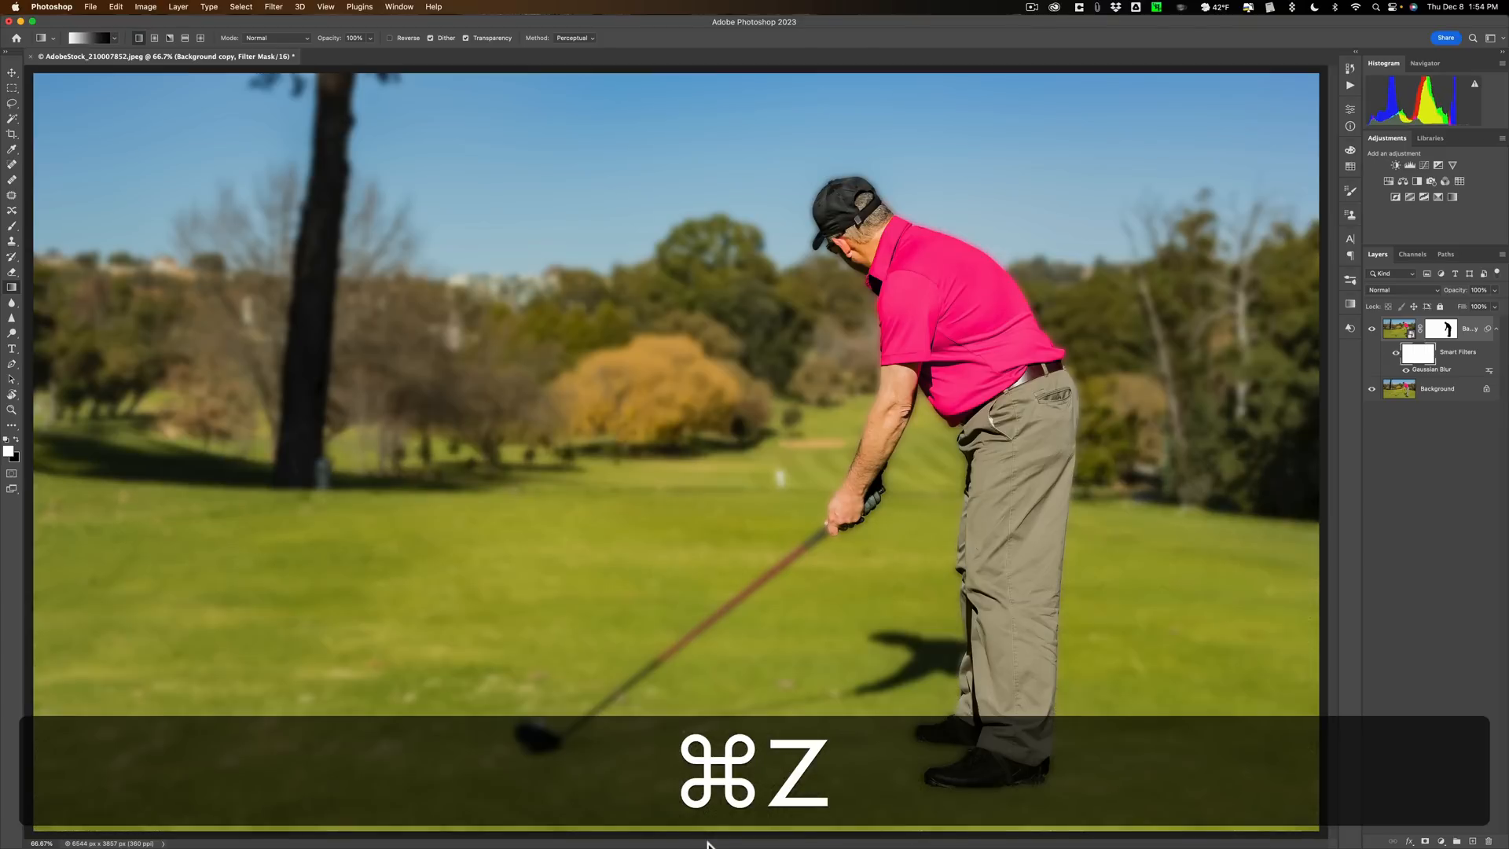
key(cmd+z)
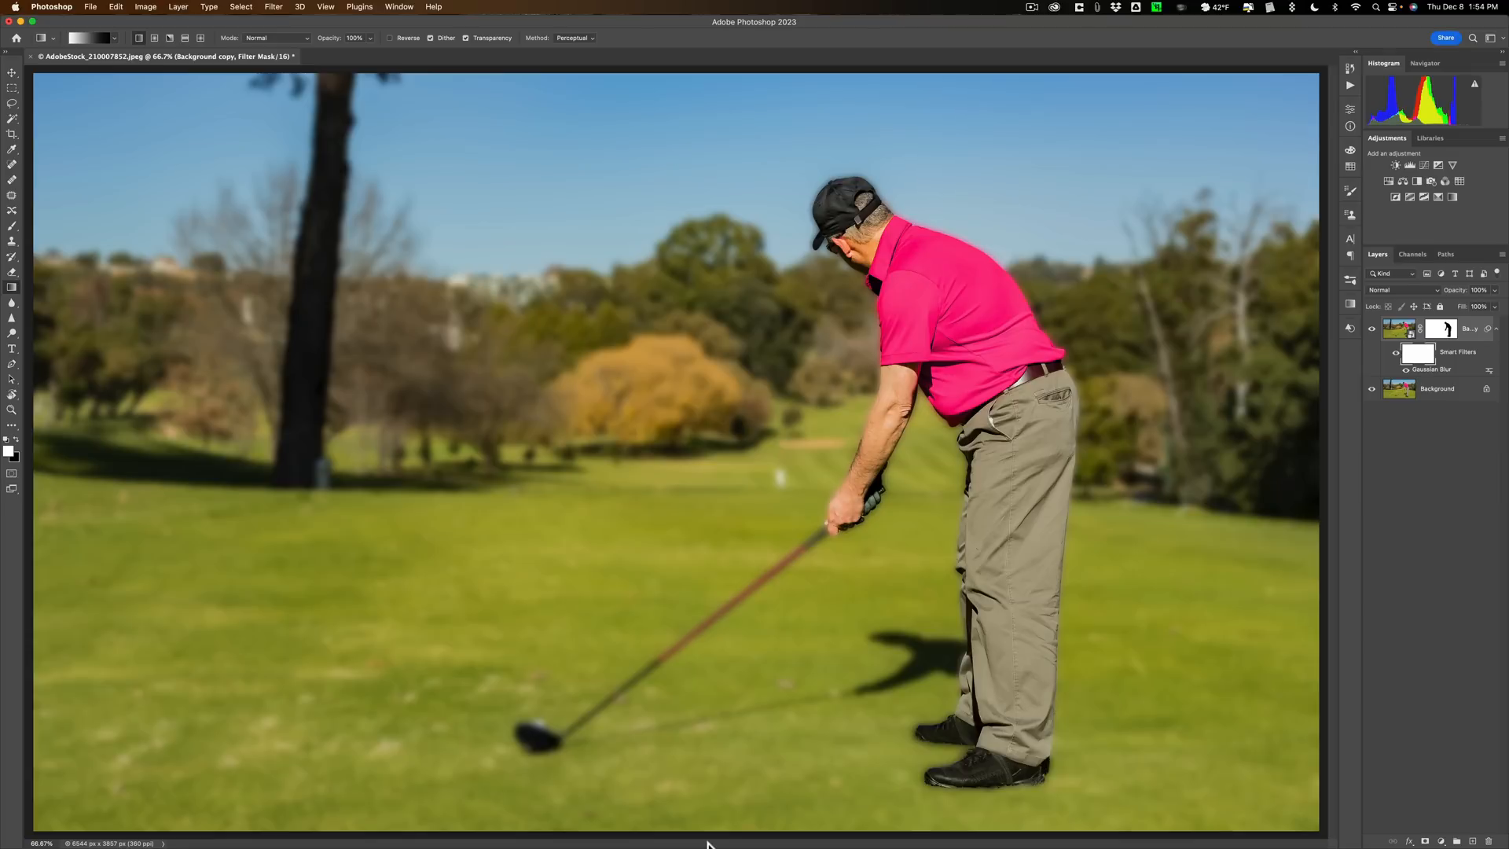
mouse_move(796, 681)
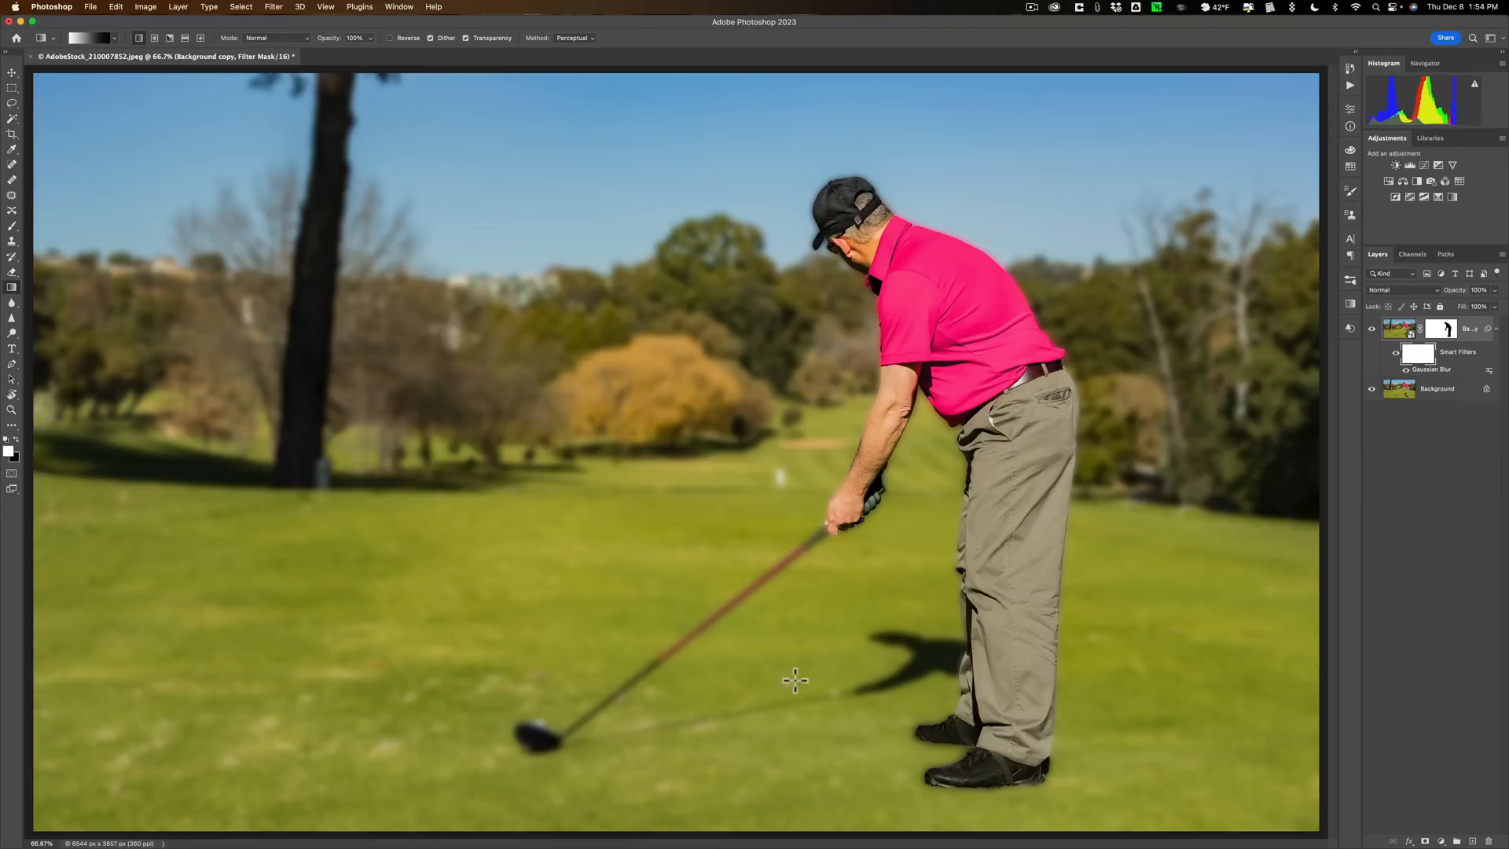
key(cmd)
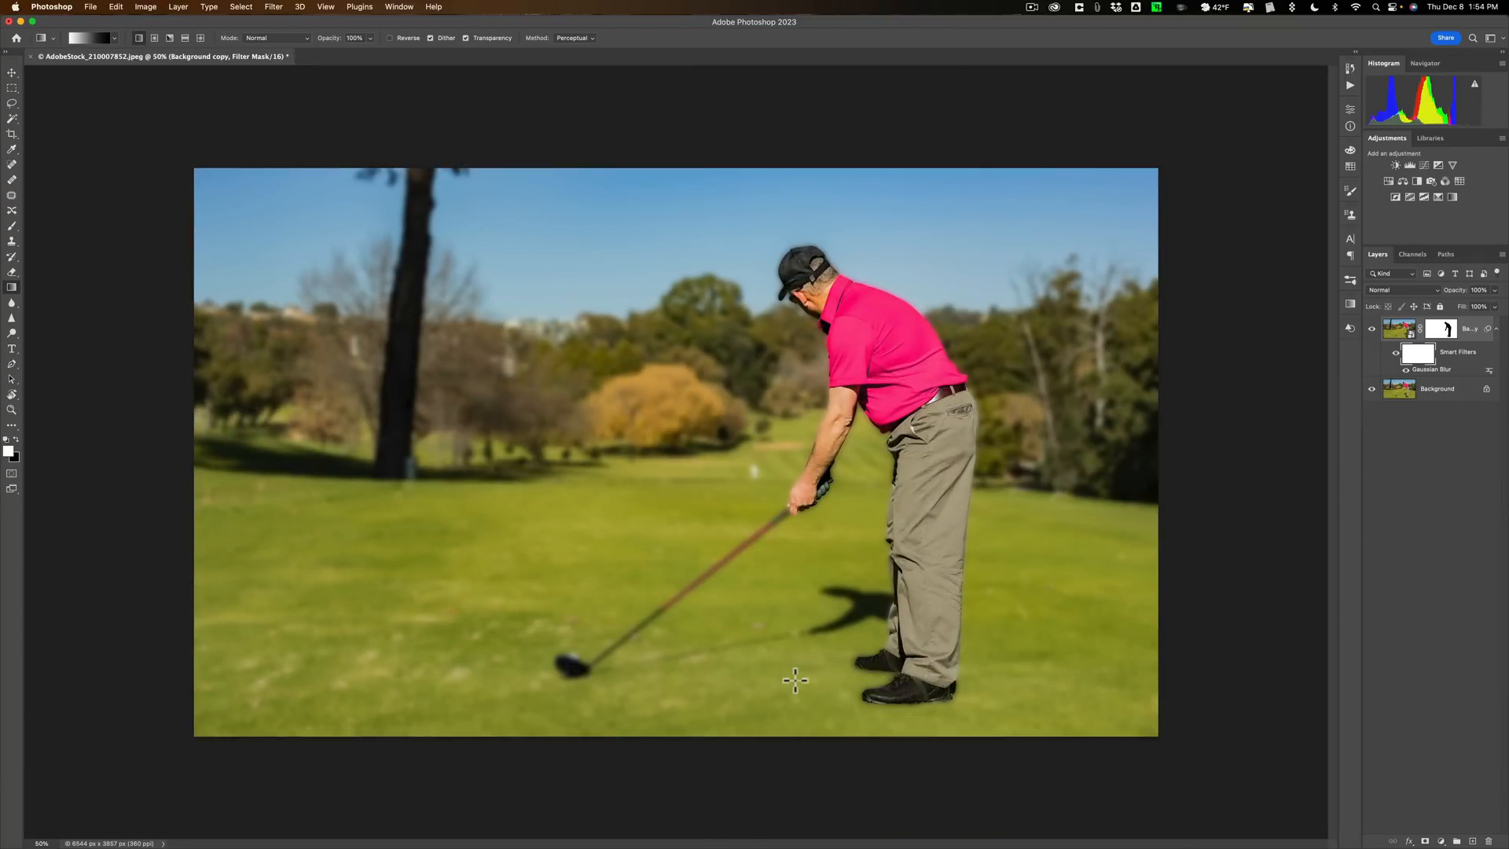
mouse_move(674, 461)
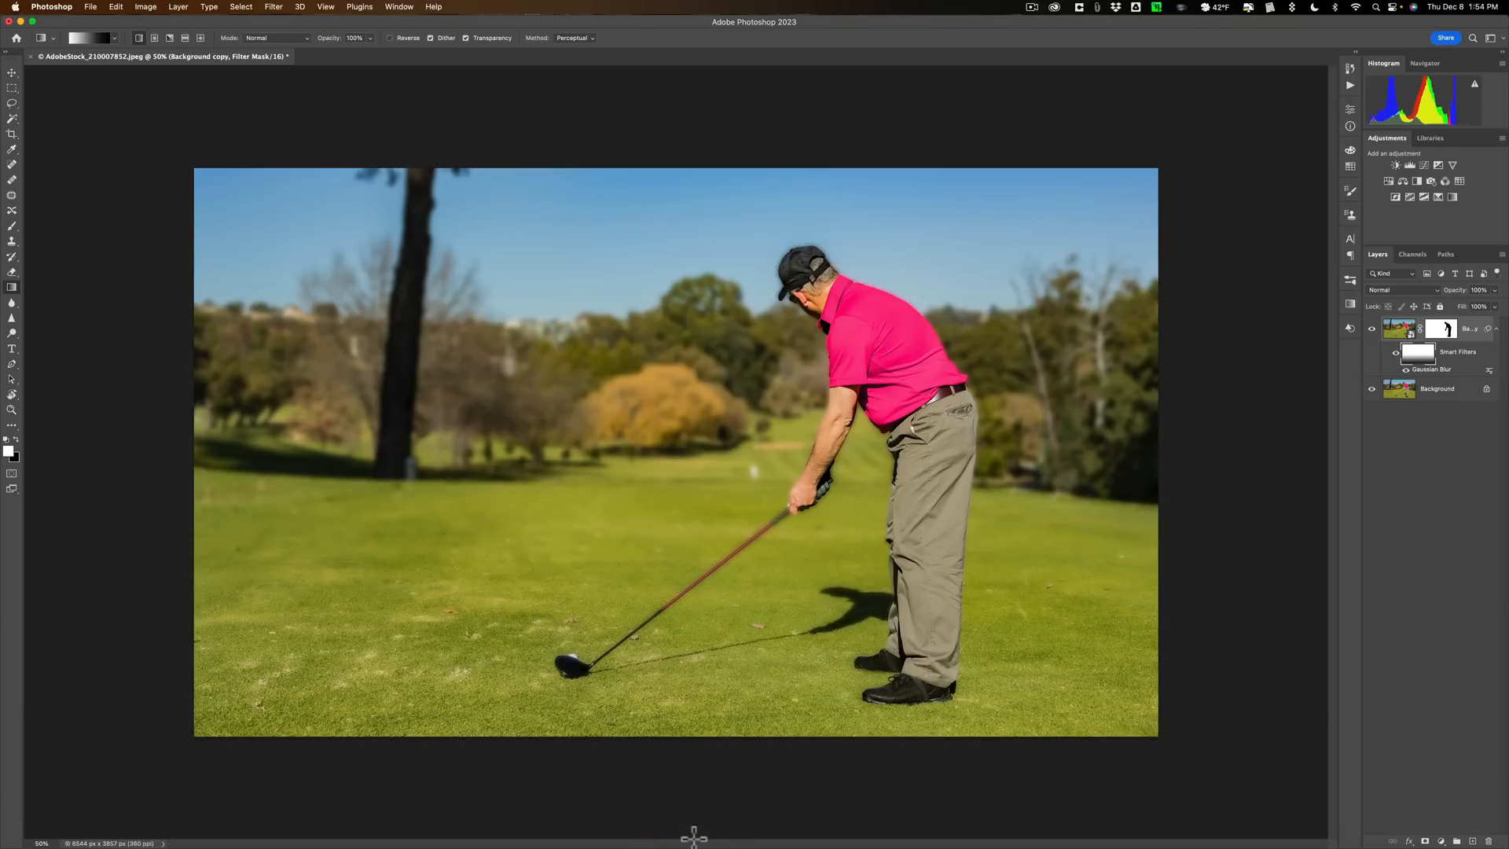
key(cmd+0)
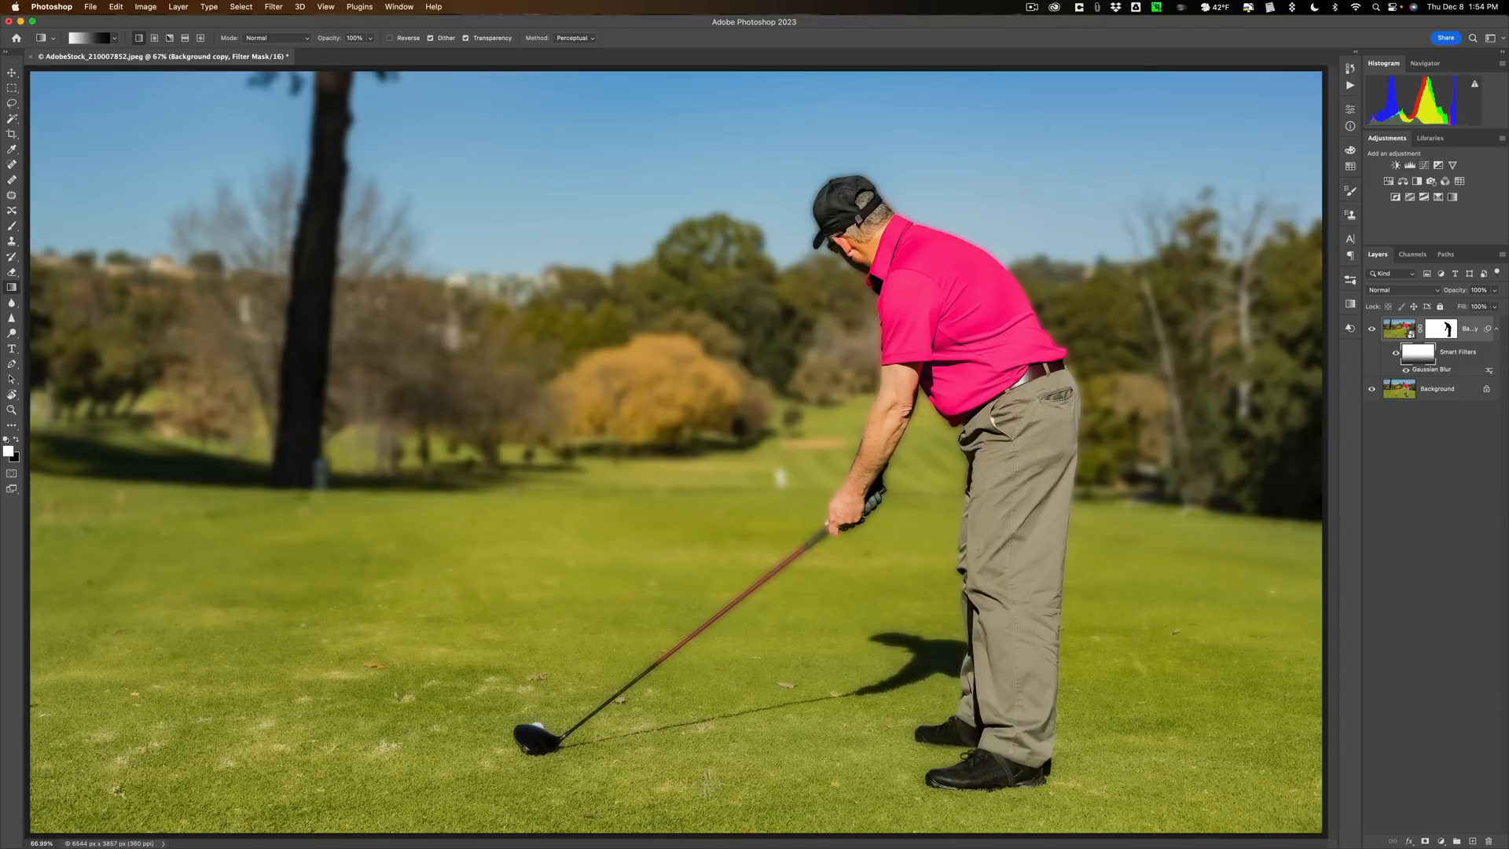
mouse_move(684, 666)
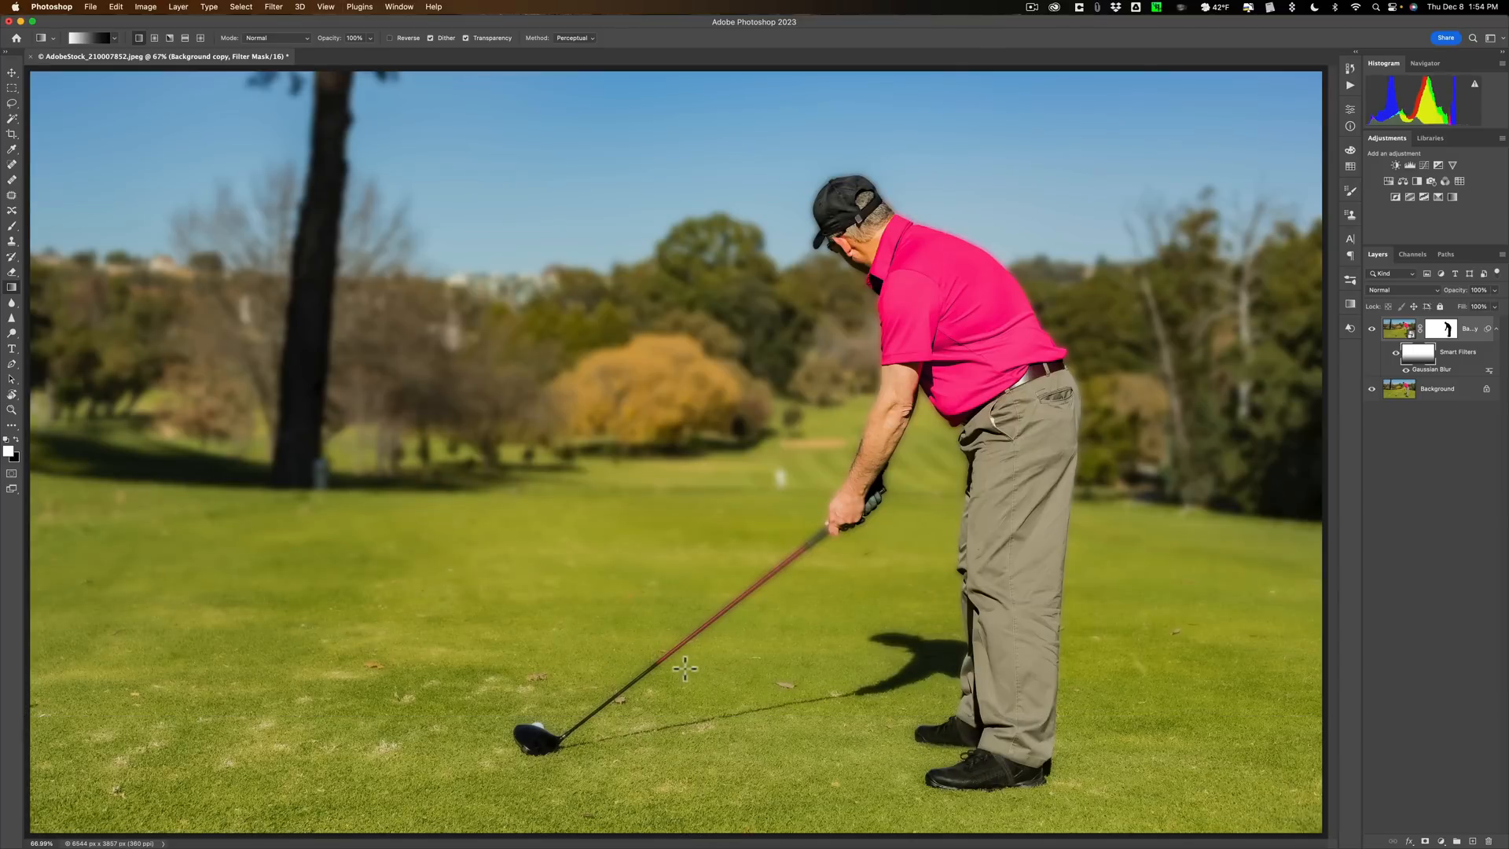
mouse_move(743, 672)
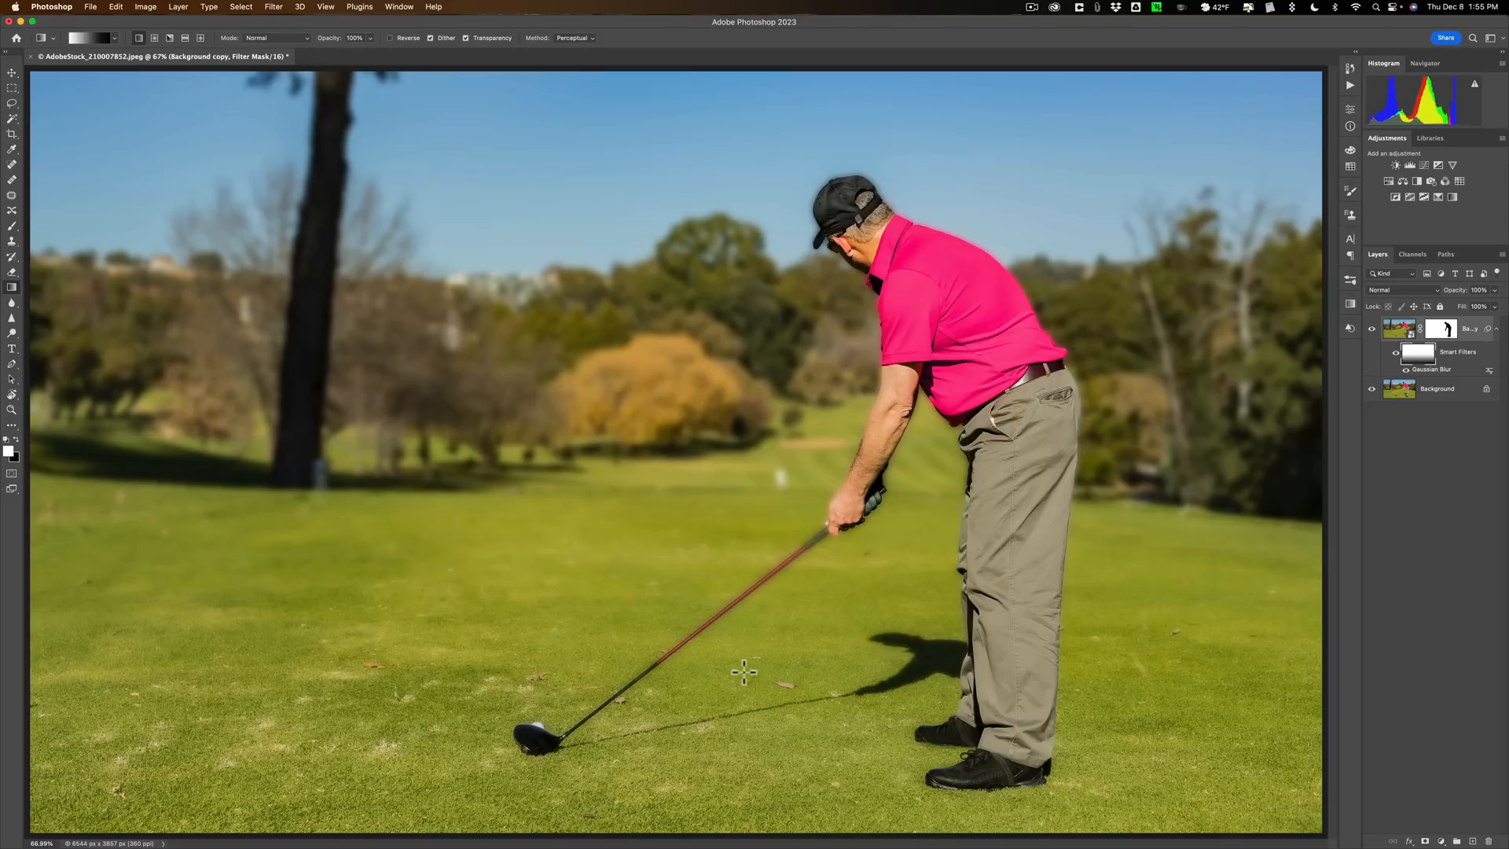
key(cmd)
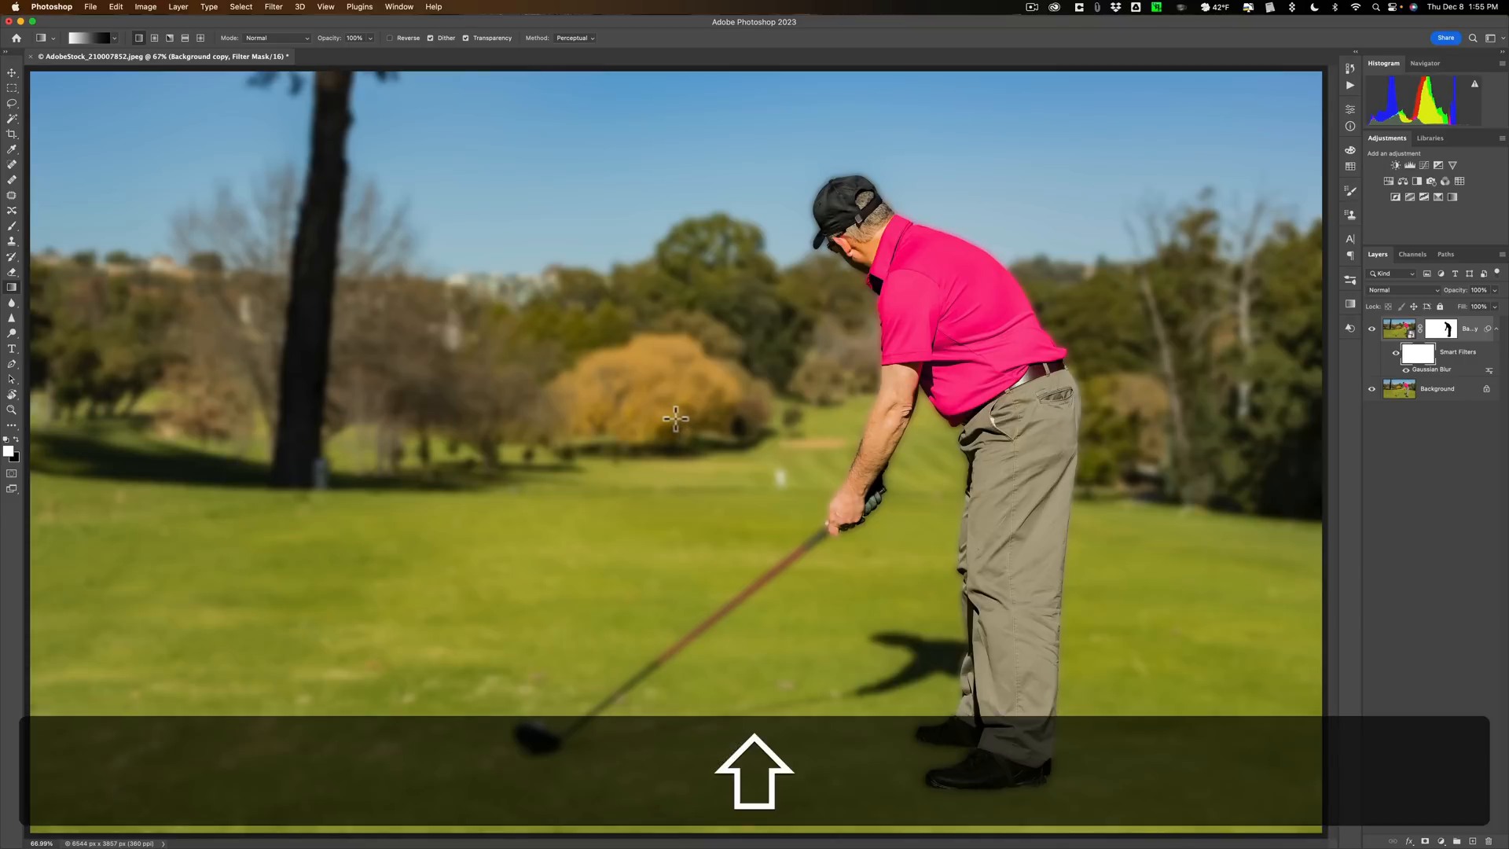
mouse_move(670, 396)
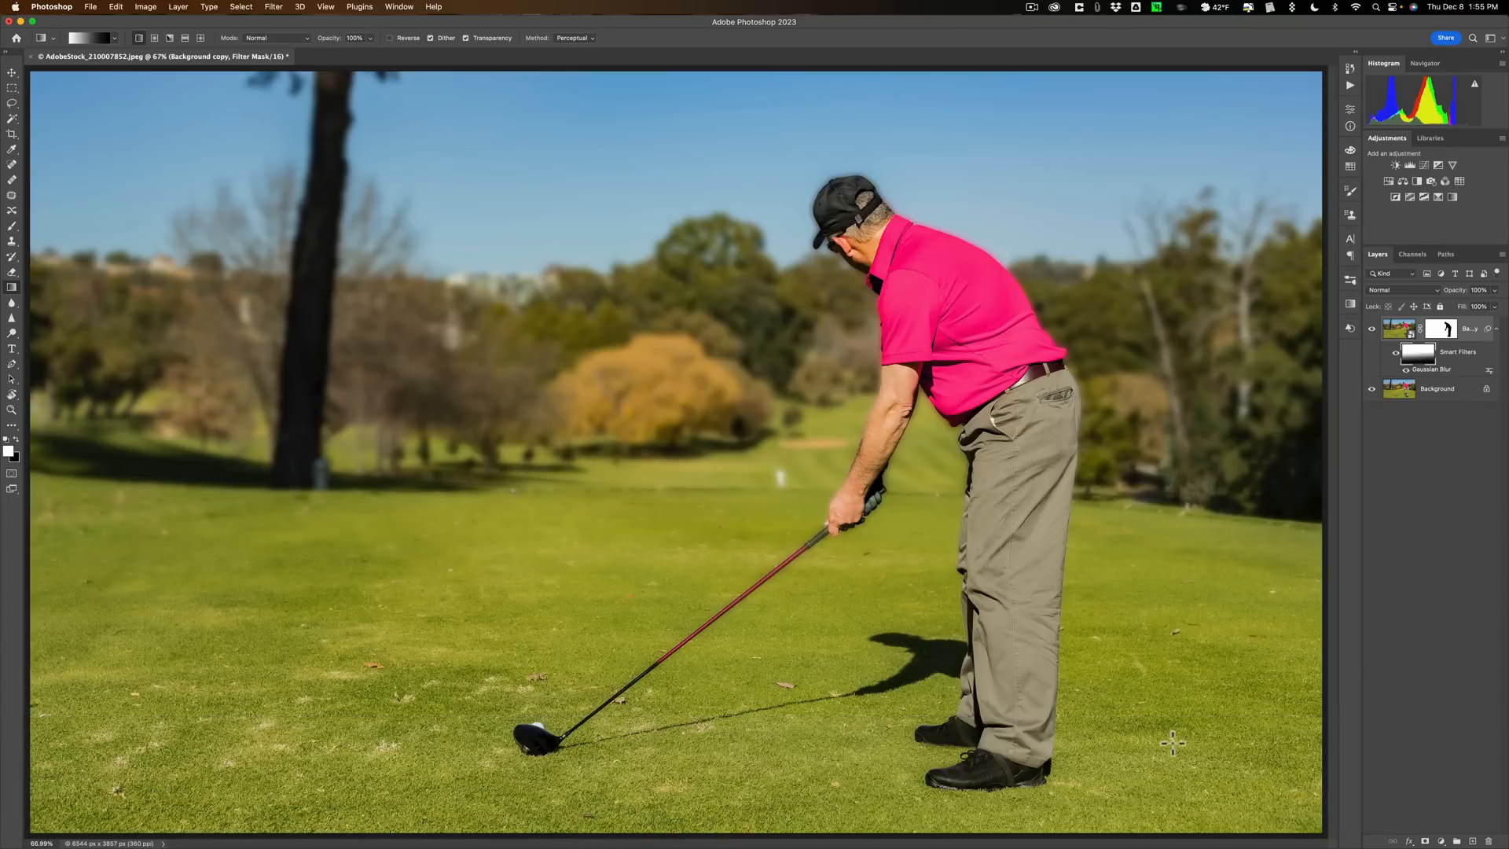
mouse_move(1139, 693)
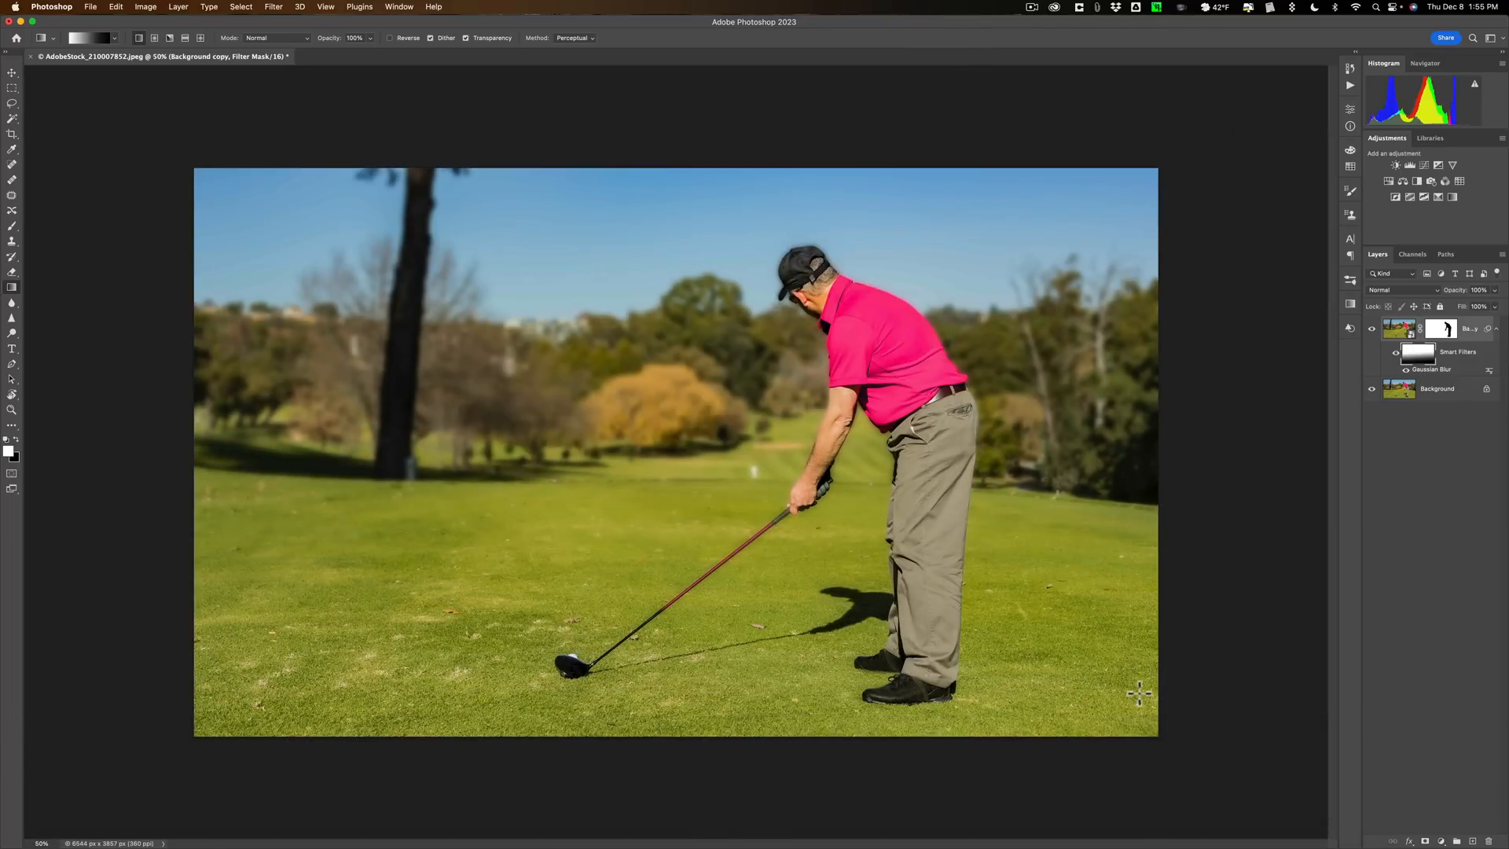
mouse_move(808, 508)
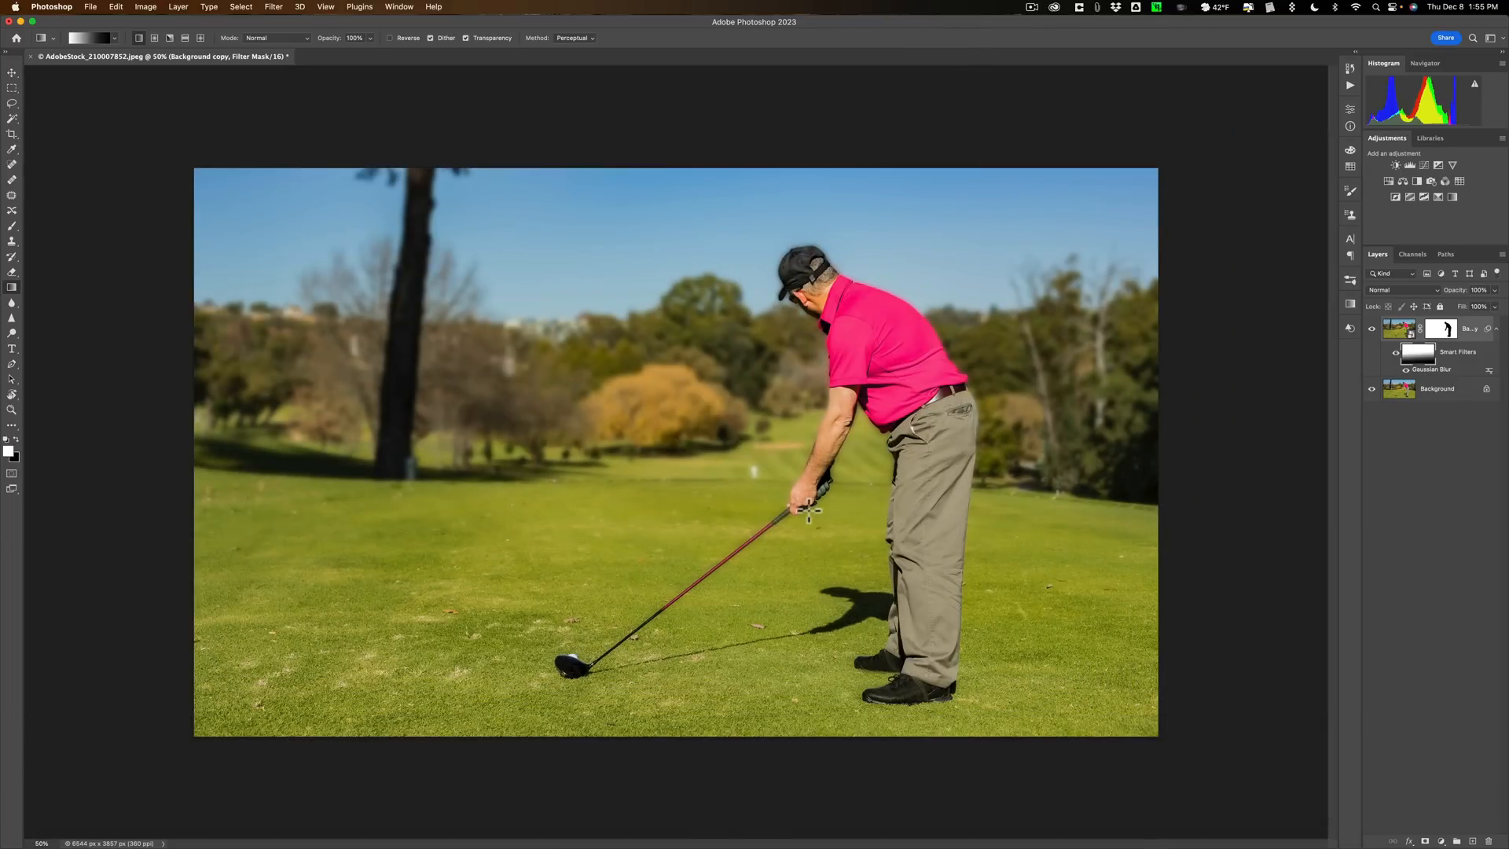
mouse_move(855, 564)
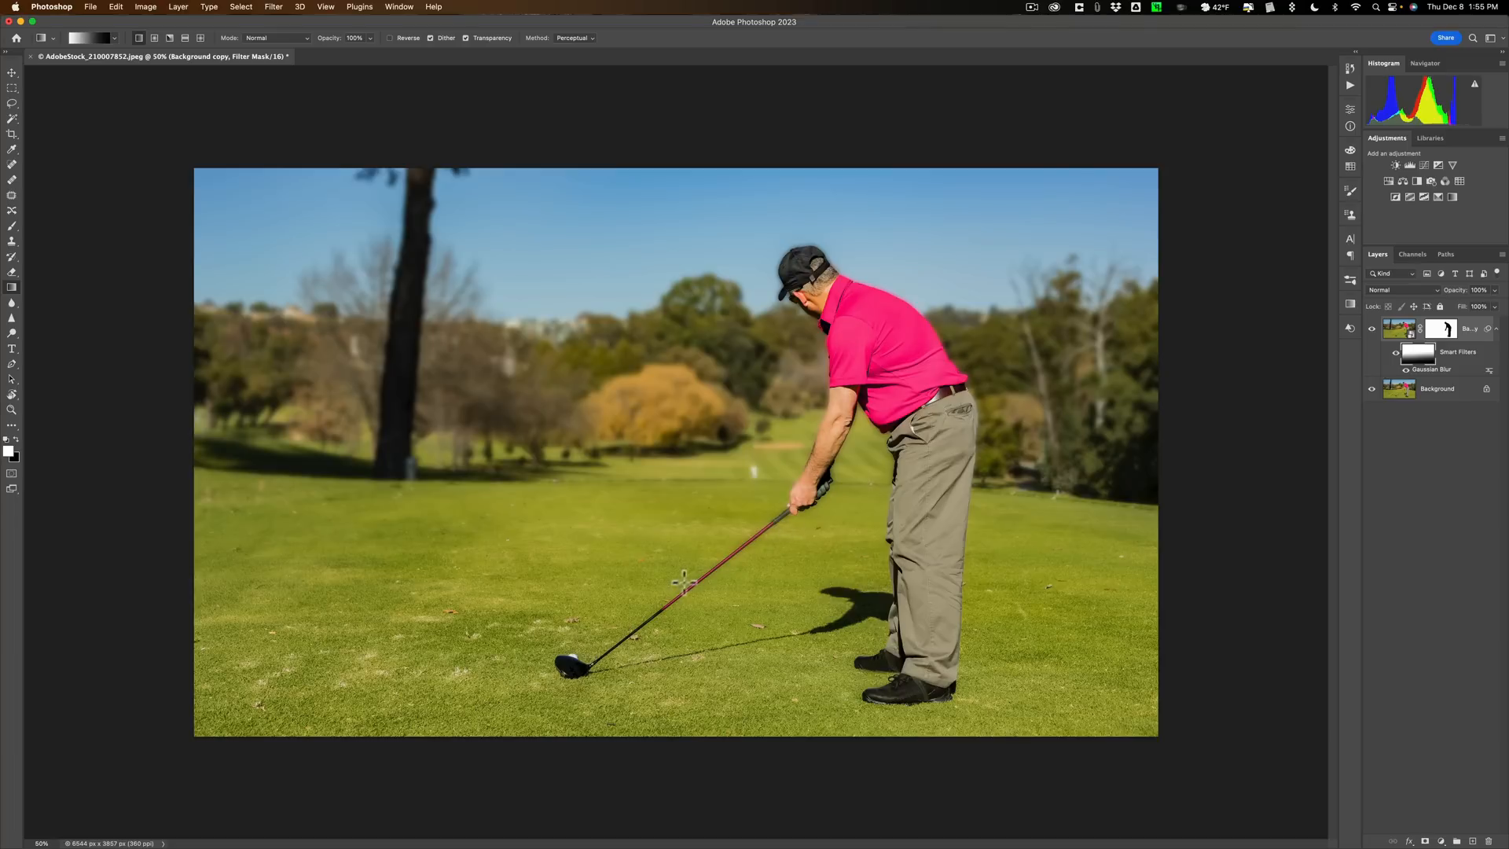
mouse_move(685, 581)
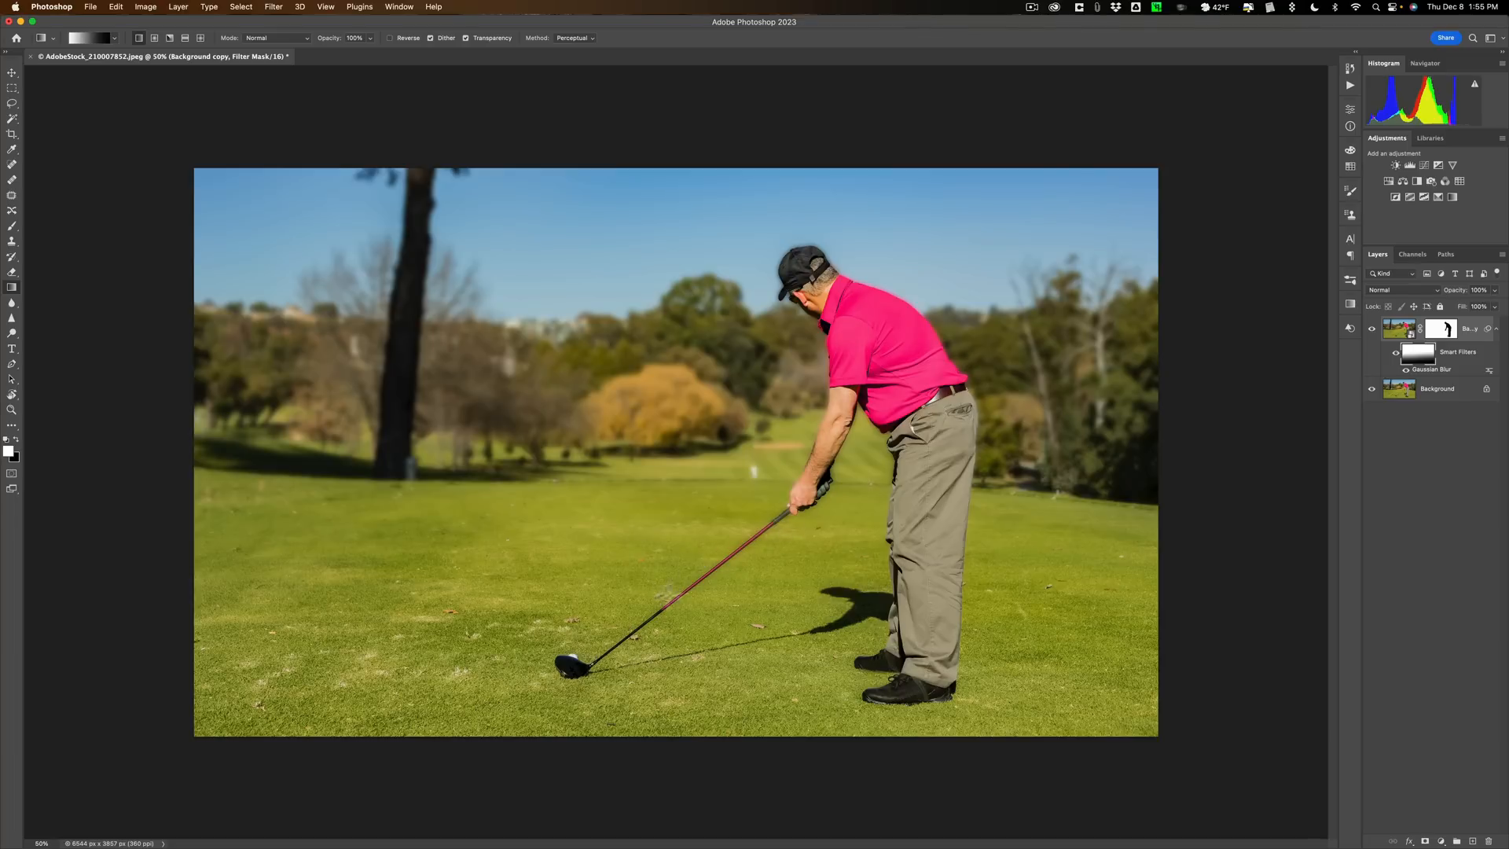
mouse_move(644, 588)
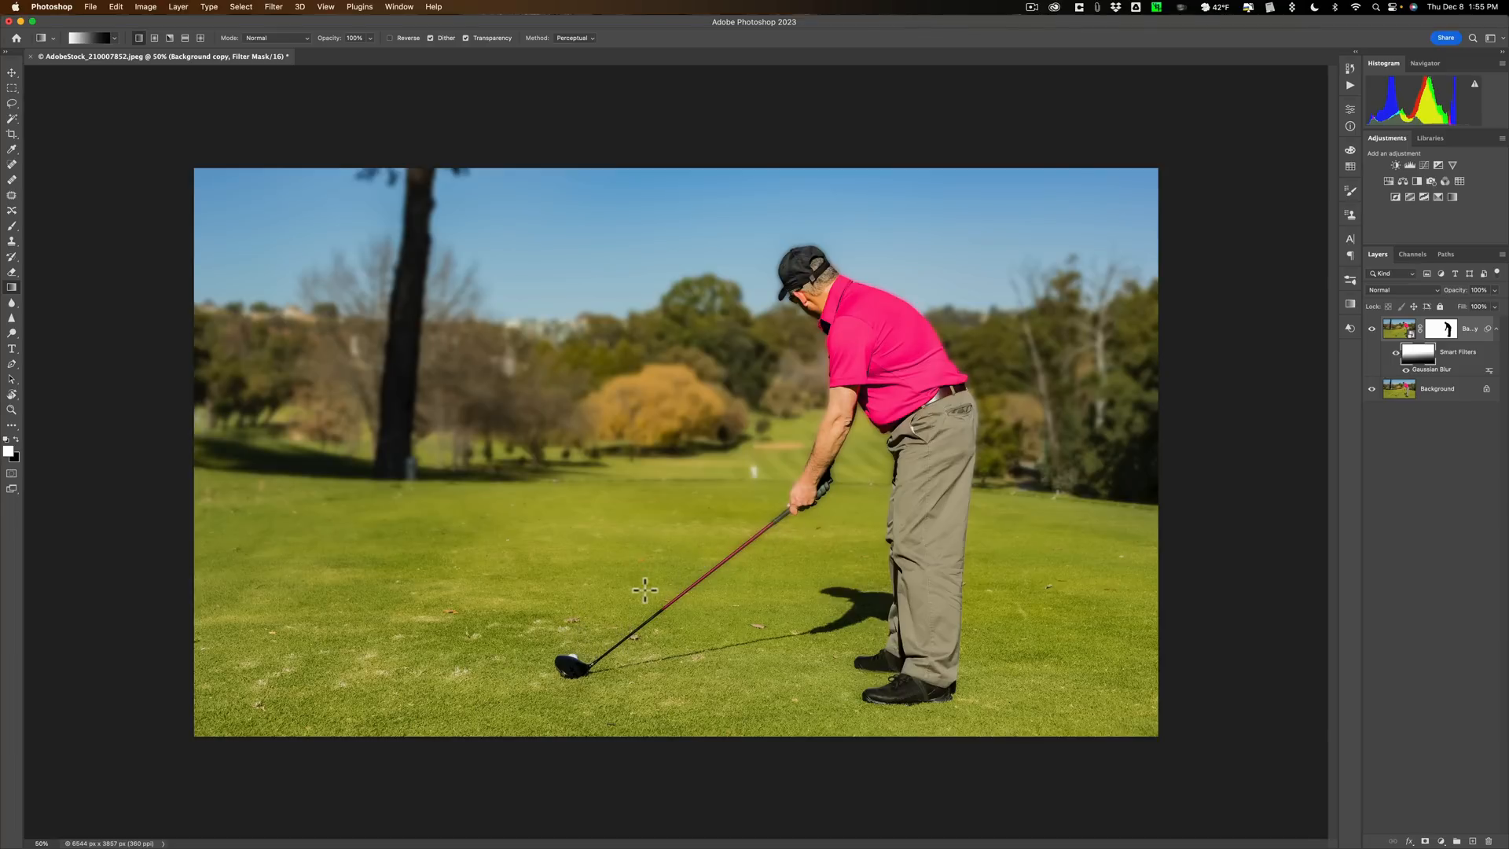
mouse_move(641, 539)
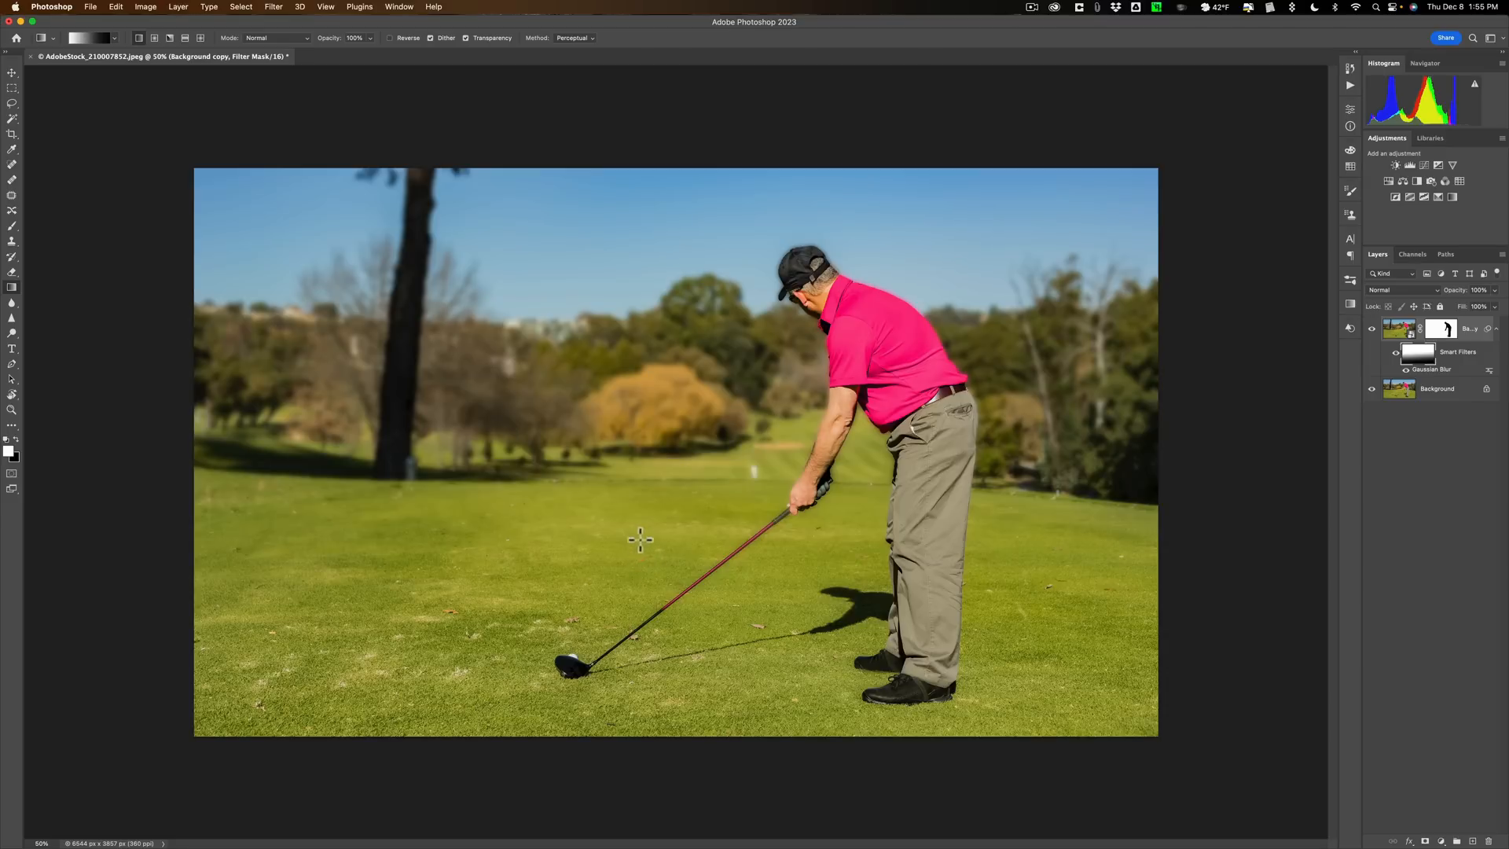
mouse_move(654, 312)
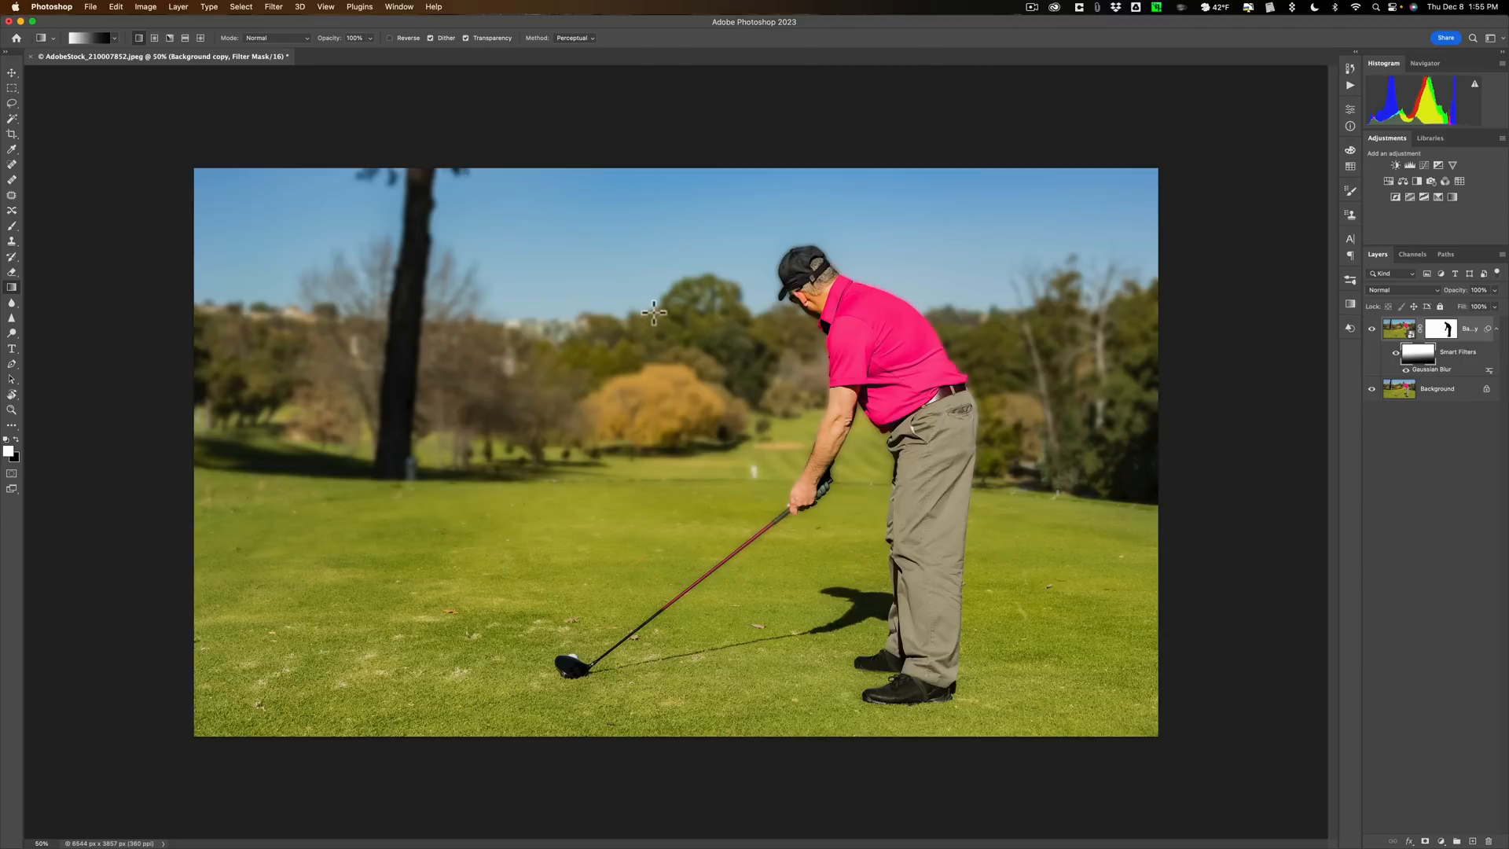
mouse_move(641, 315)
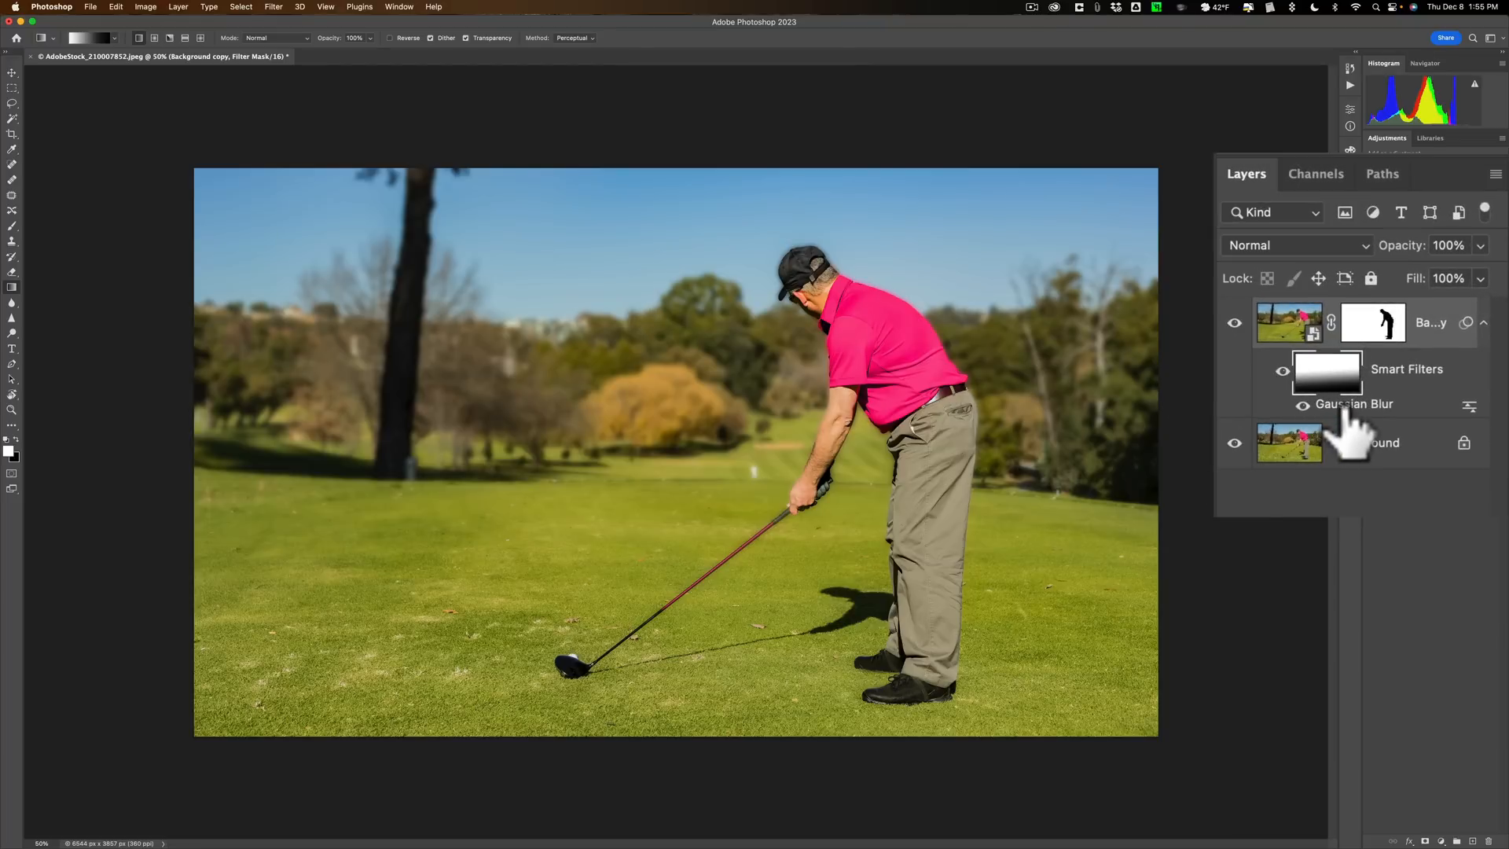
mouse_move(1352, 433)
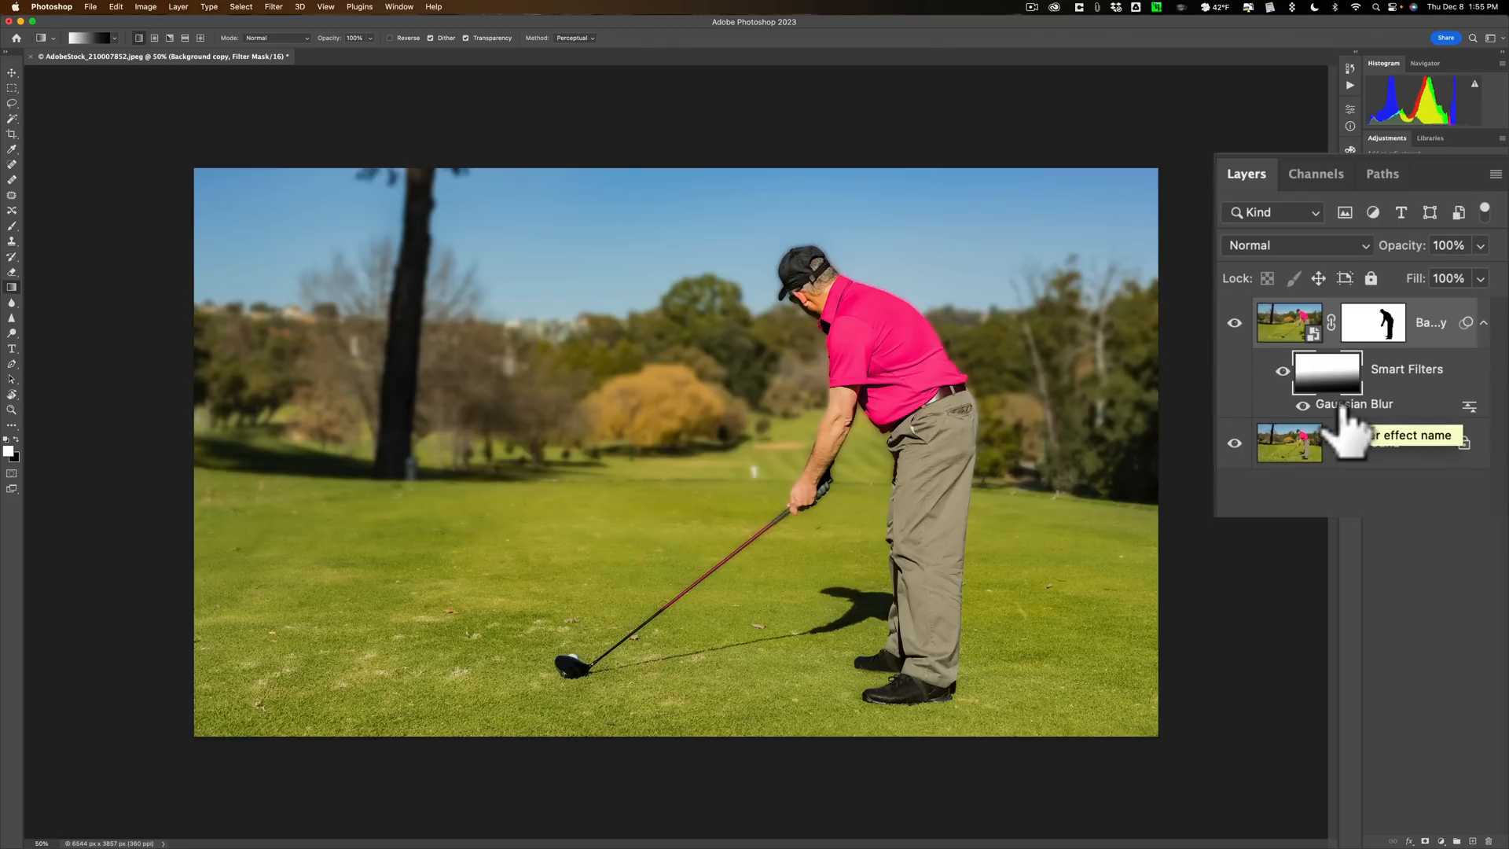
Step: Reopen the Gaussian Blur smart filter and confirm a 16.2-pixel radius
double_click(1353, 403)
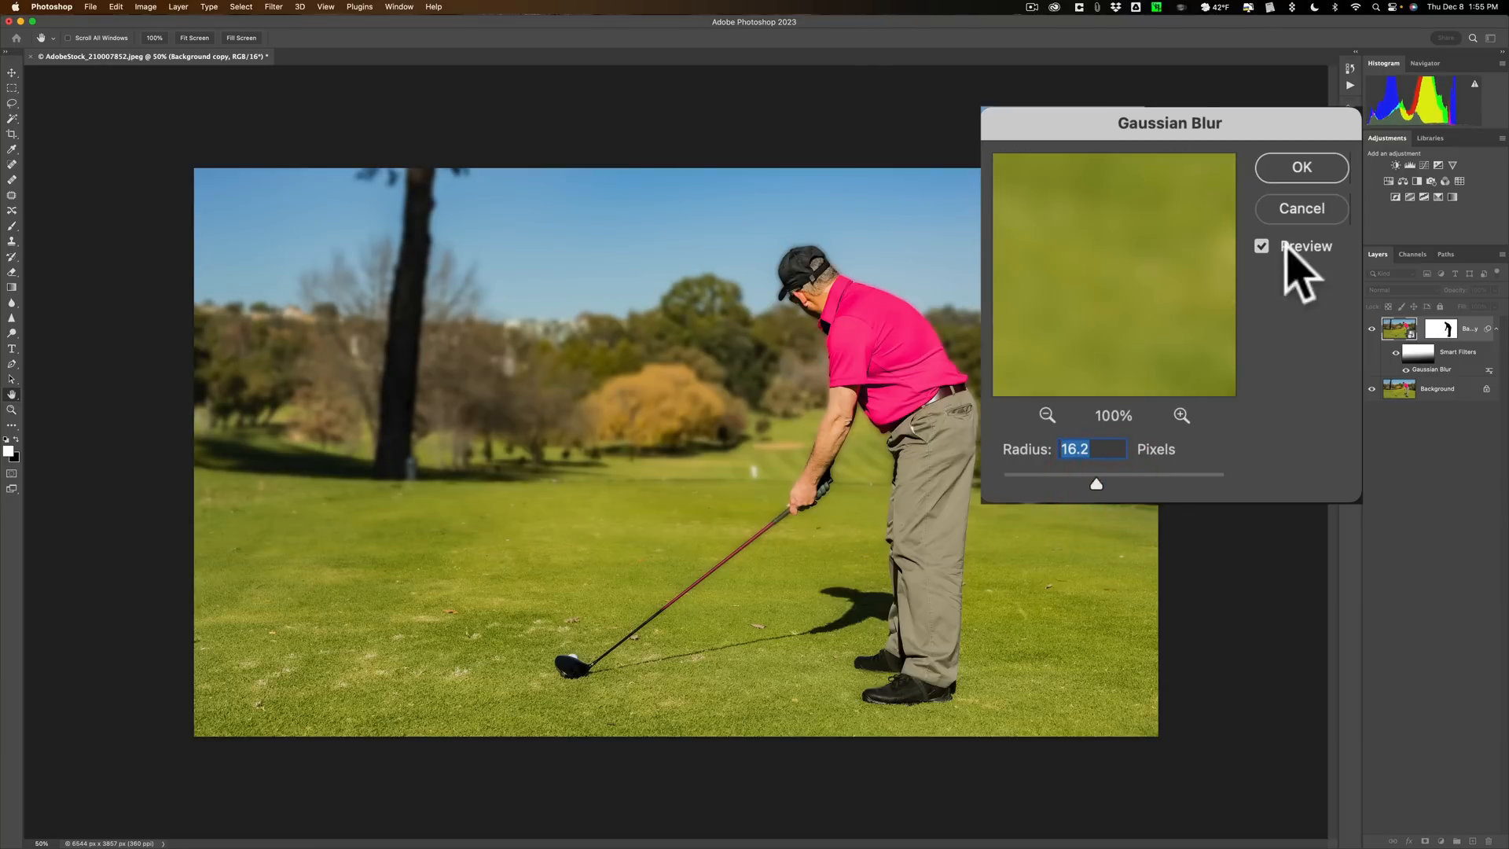
click(1302, 167)
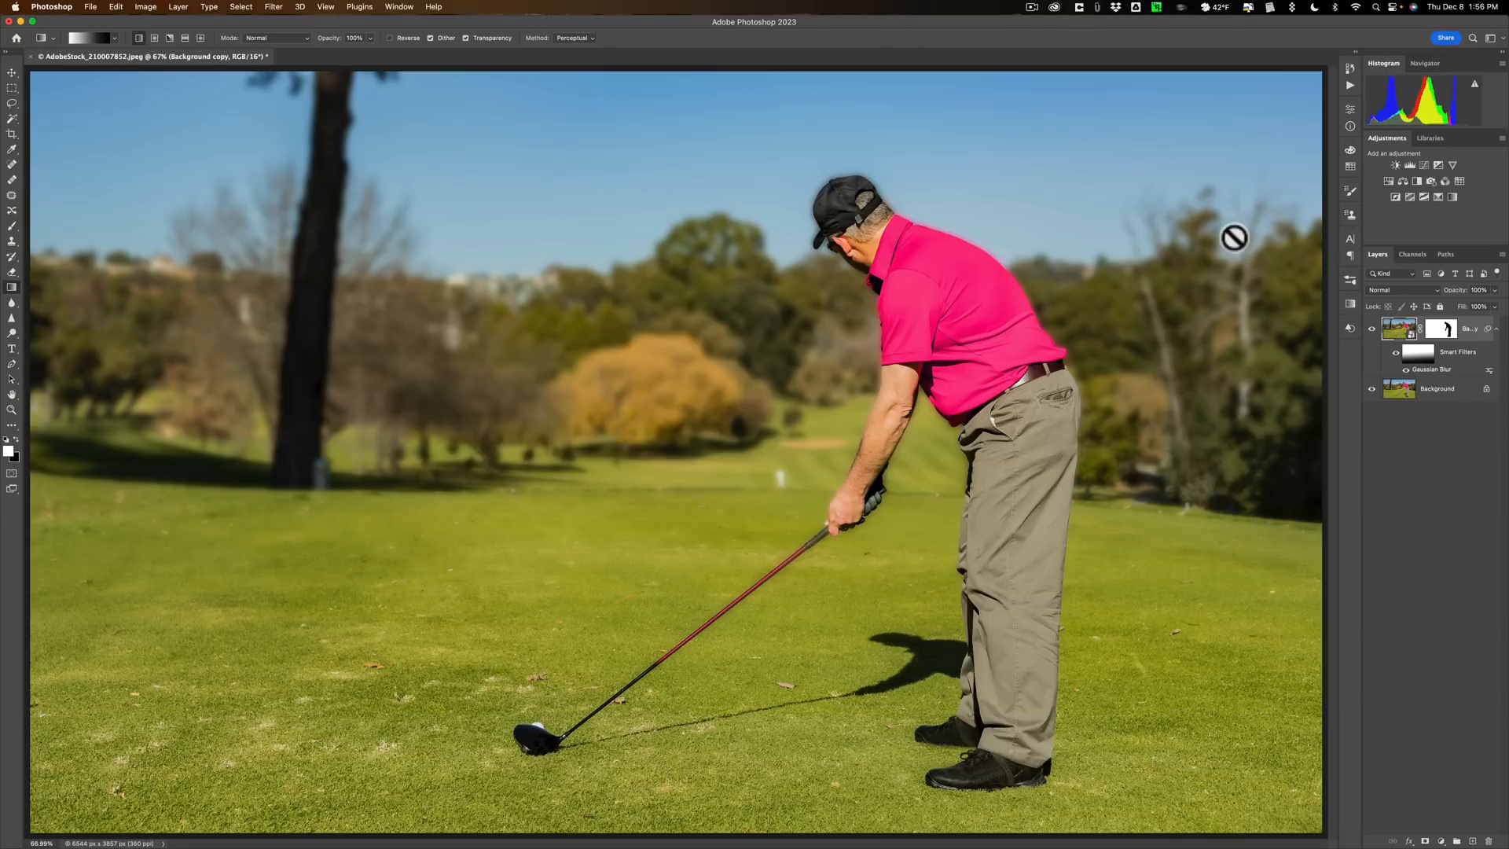
mouse_move(666, 804)
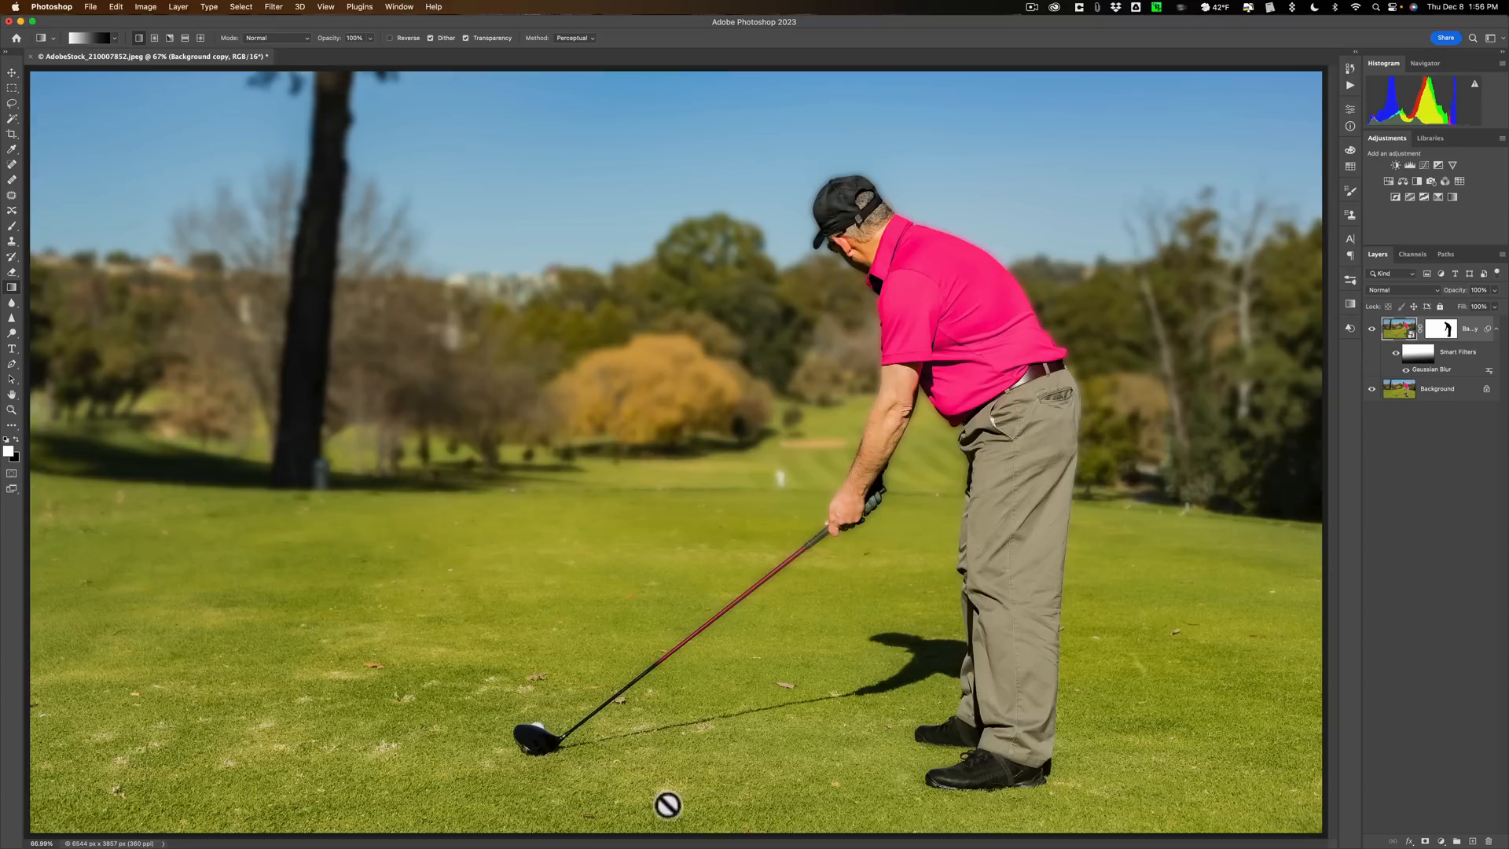
mouse_move(672, 589)
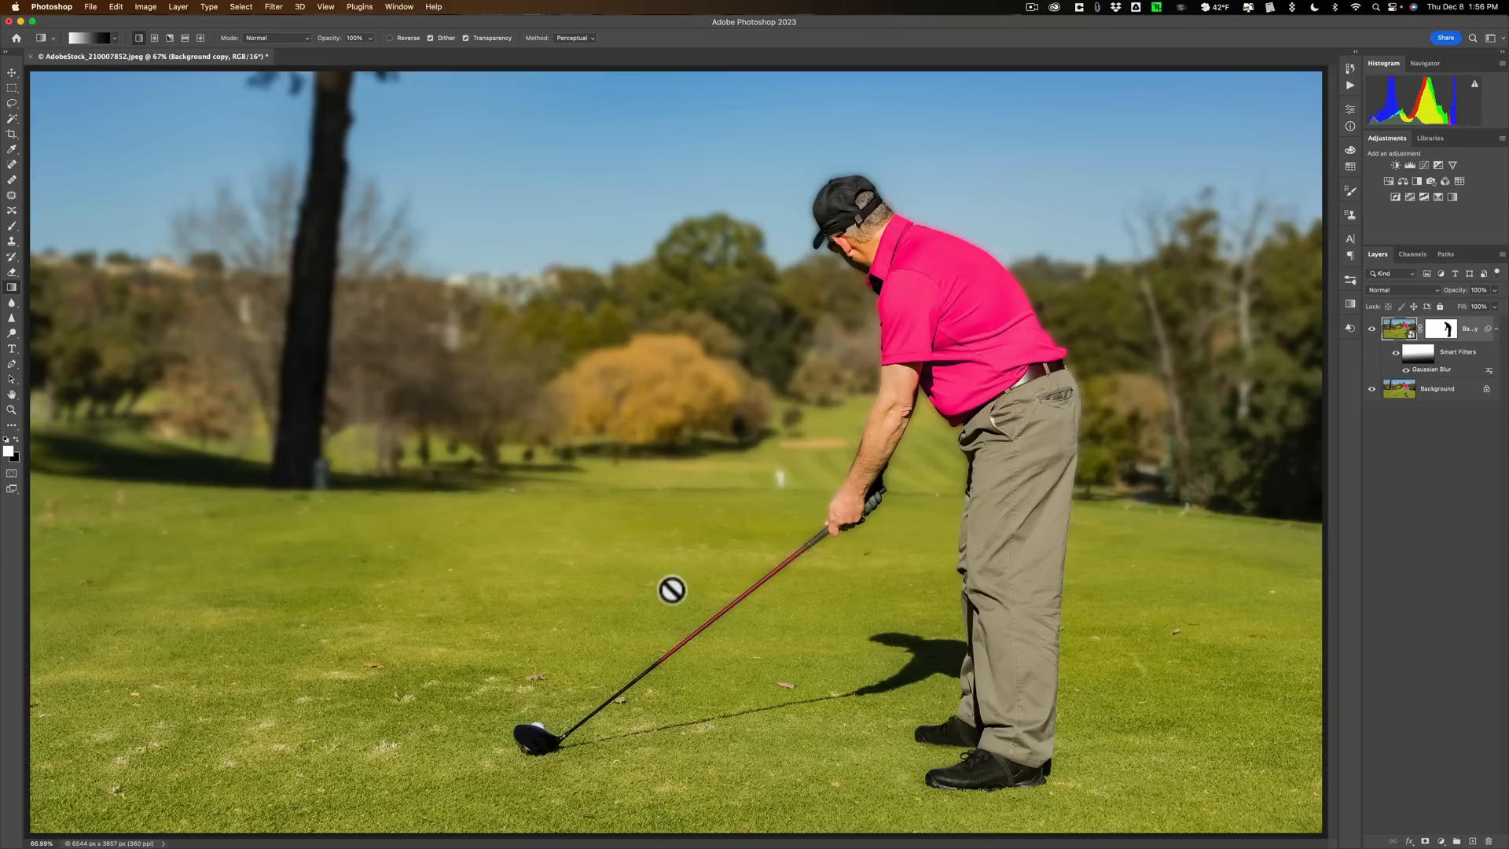
mouse_move(680, 468)
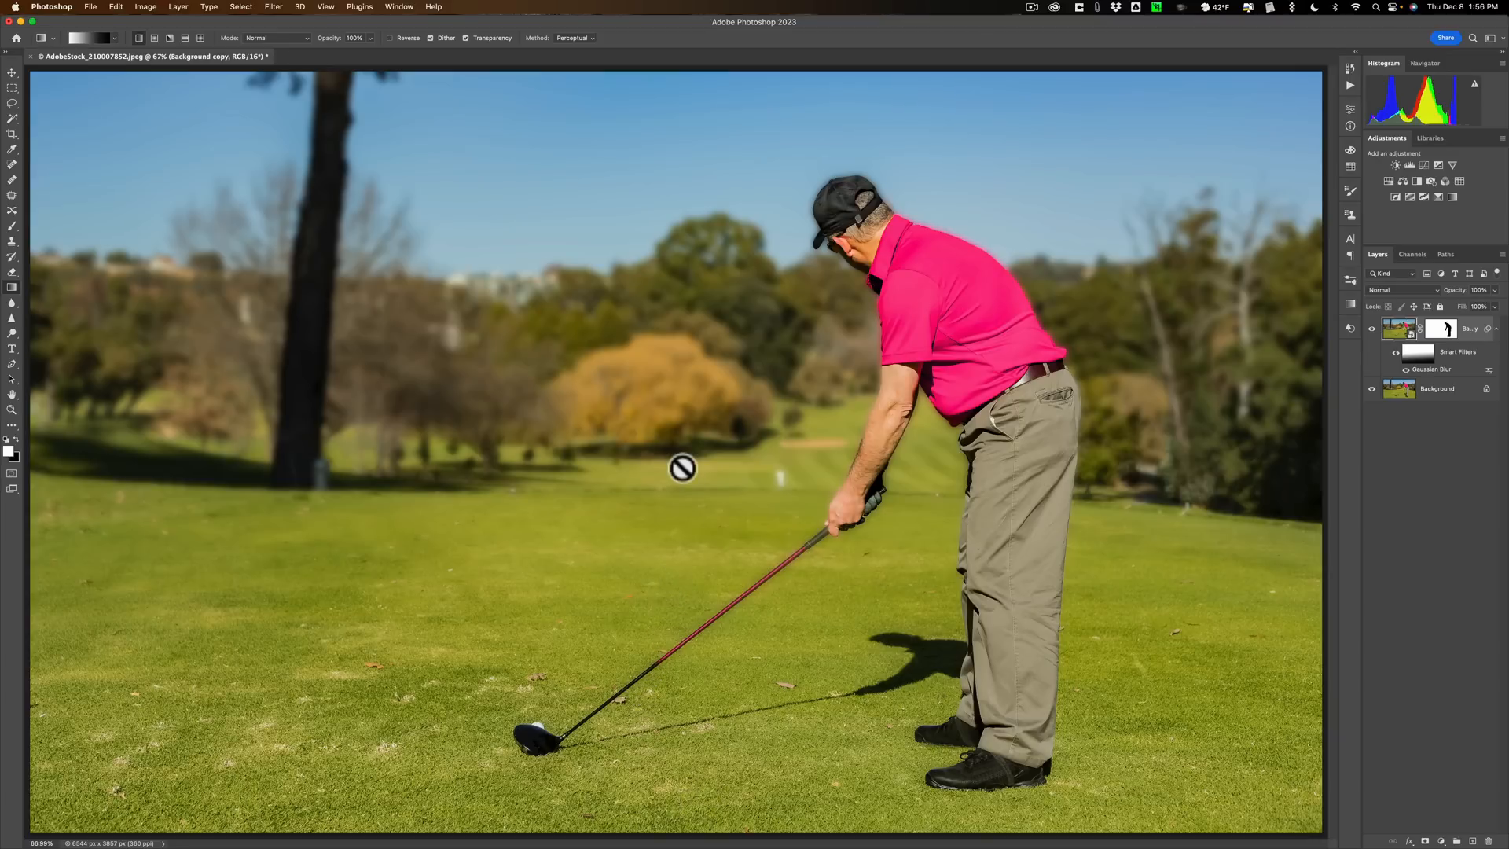
mouse_move(509, 303)
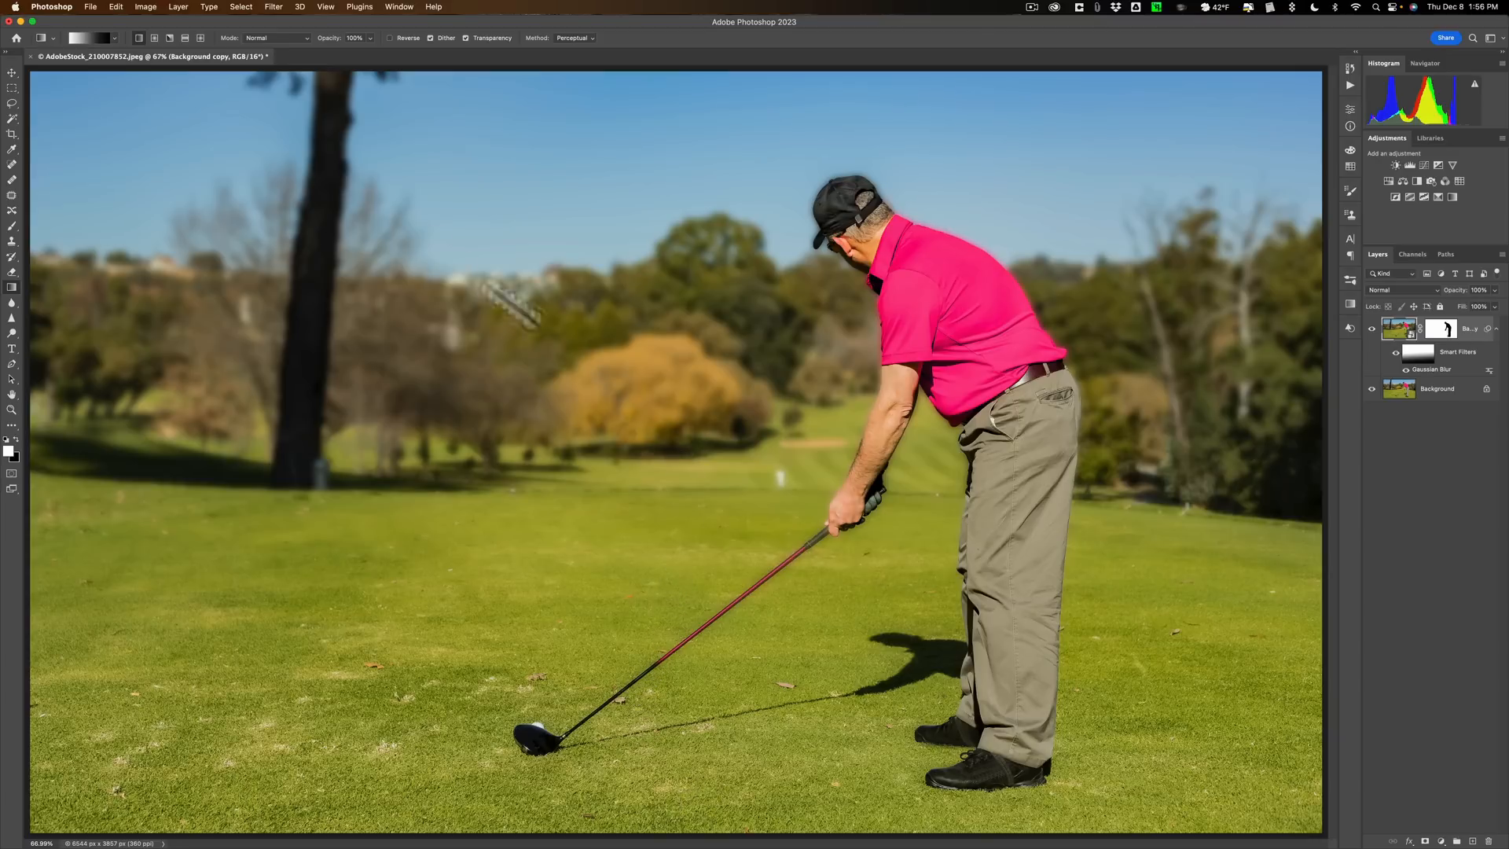
Step: Save the edit as the -Edit.tif back to Lightroom and quit Photoshop
click(130, 11)
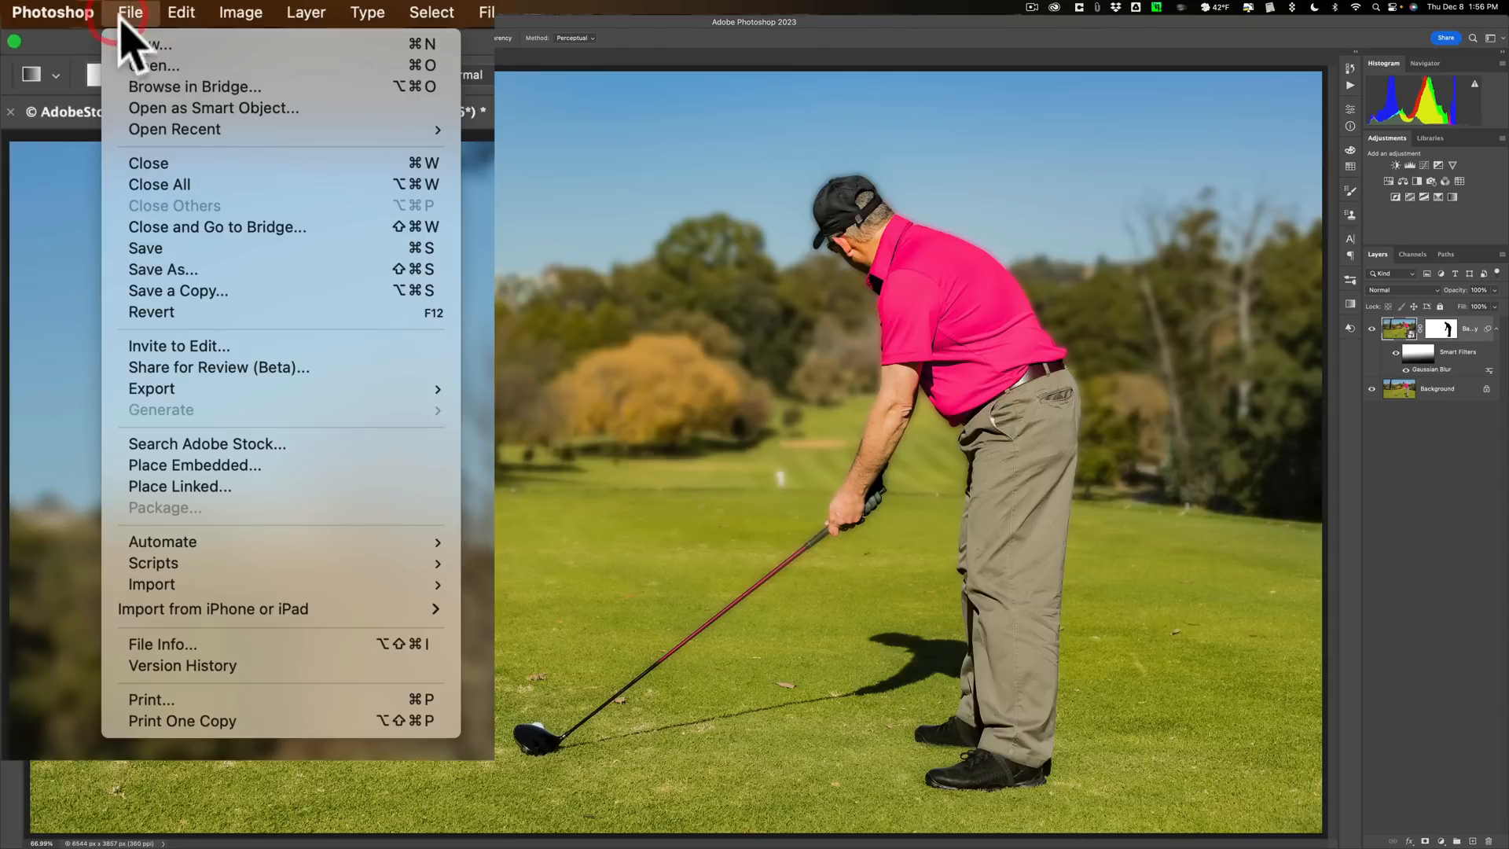
click(144, 249)
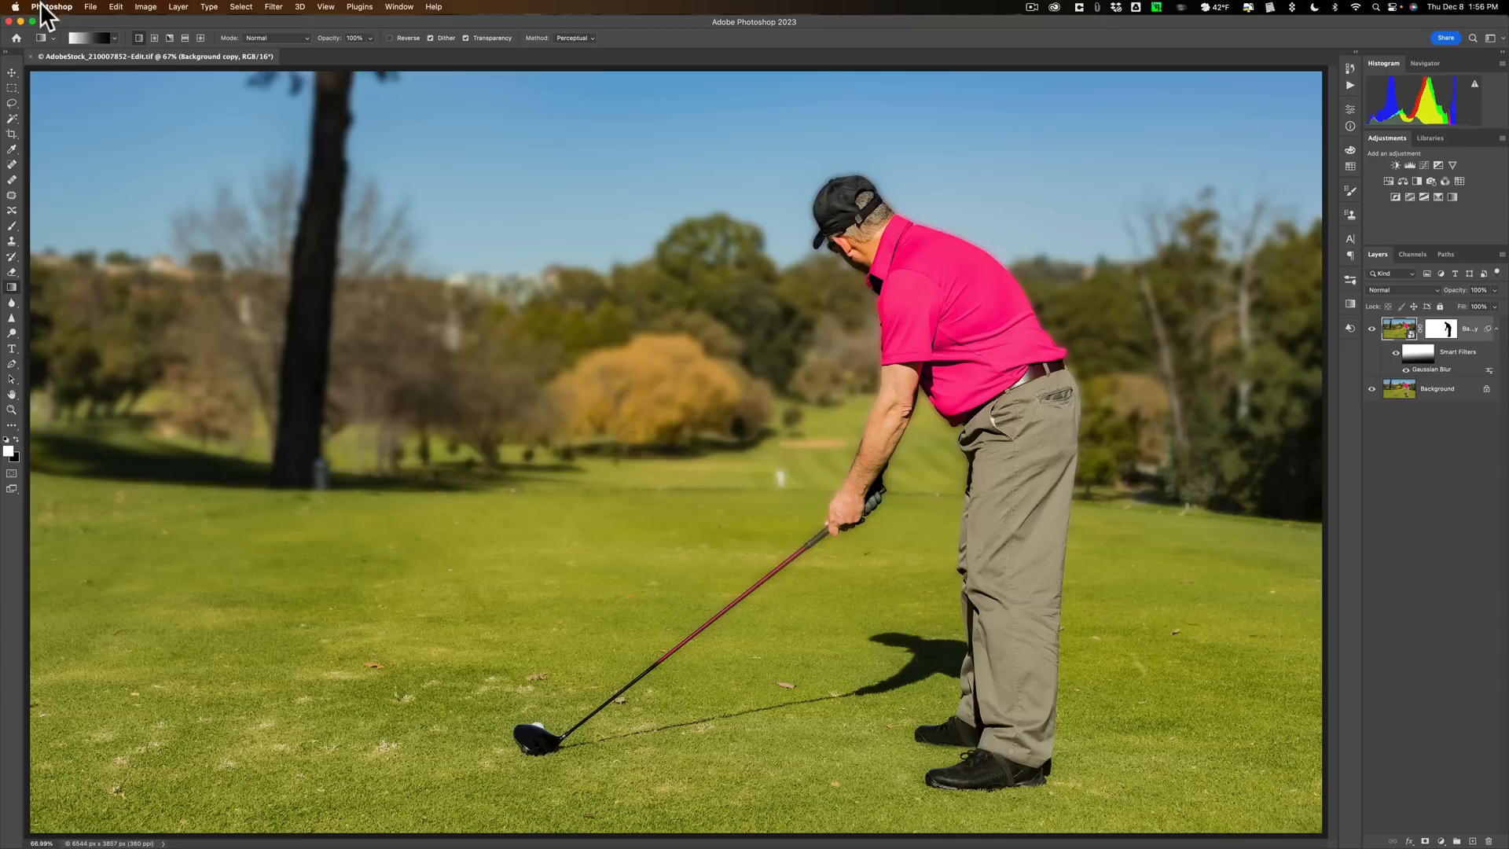
click(50, 6)
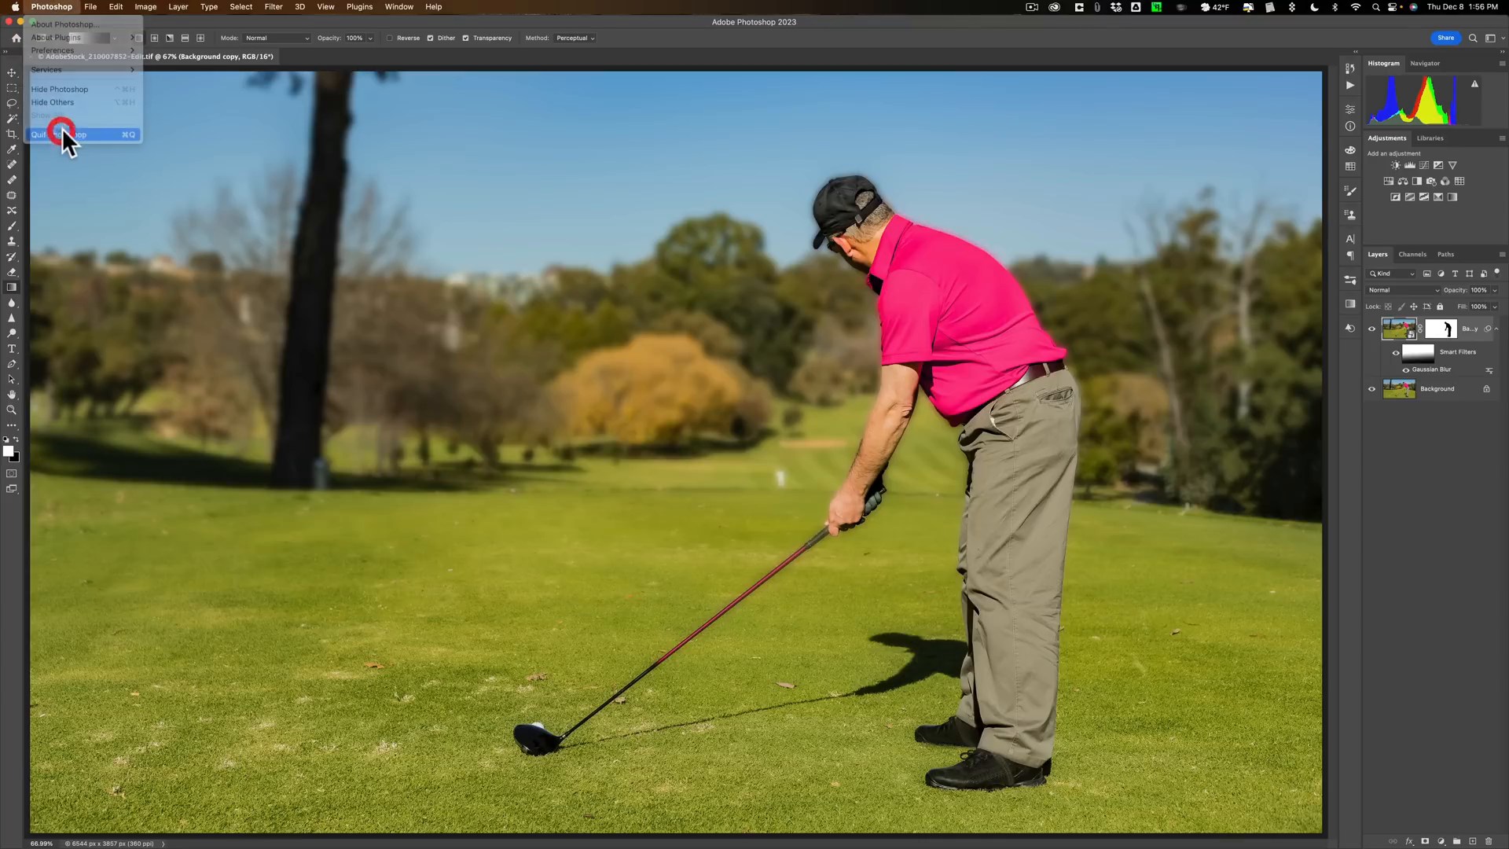
click(62, 132)
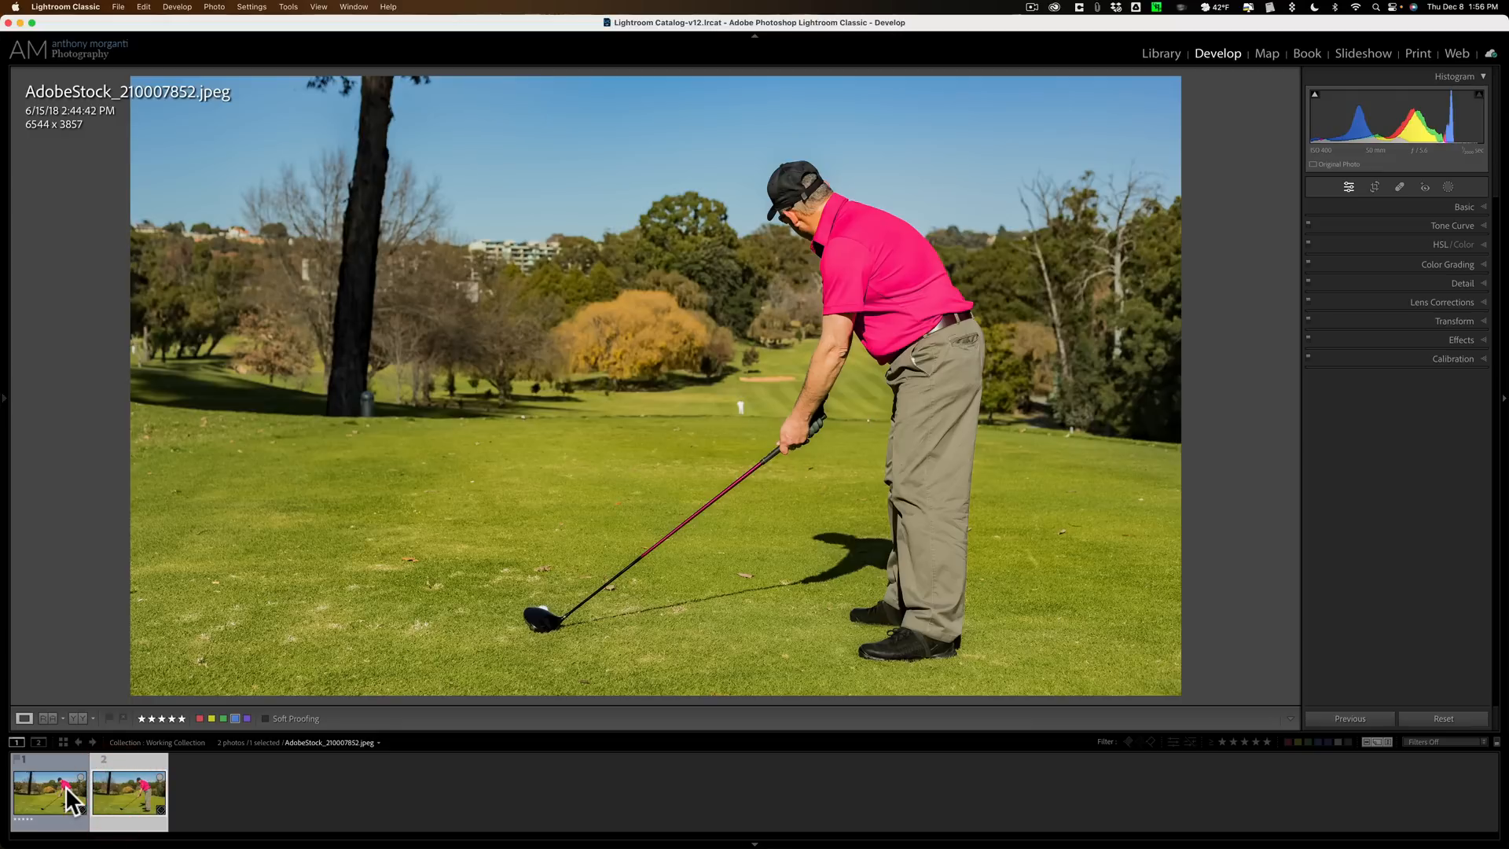
Step: Alternate between the original JPEG and Edit.tif thumbnails, ending on the blurred edit
click(128, 792)
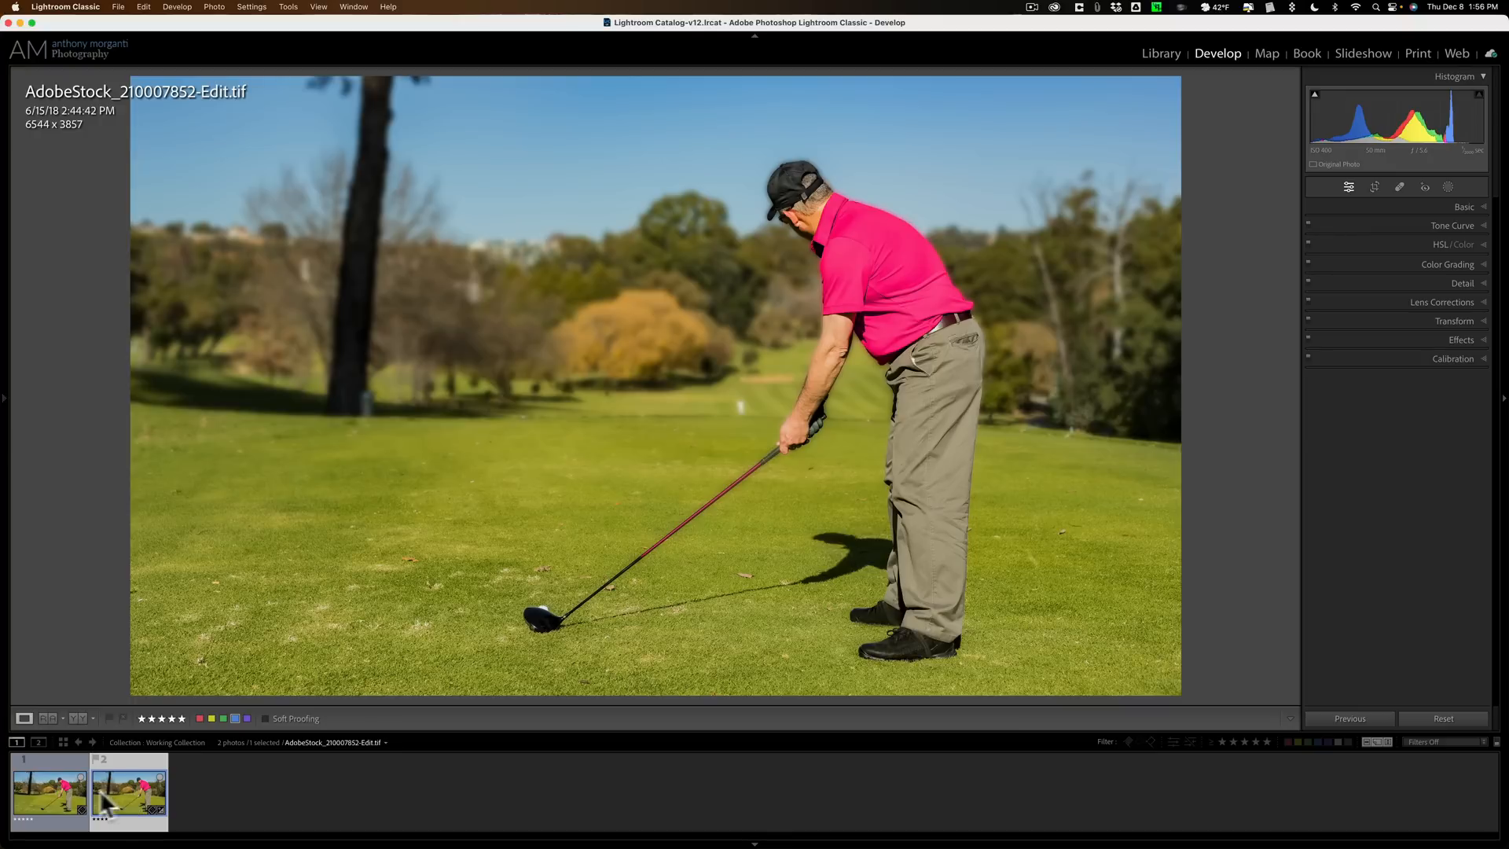
click(48, 792)
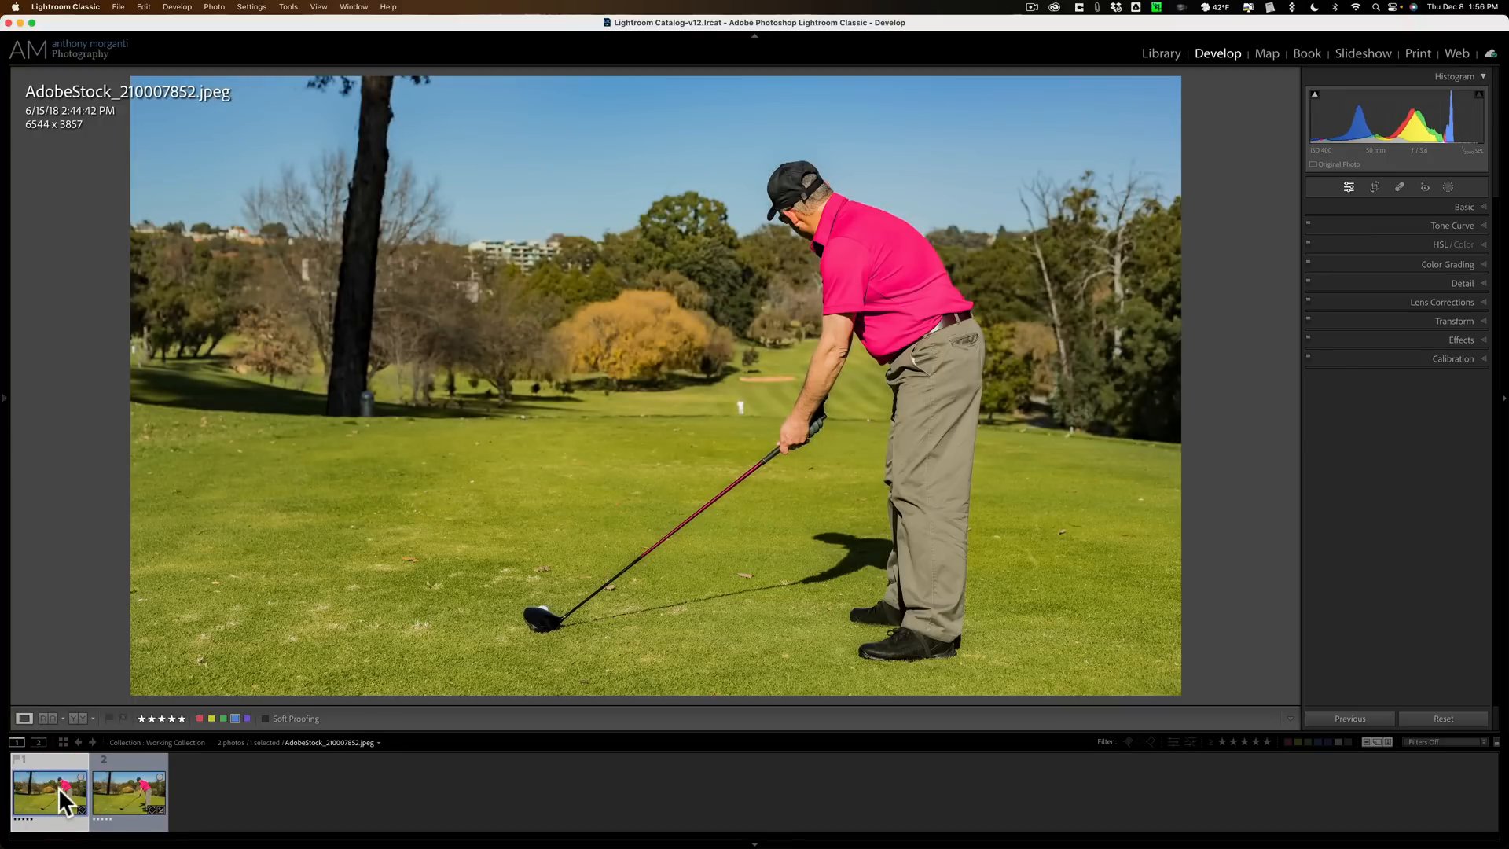
click(127, 791)
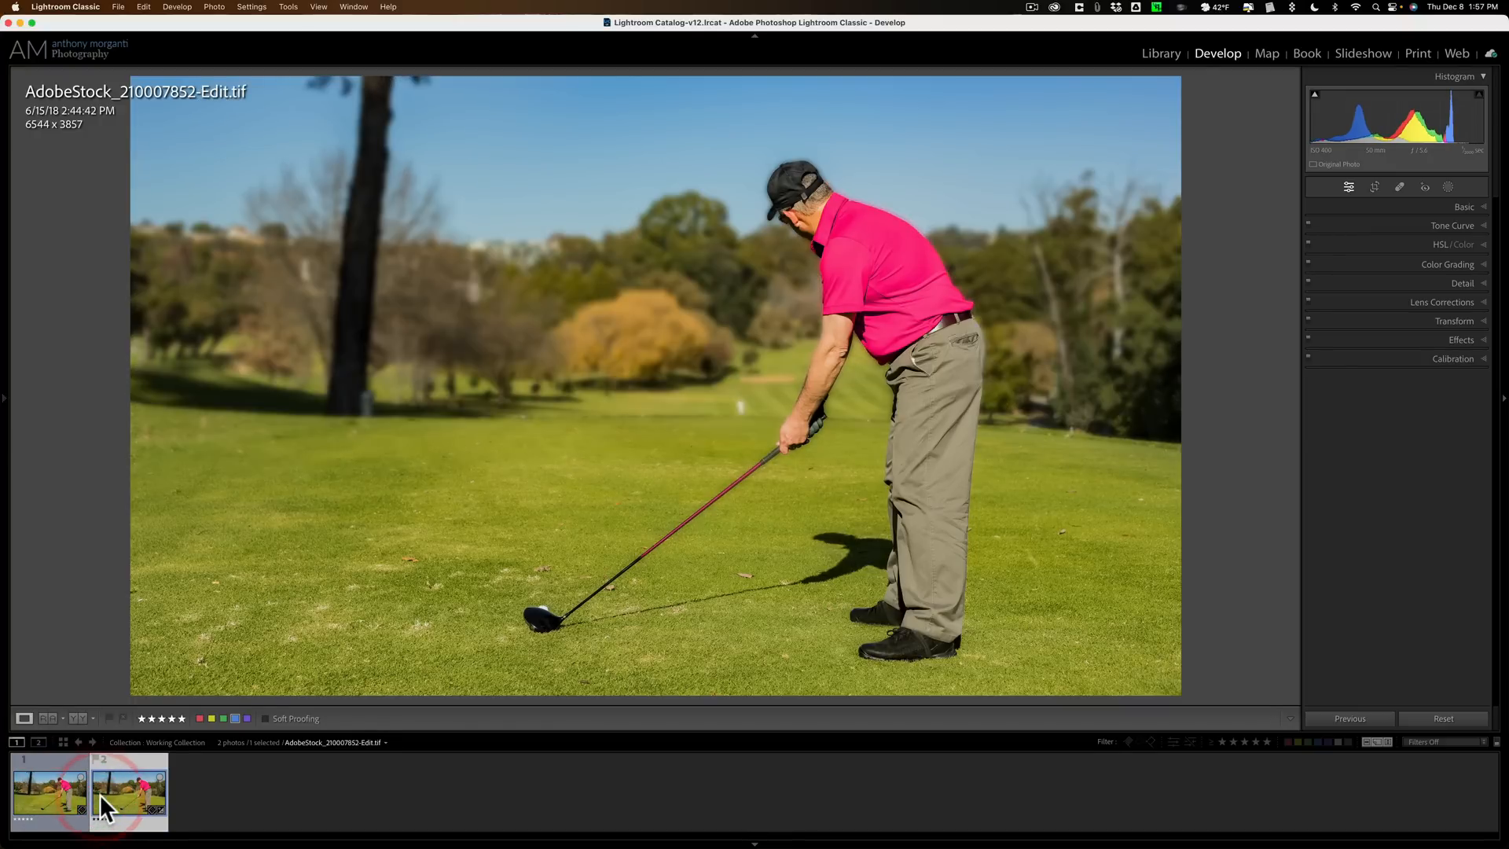
click(48, 789)
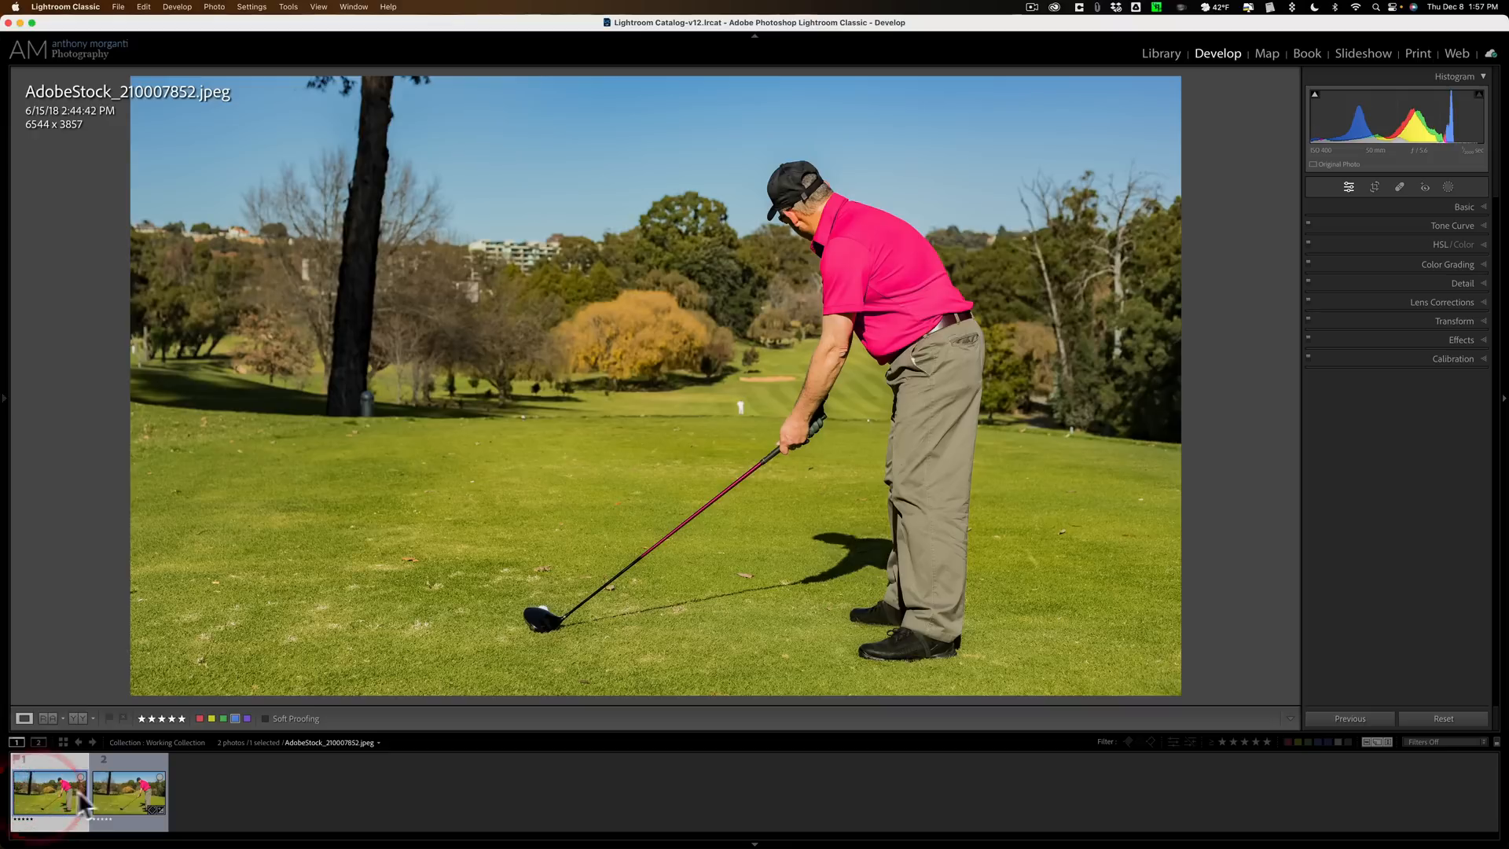
click(127, 789)
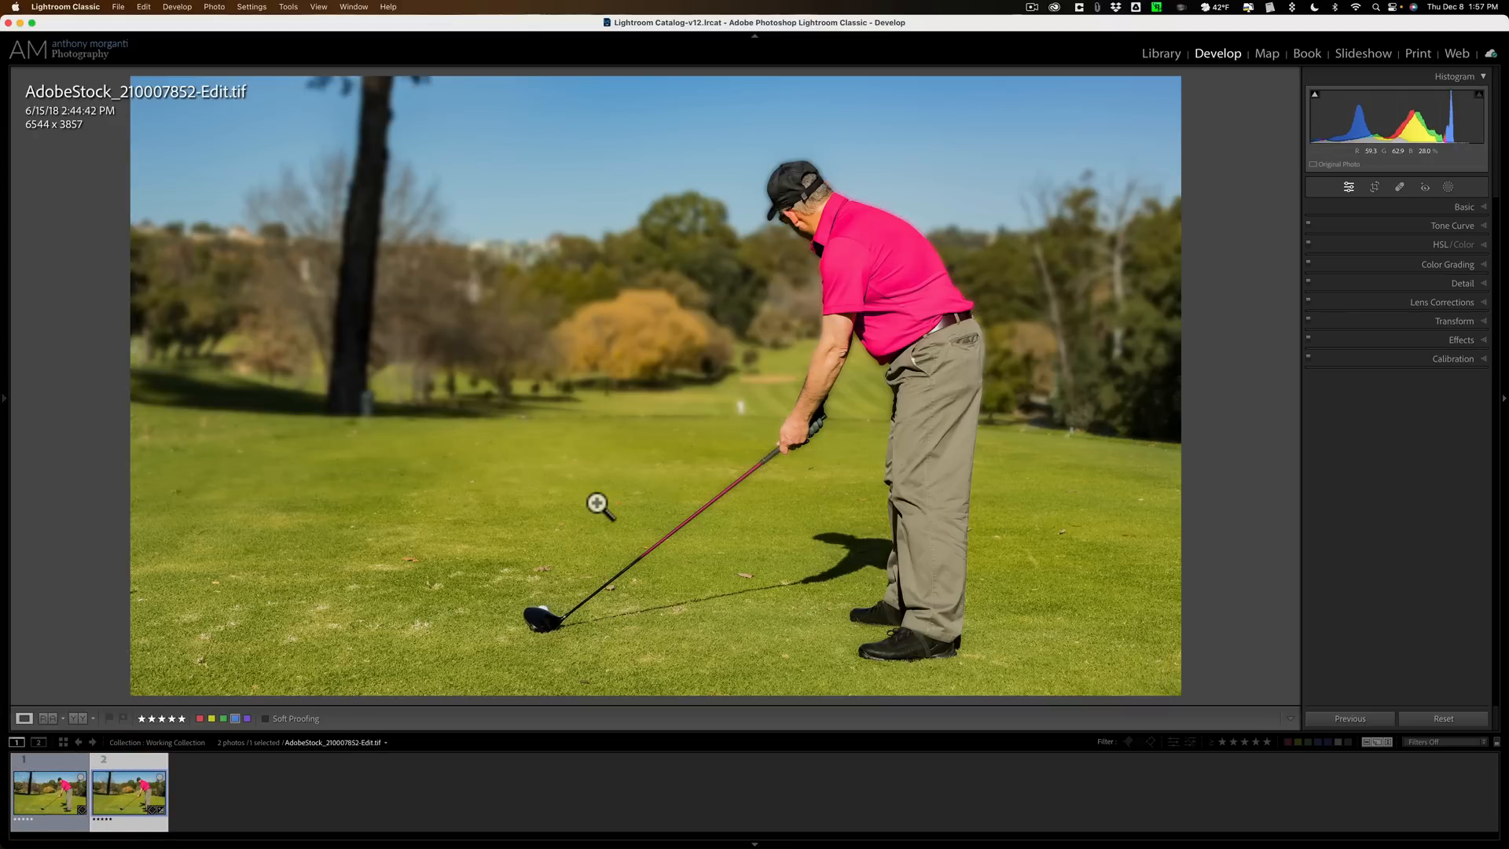